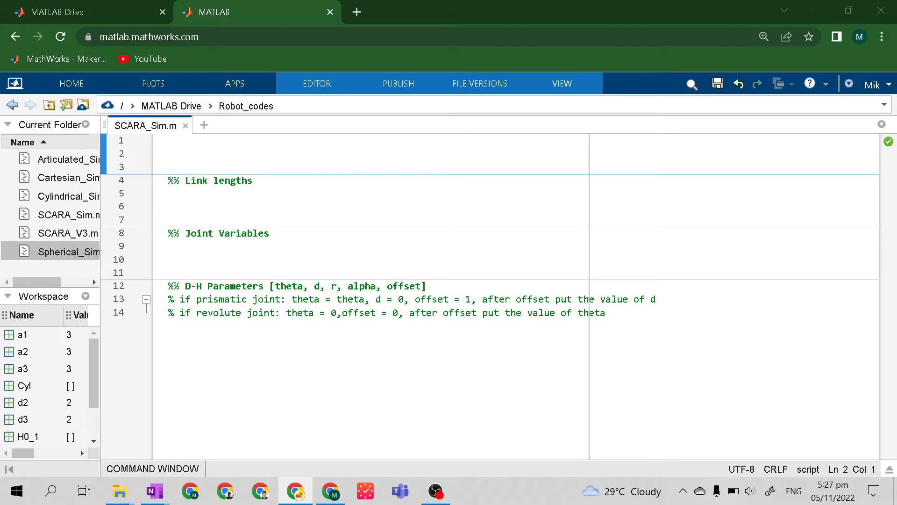
Write disp('SCARA Manipulator') as the first line of SCARA_Sim.m
click(169, 141)
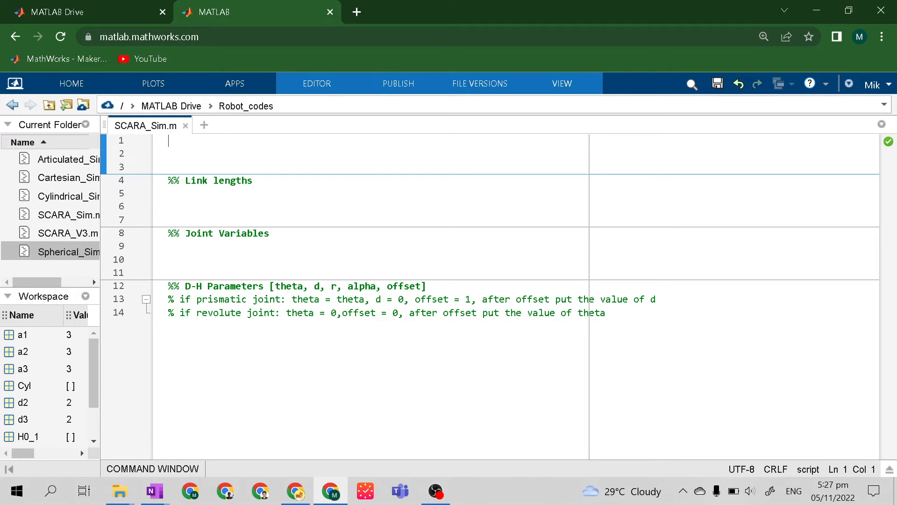
text(disp)
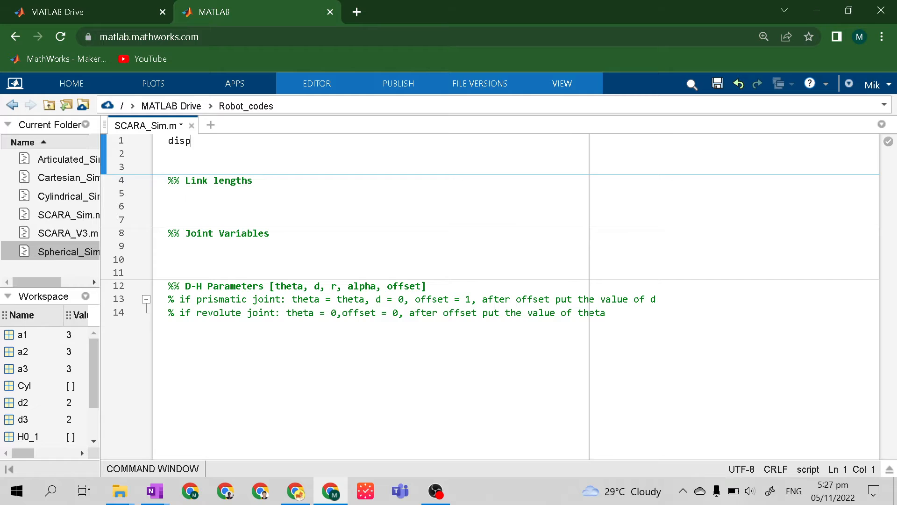
text(())
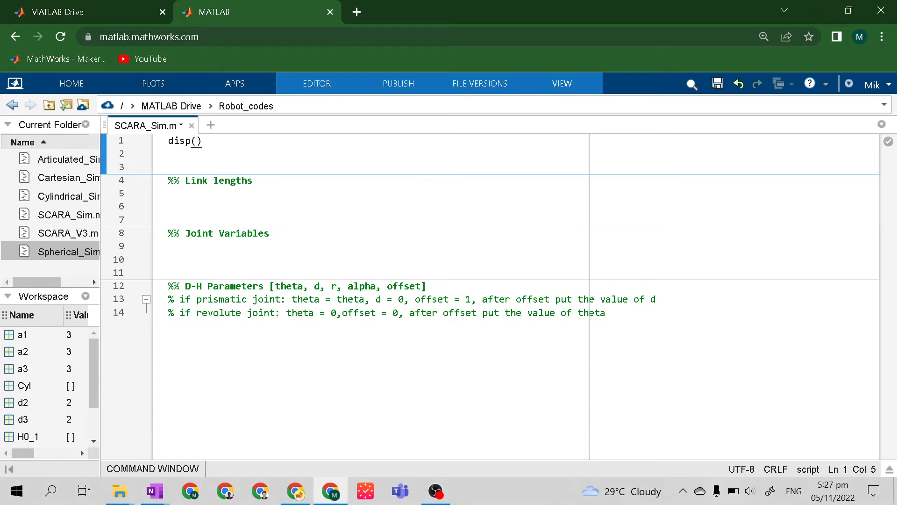
text(')
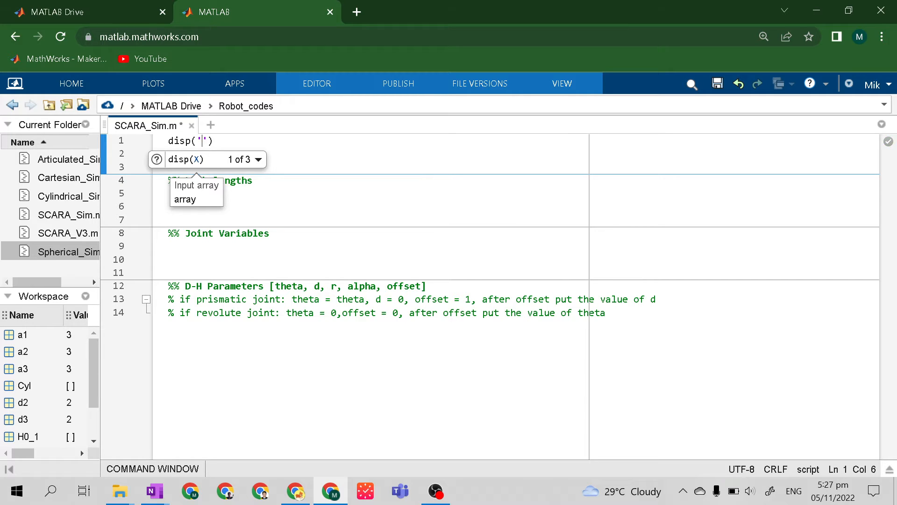
text(SCARA M)
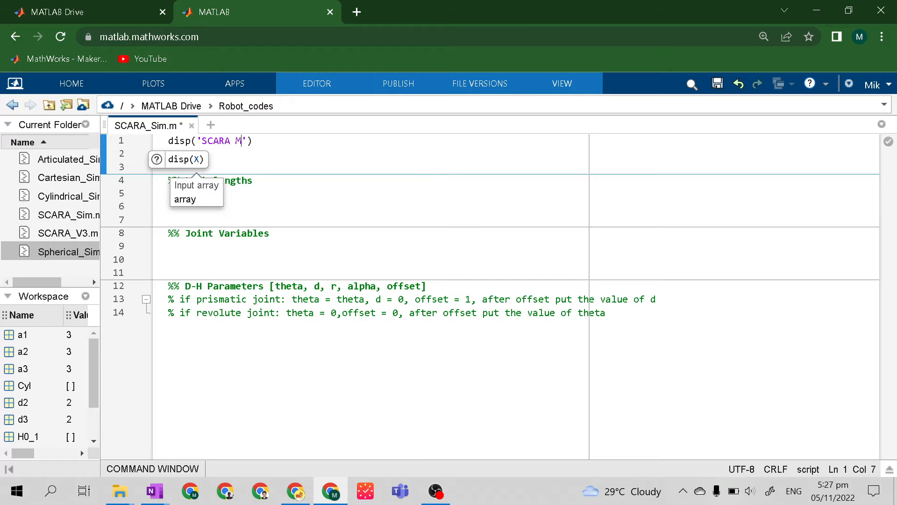
text(anipul)
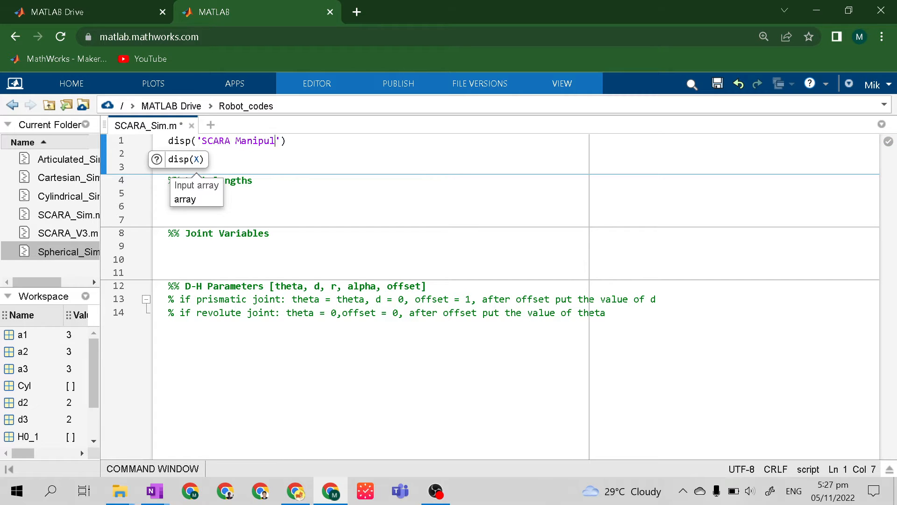
text(ator)
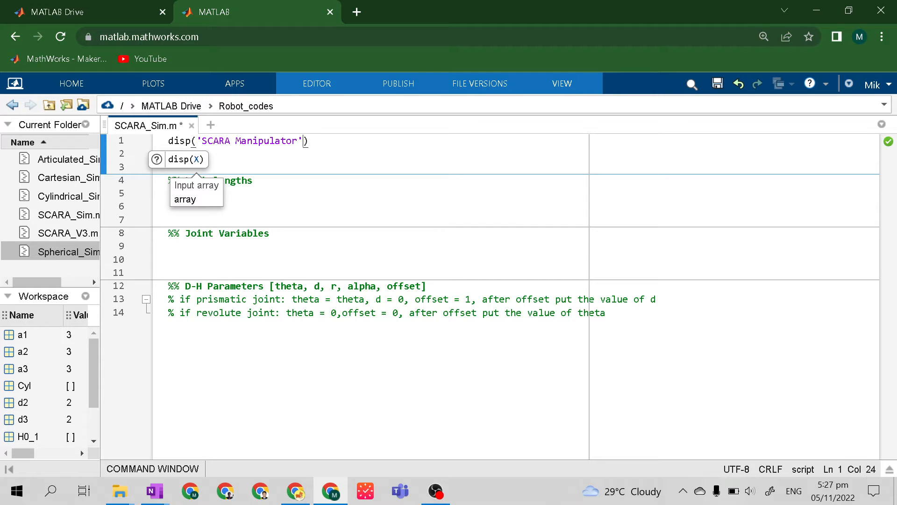
Begin a syms declaration on the second line
text(sy)
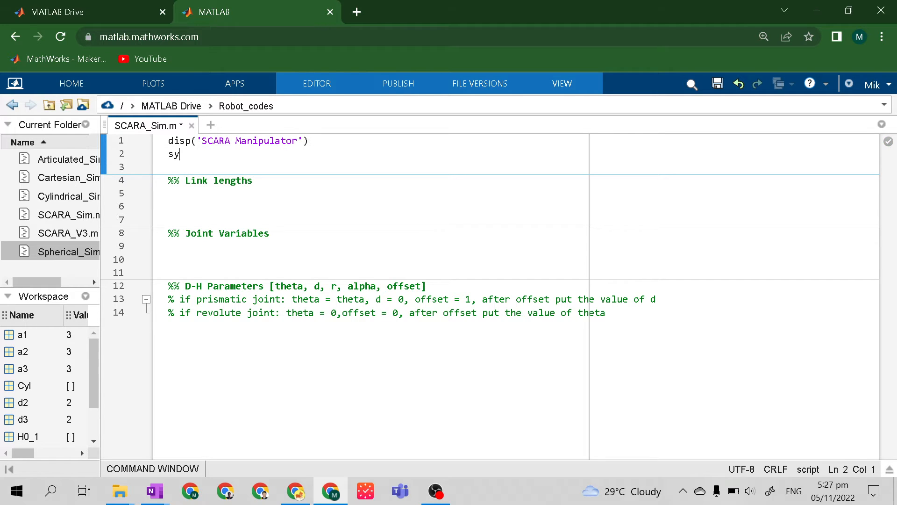
text(ms)
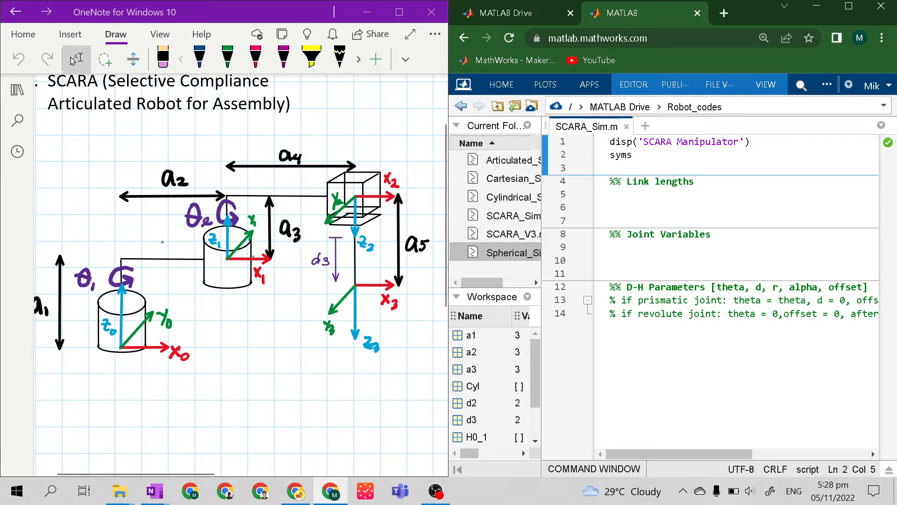
Declare a1 a2 a3 a4 a5 t1 t2 d3 as symbolic variables after syms
text(a1)
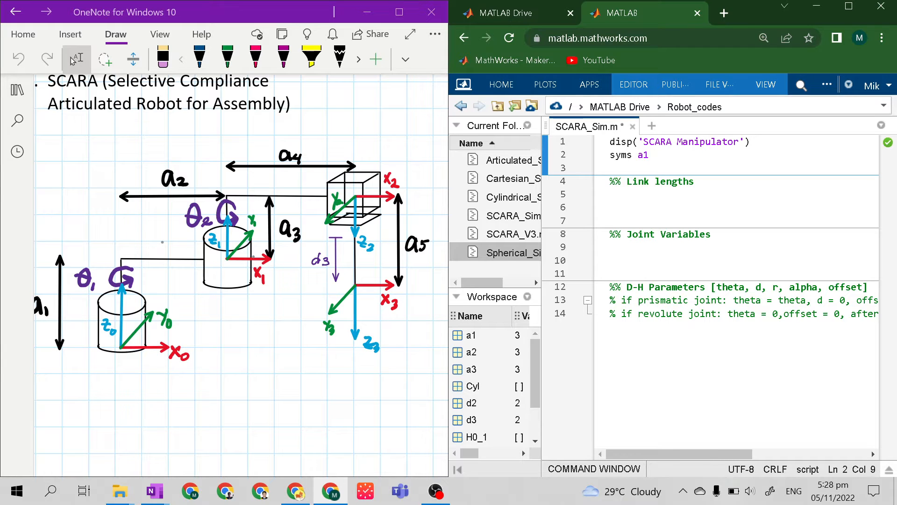
text(a2)
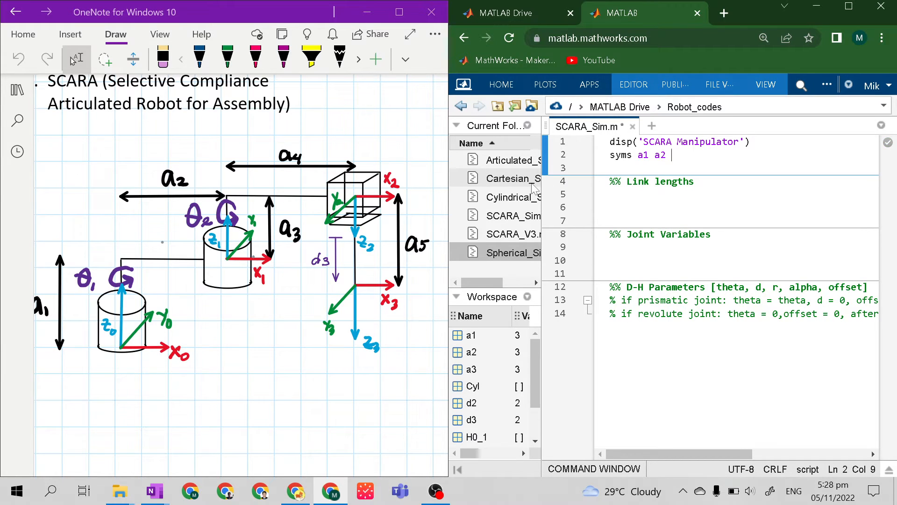
text(a3 a4 a)
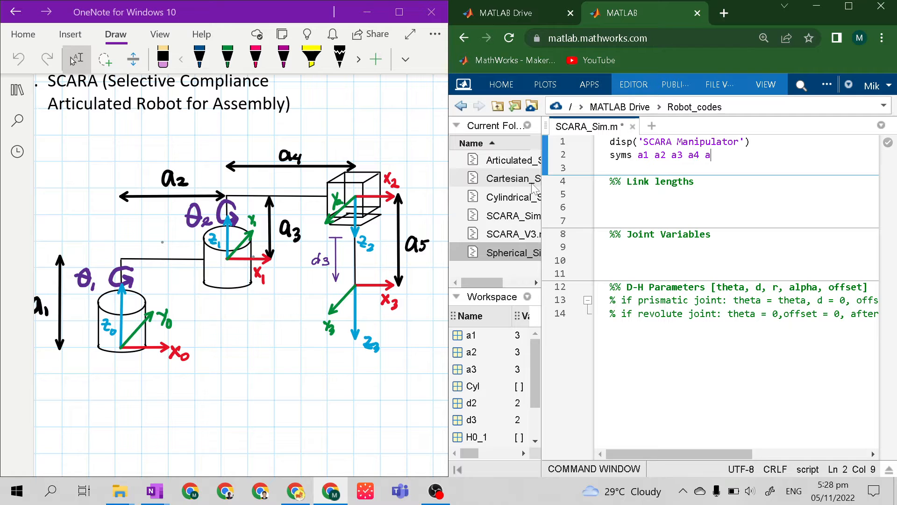
text(5)
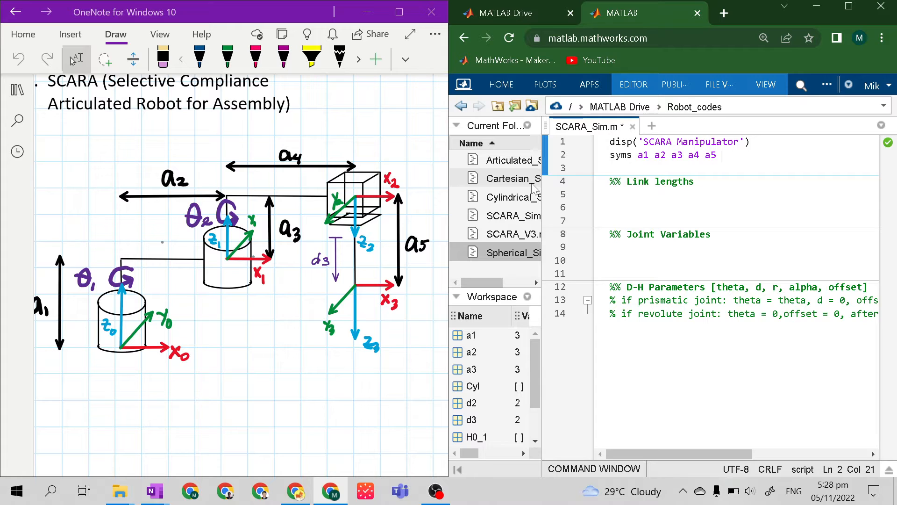
text(t1)
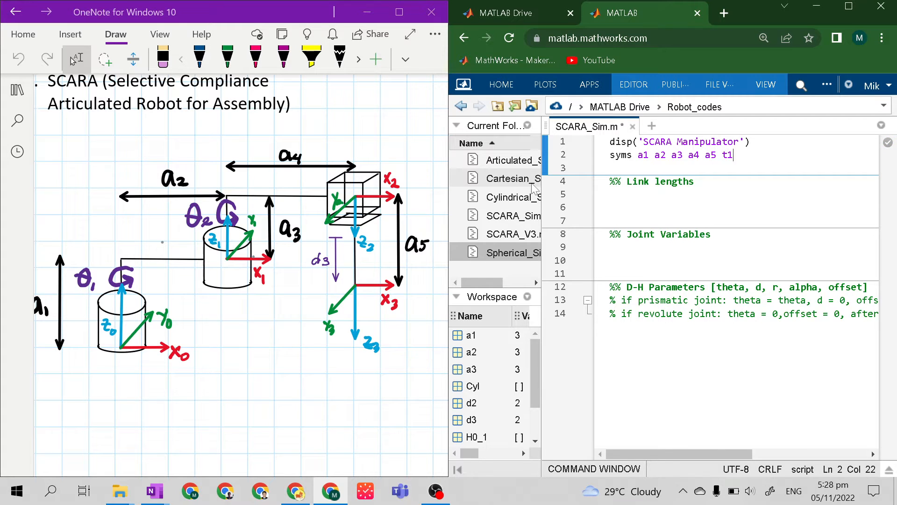
text(t2)
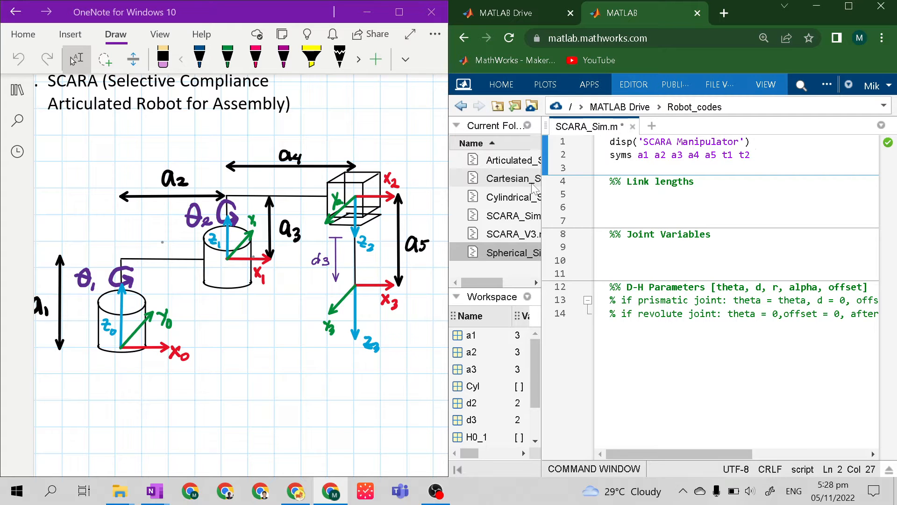
text(d3)
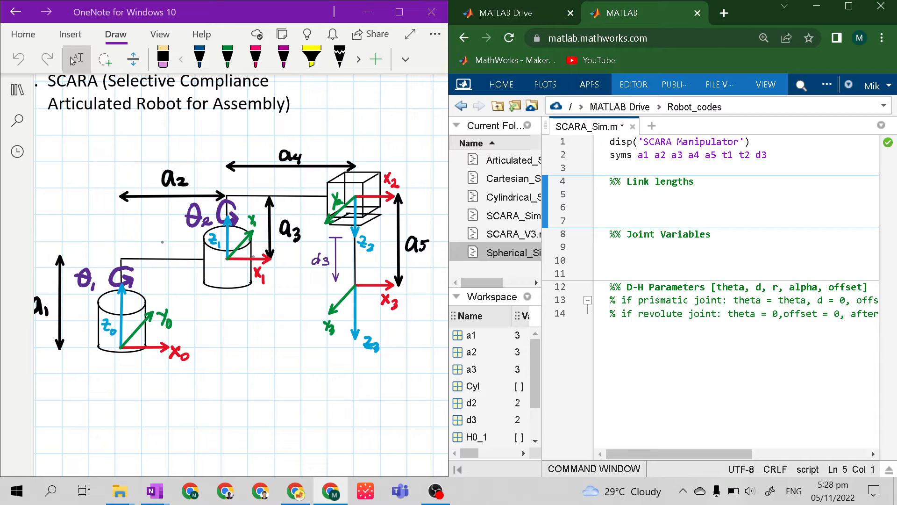
Assign a1 = 3; through a5 = 3; on separate lines under Link lengths
text(a1)
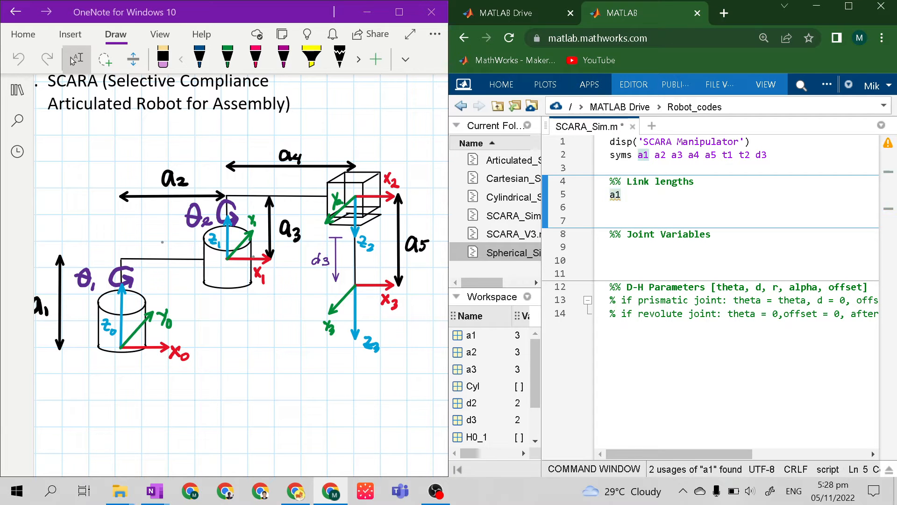
click(623, 195)
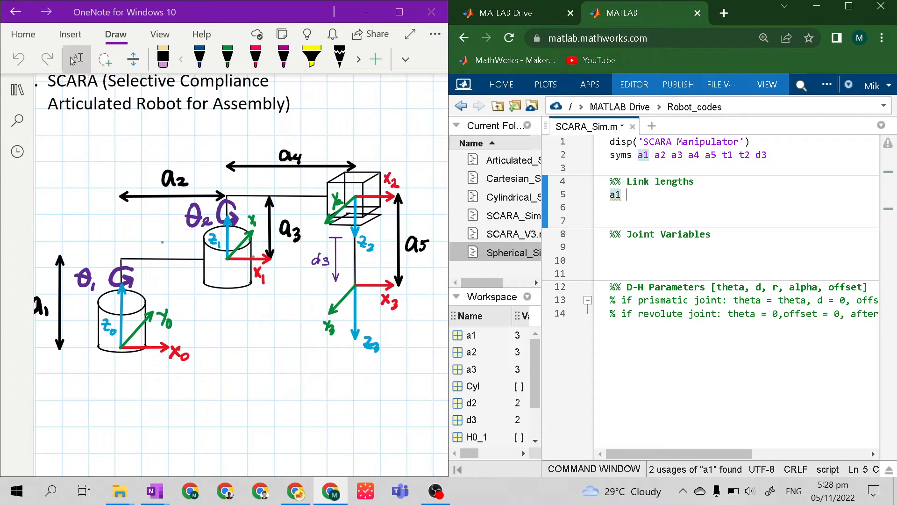
text(= 3;)
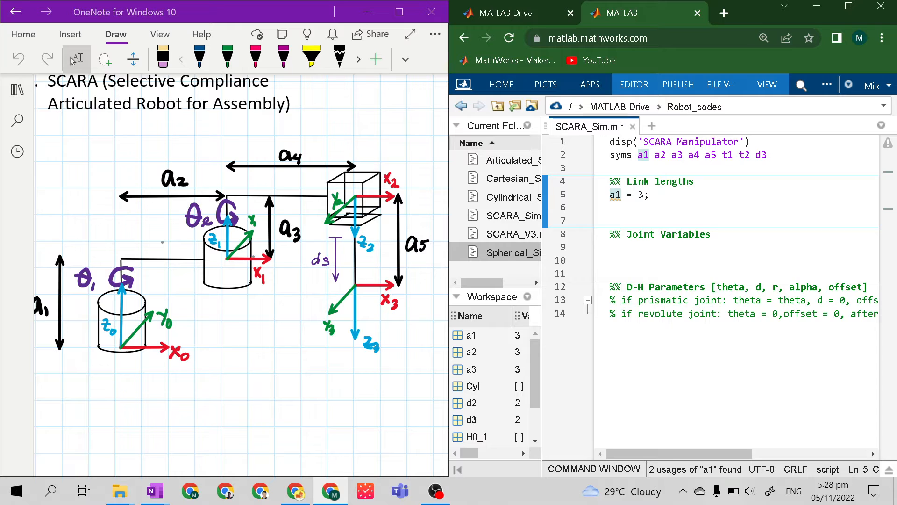
text(a2 =3;)
click(741, 221)
text(a3 =)
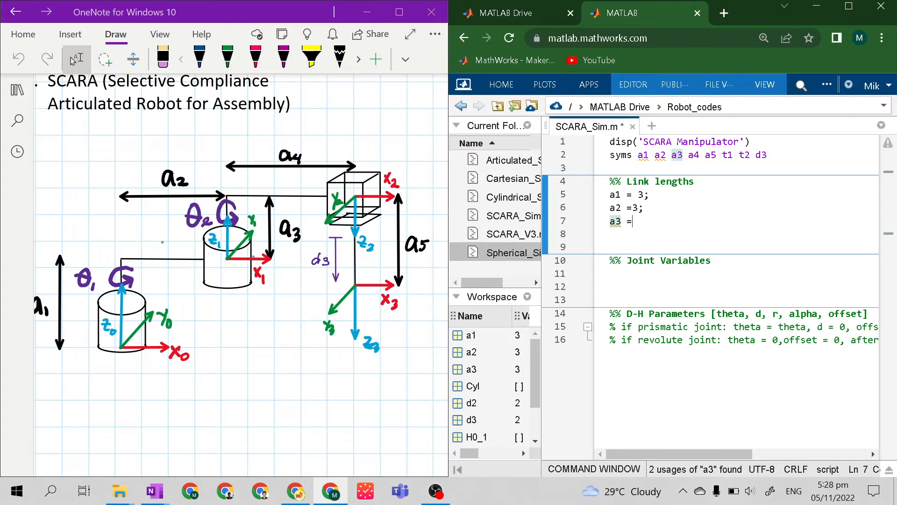
text(3;)
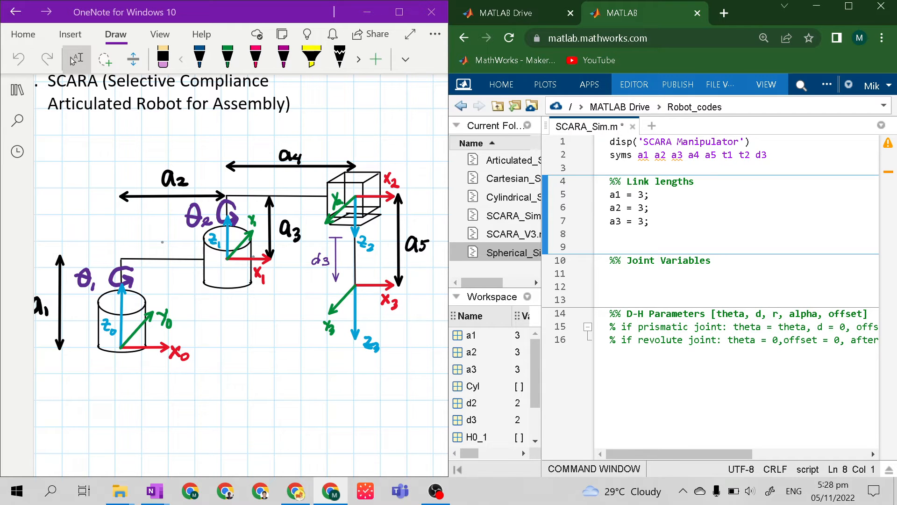
text(a4)
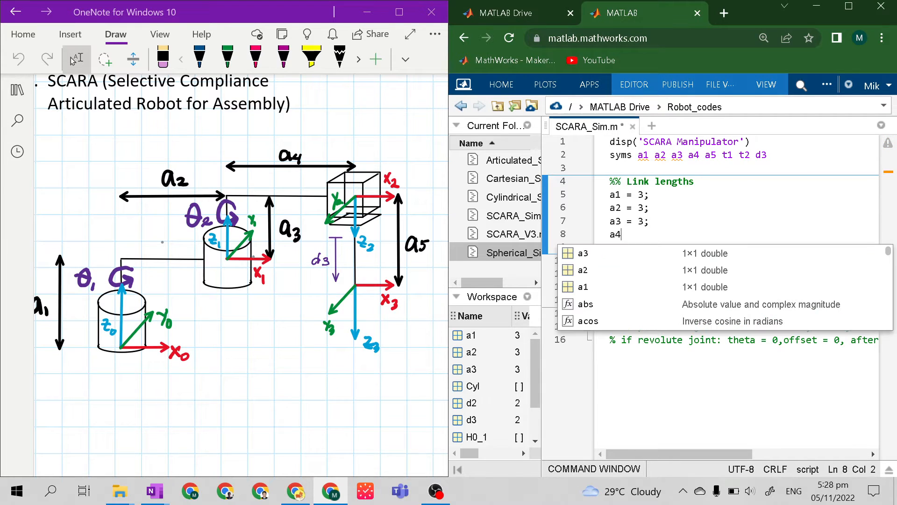
text(= 3;)
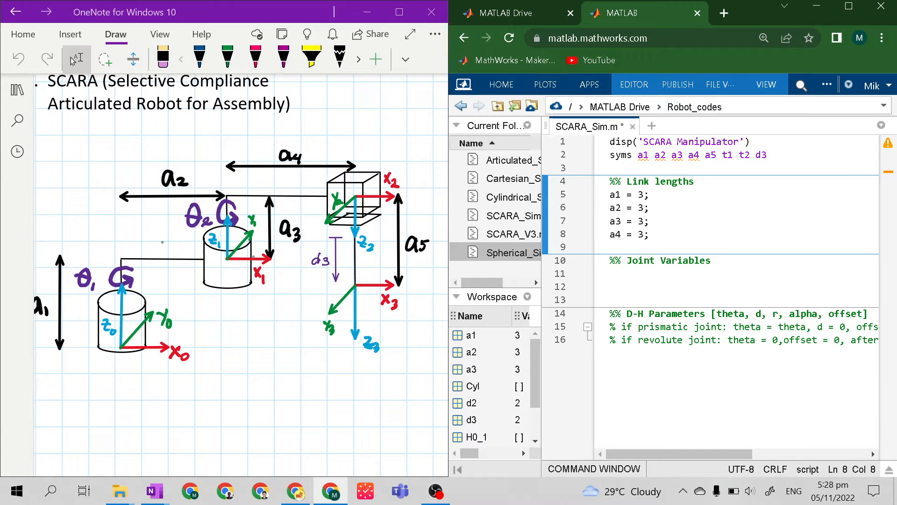
text(a5 =)
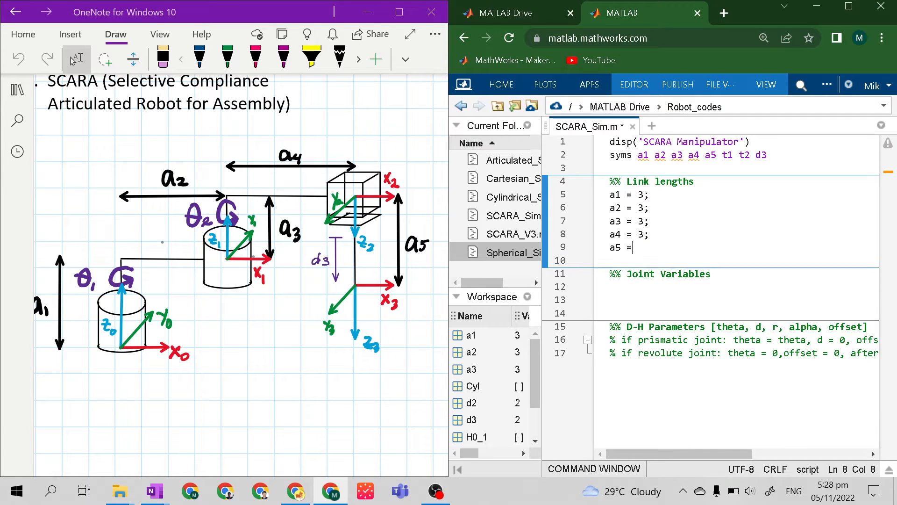
text(3;)
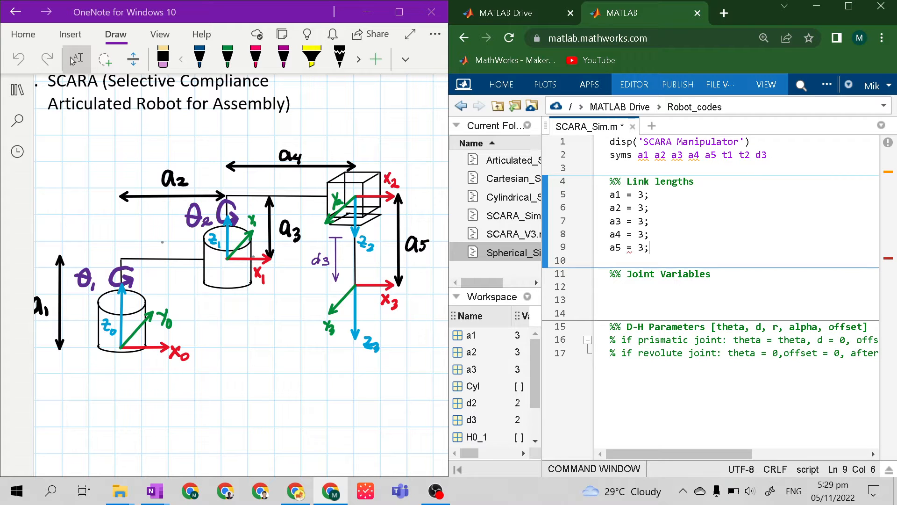
click(629, 287)
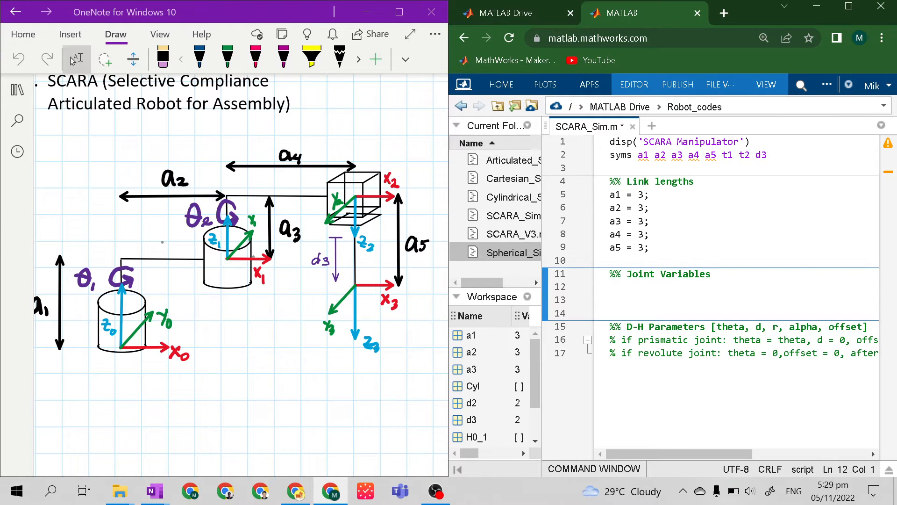
Assign d3 = 4; under the Joint Variables section
text(d3)
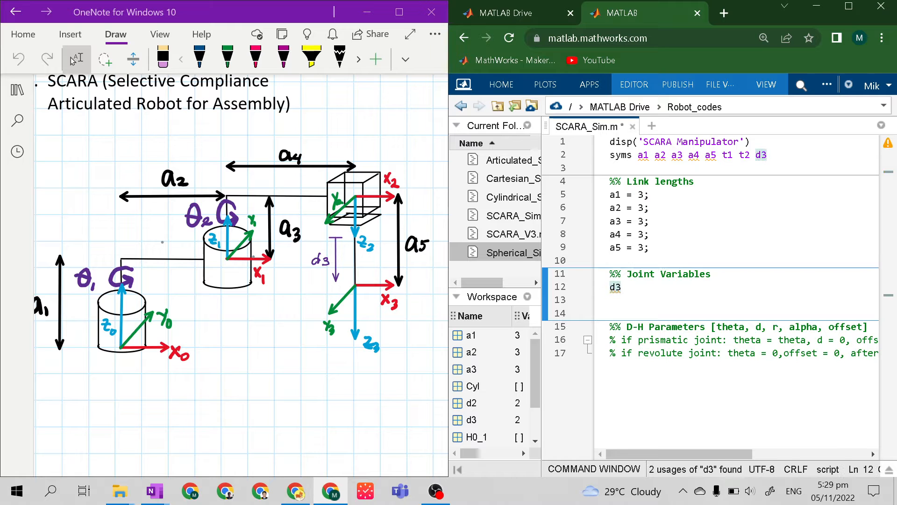
text(= 4;)
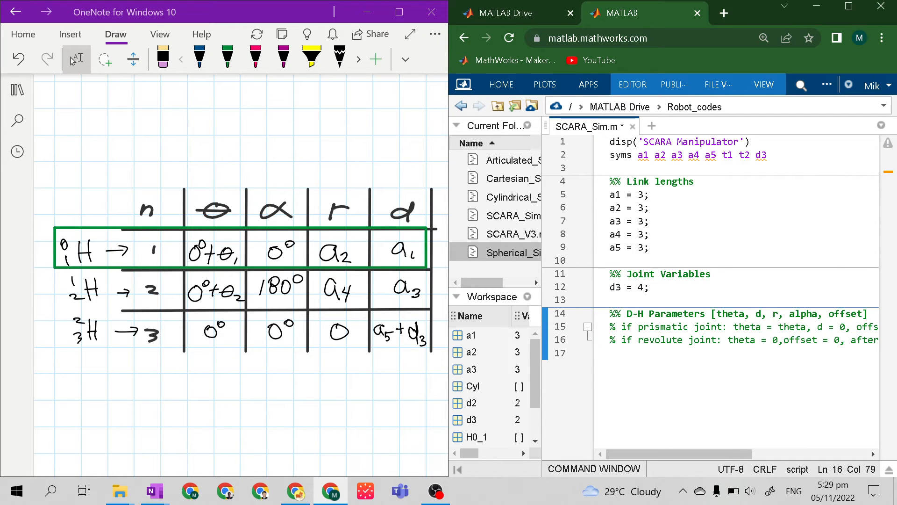
Define H0_1 = Link([0,a1,a2,0,0,0]); under D-H Parameters
text(H0)
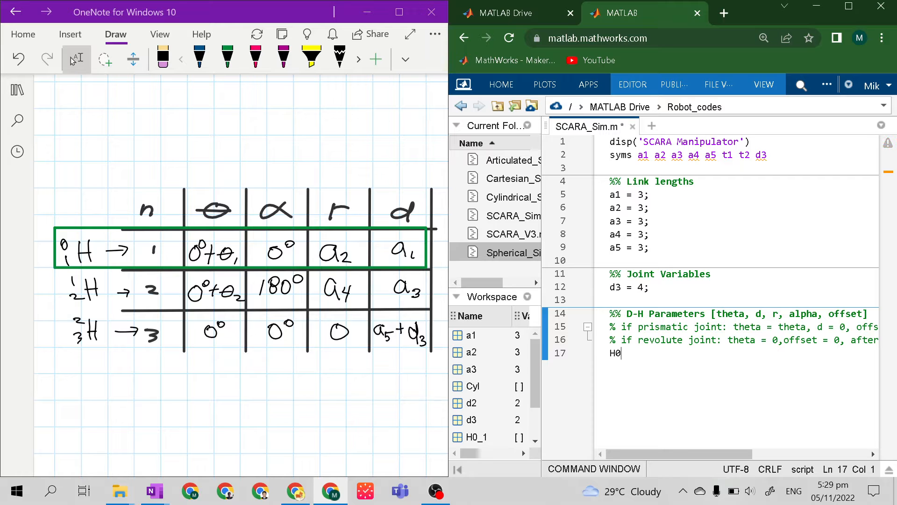
text(_1)
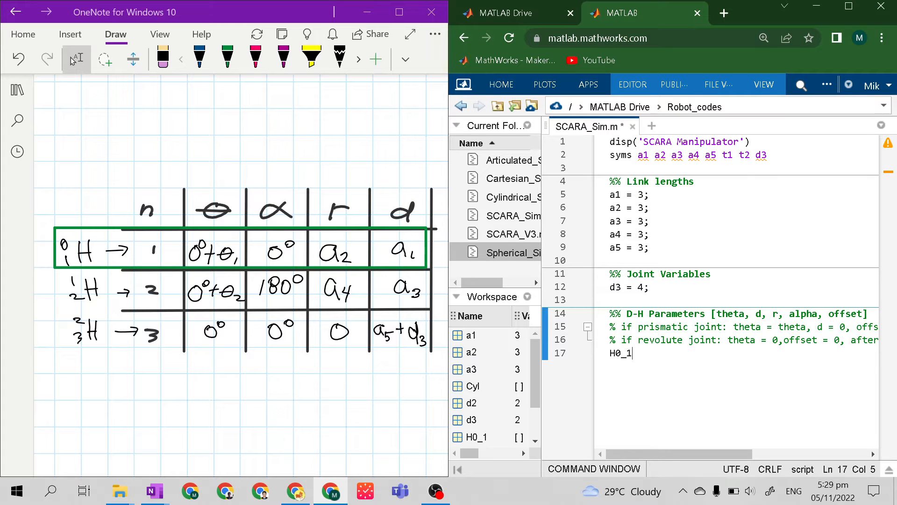
text(=)
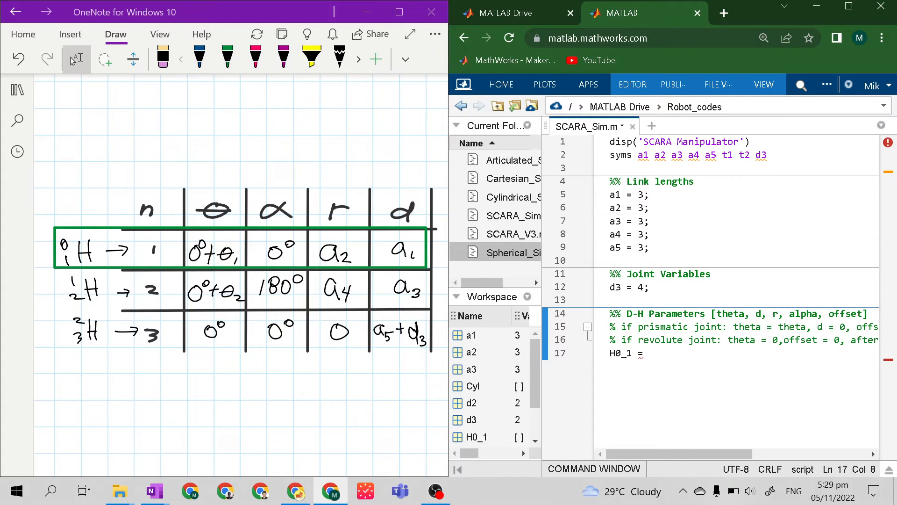
text(Link)
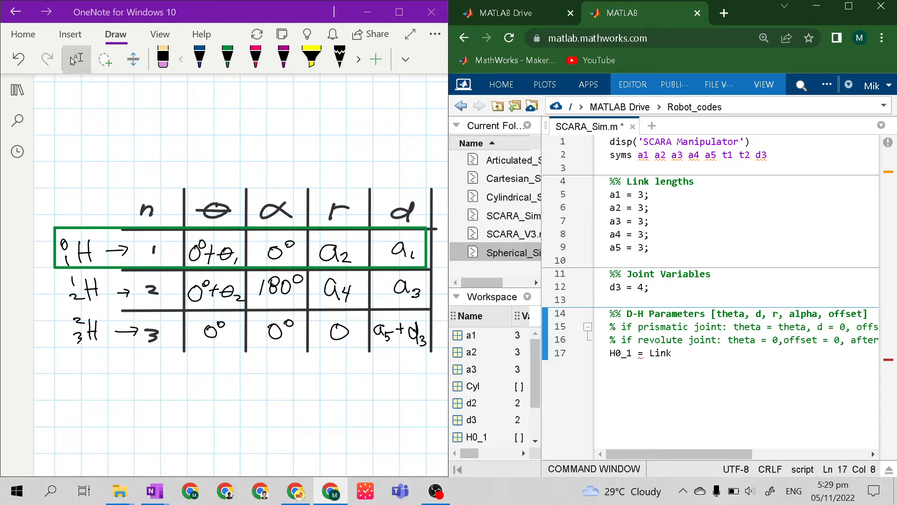
text(()
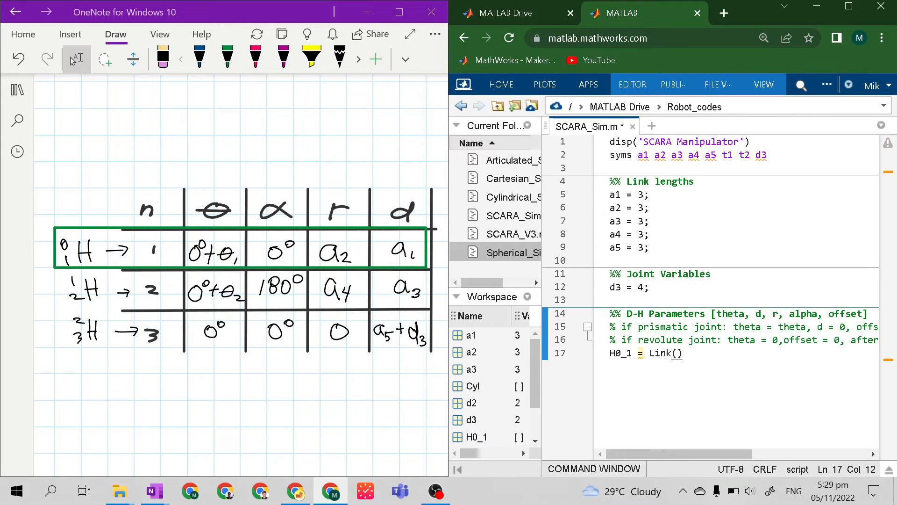
text([)
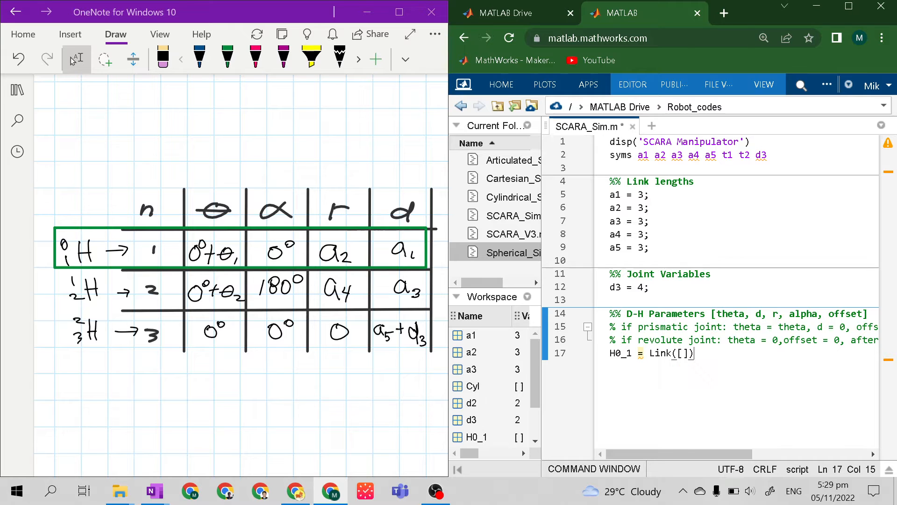
text(;)
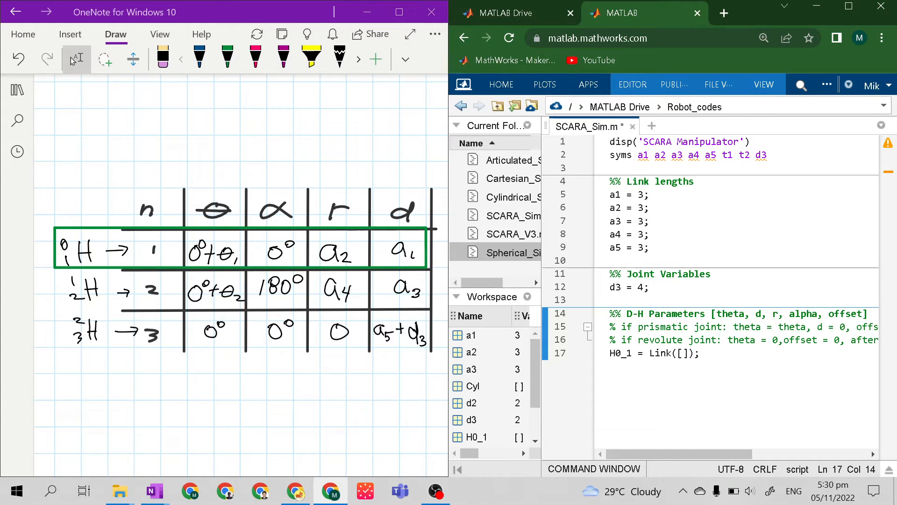
text(0,)
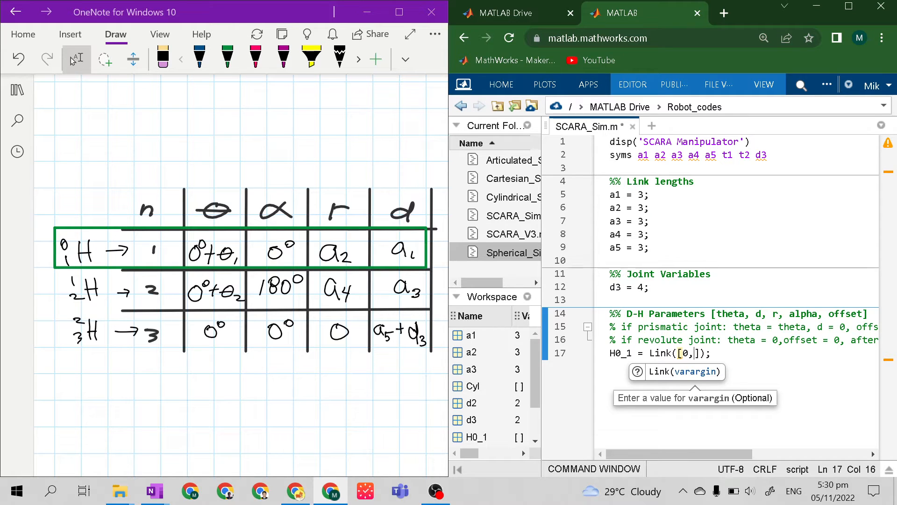
text(a1,)
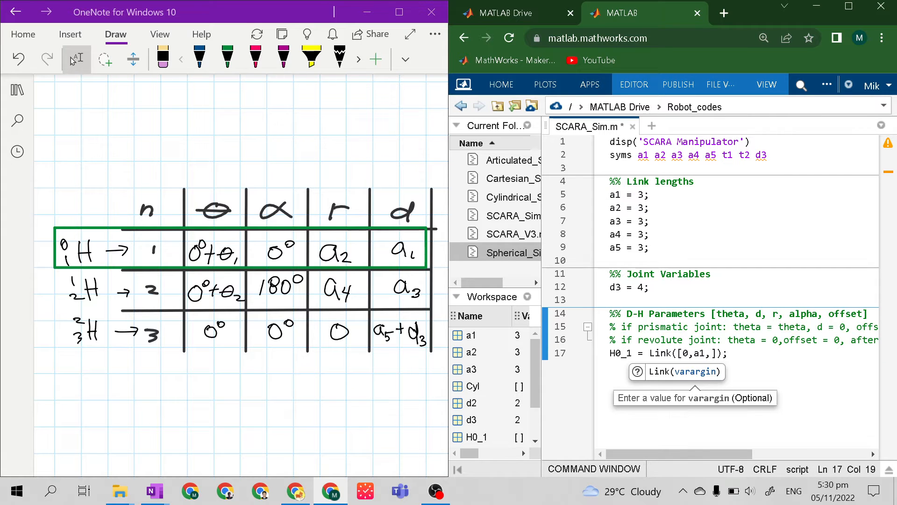
text(a)
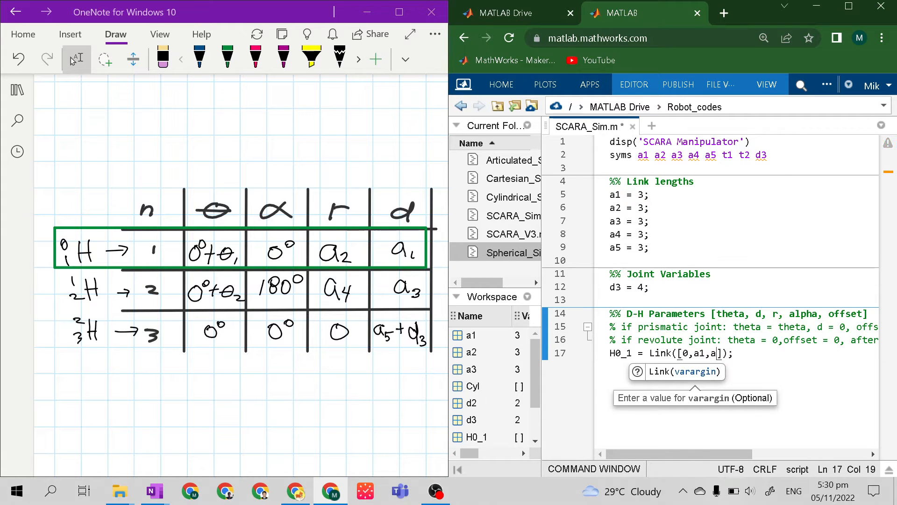
text(2)
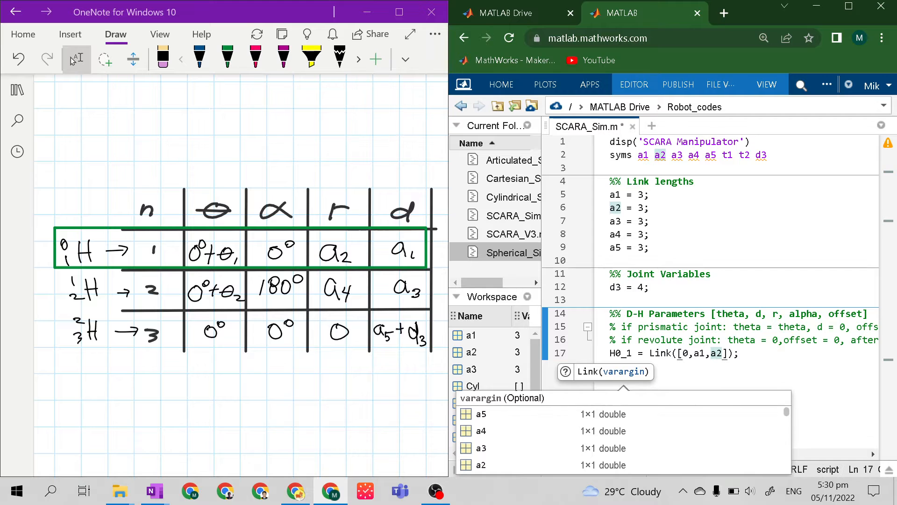
text(,)
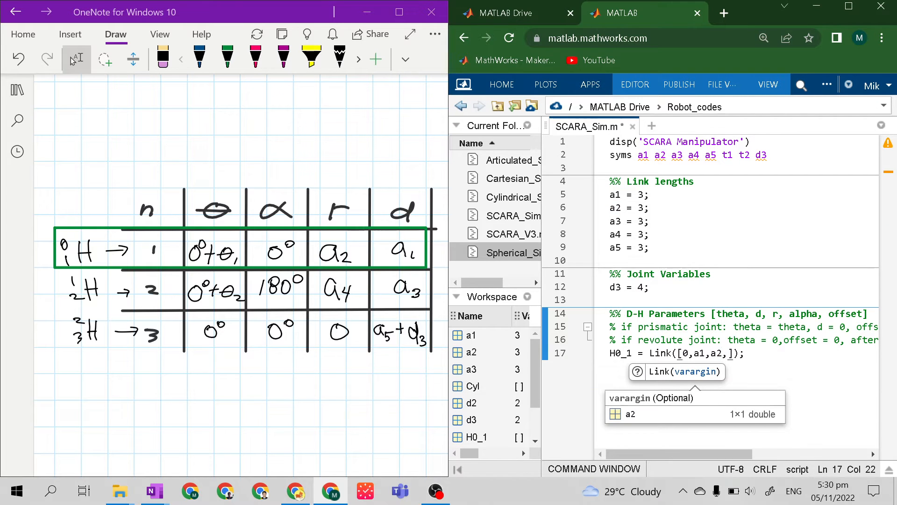
text(0)
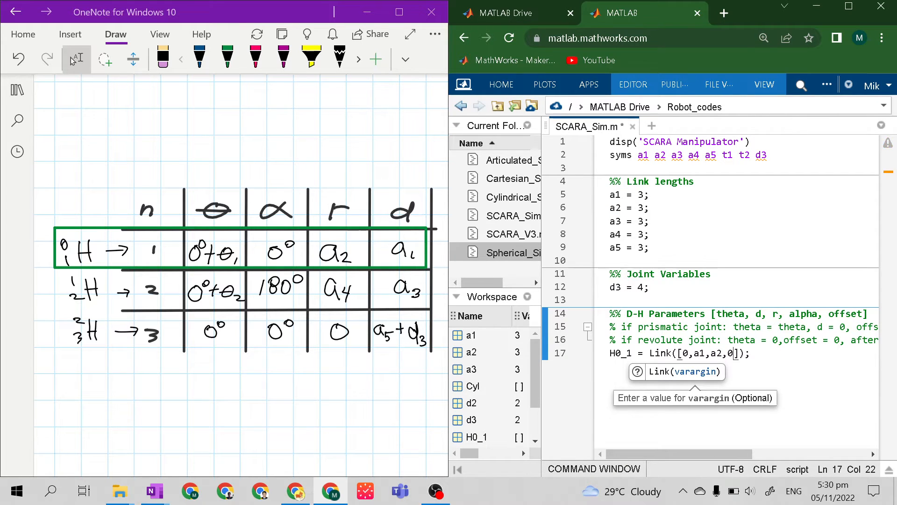
text(,0,0)
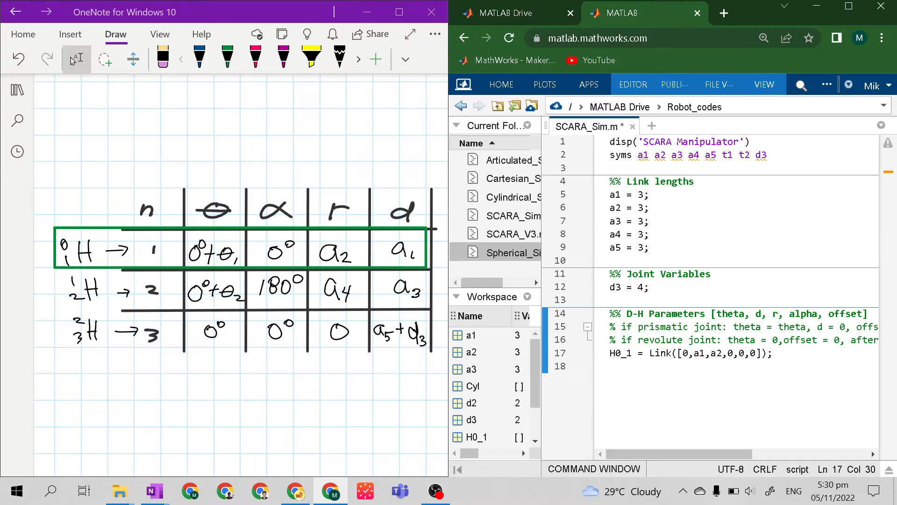
Limit H0_1's joint range with H0_1.qlim = [-pi/2 pi/2];
text(H0)
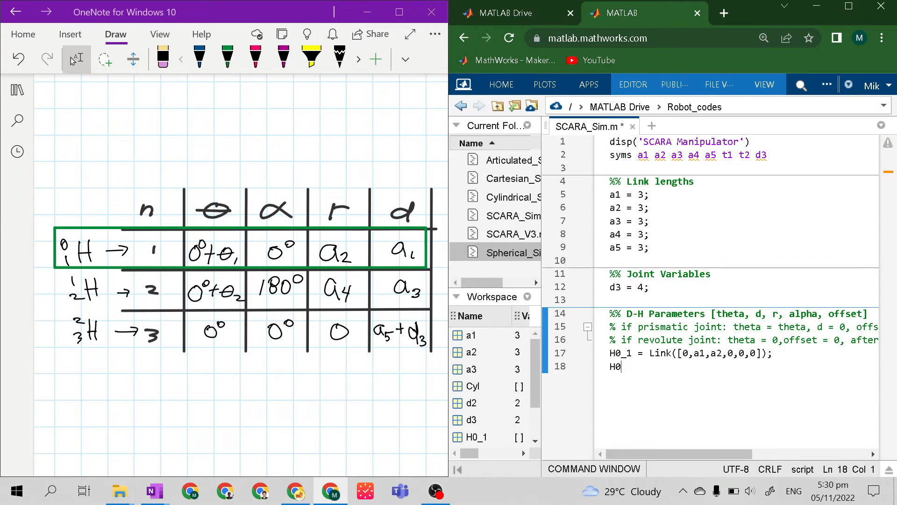
text(_1.)
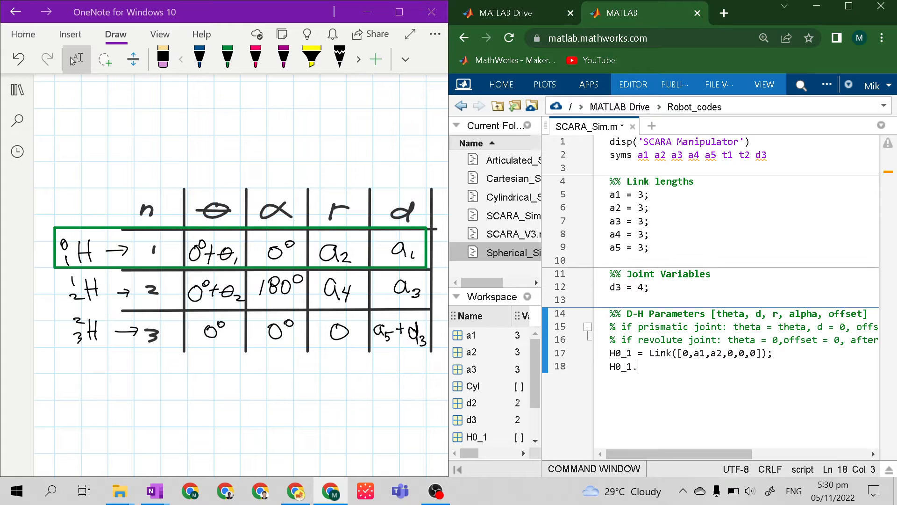
text(qlim)
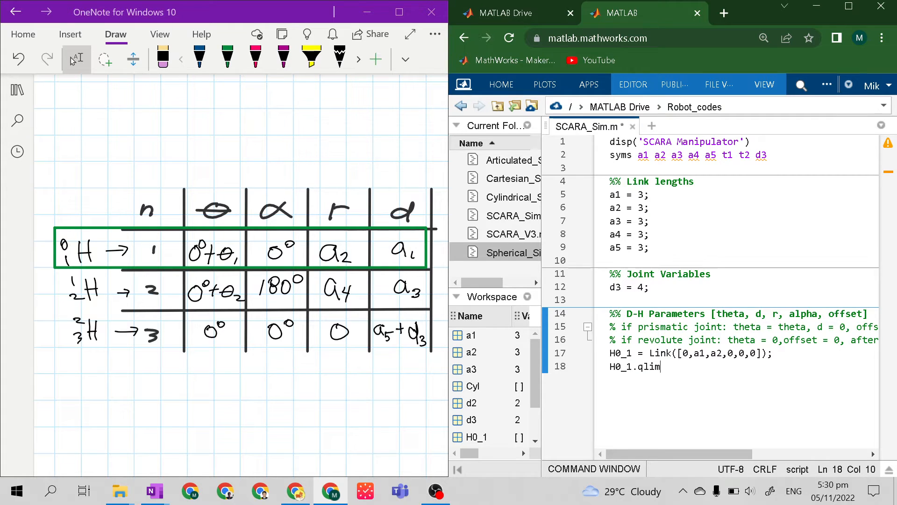
text(=)
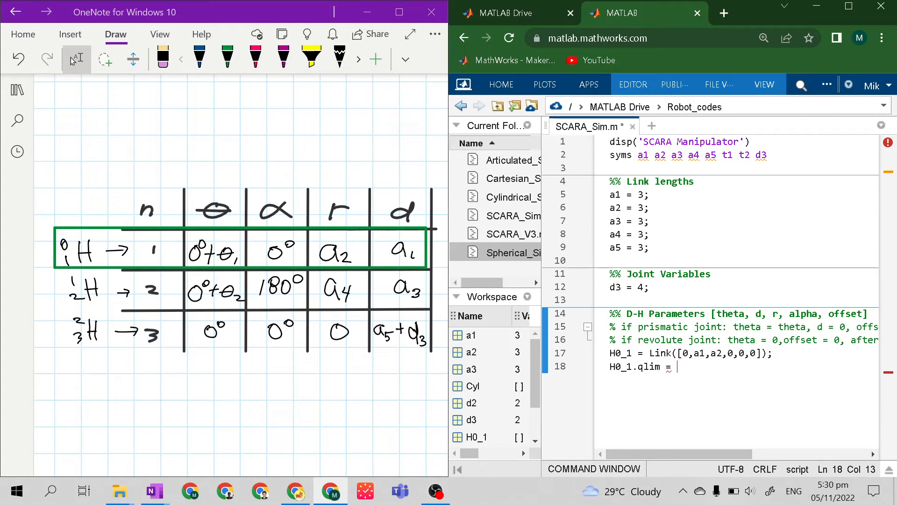
text([])
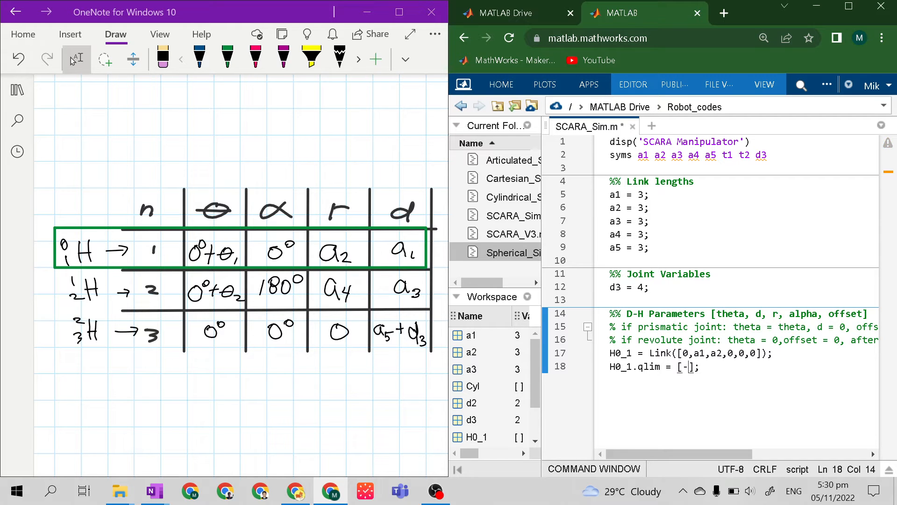
text(pi)
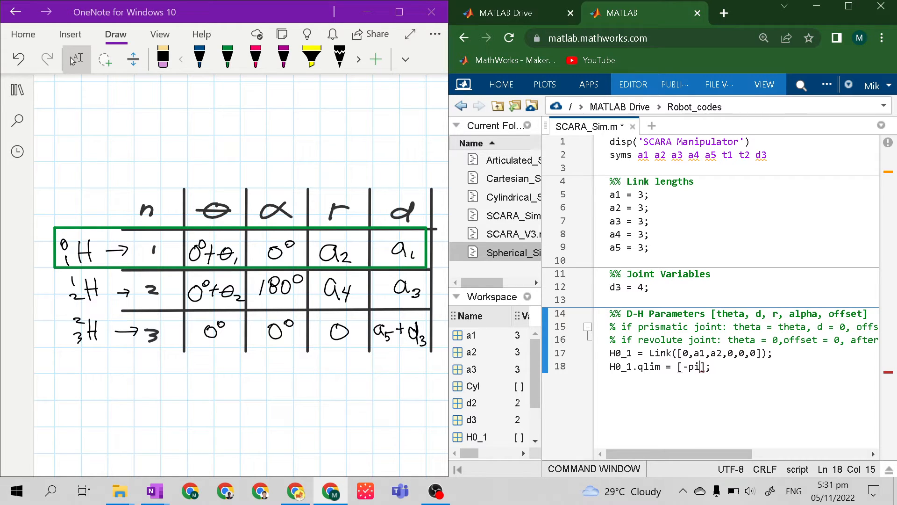
text(/2)
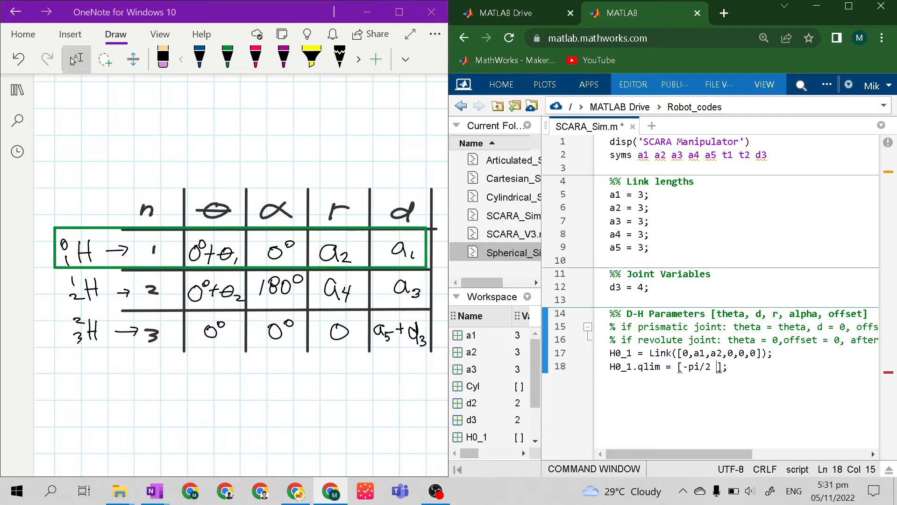
text(pi/)
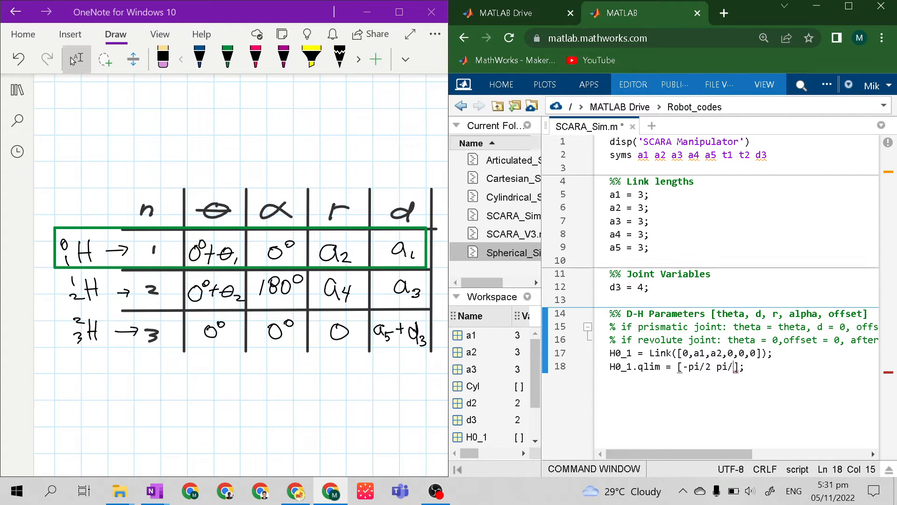
text(2];)
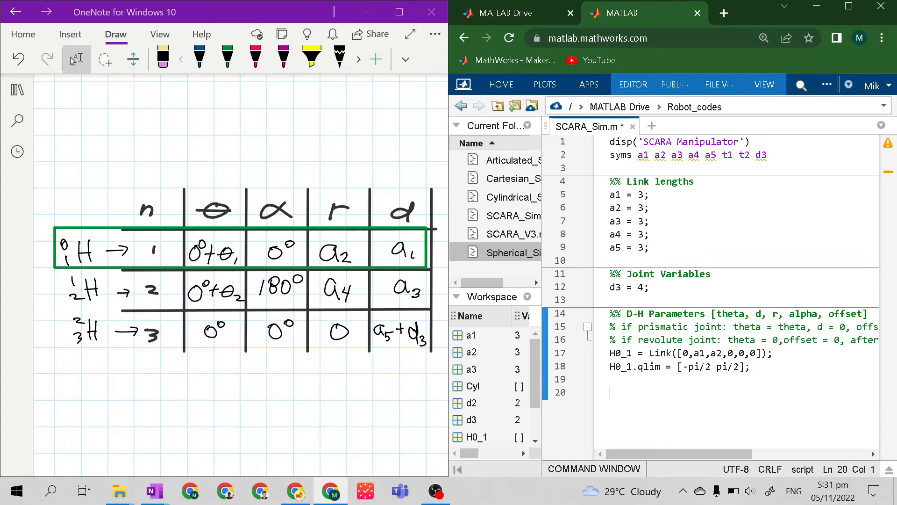
Define the second link H1_2 = Link([0,a3,a4,pi,0,0]); (typed as Limk)
text(H1_)
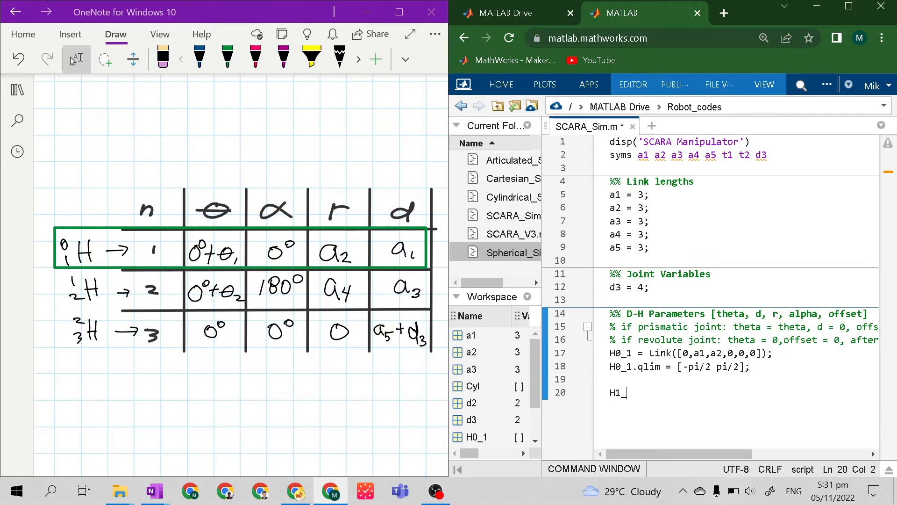
text(2 =)
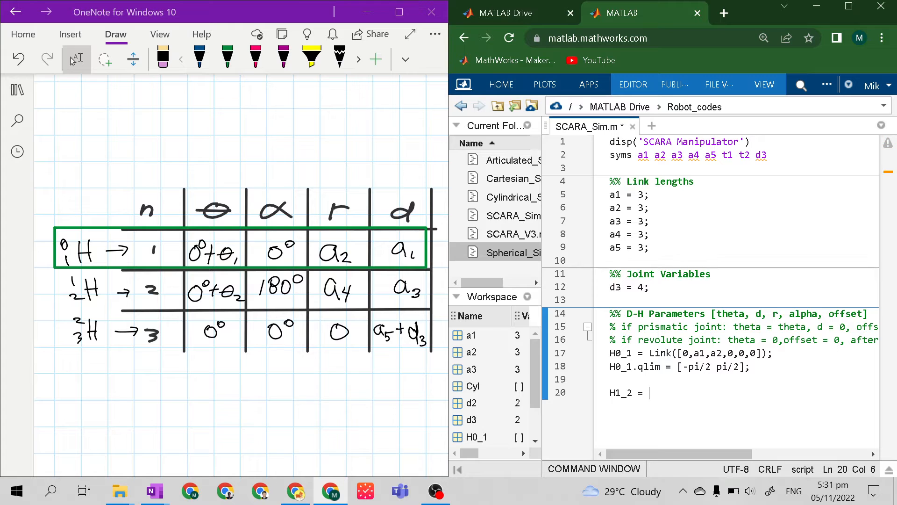
text(Limk)
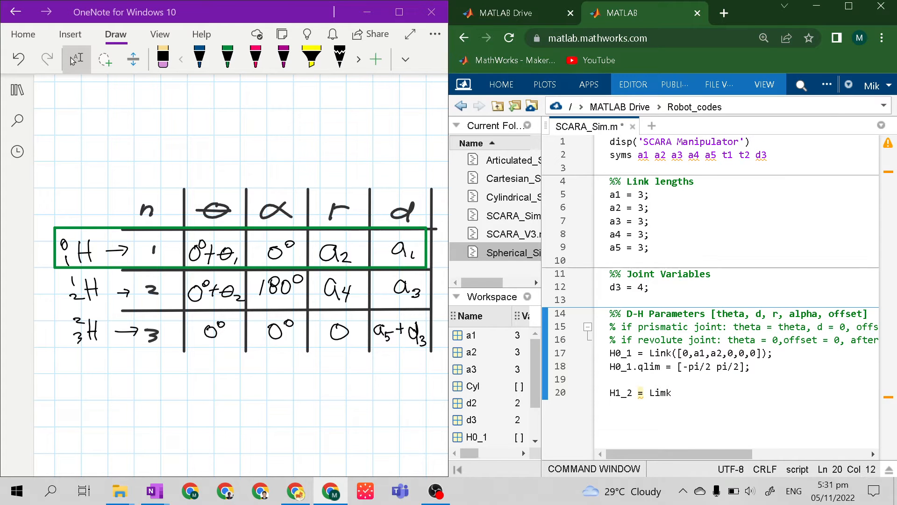
text(())
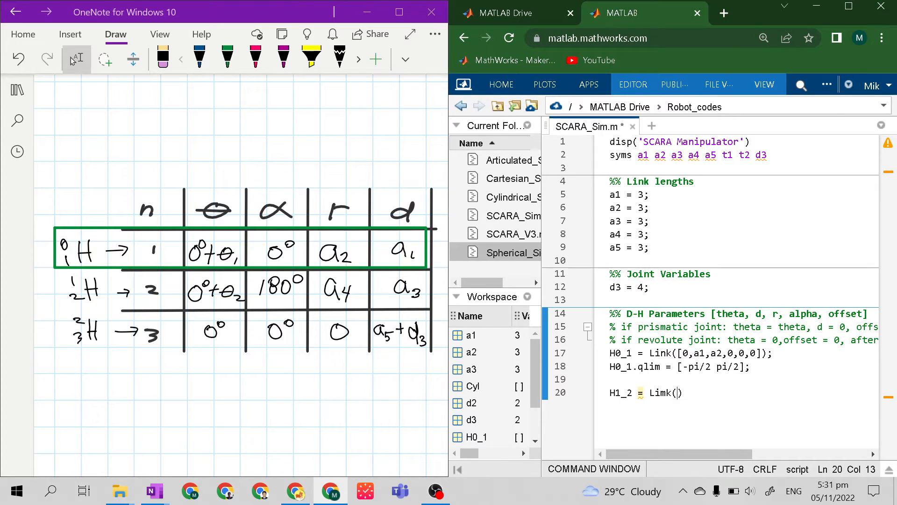
text([])
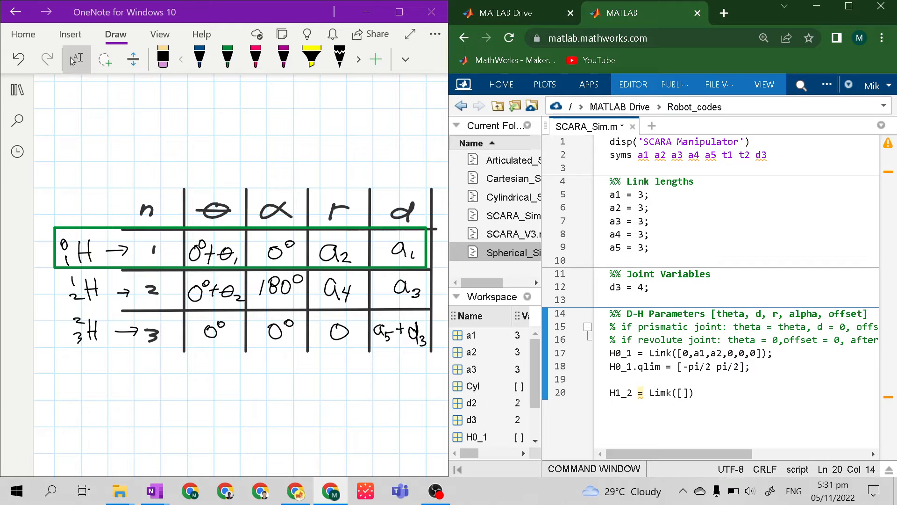
text();)
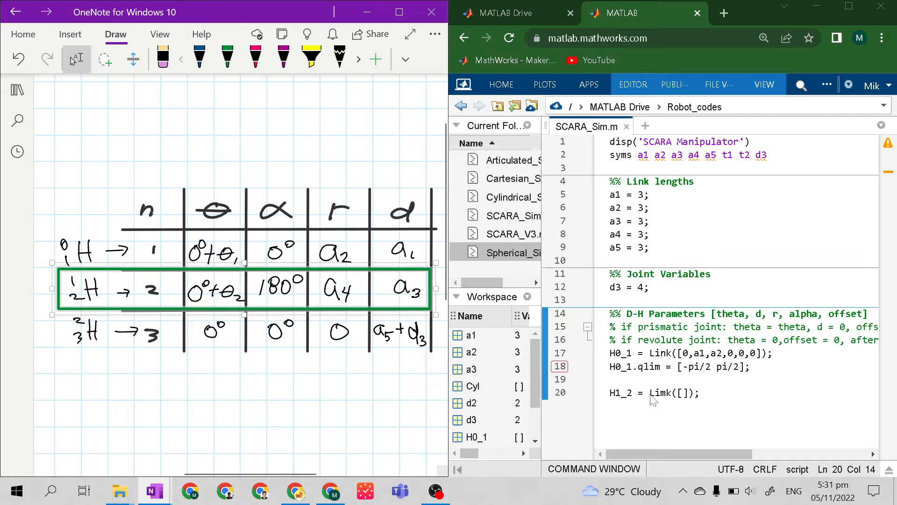
text(0)
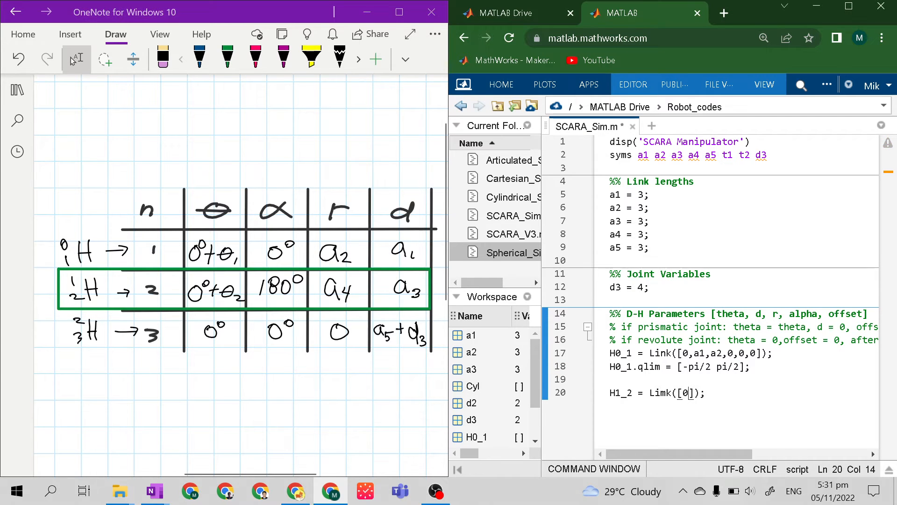
text(,)
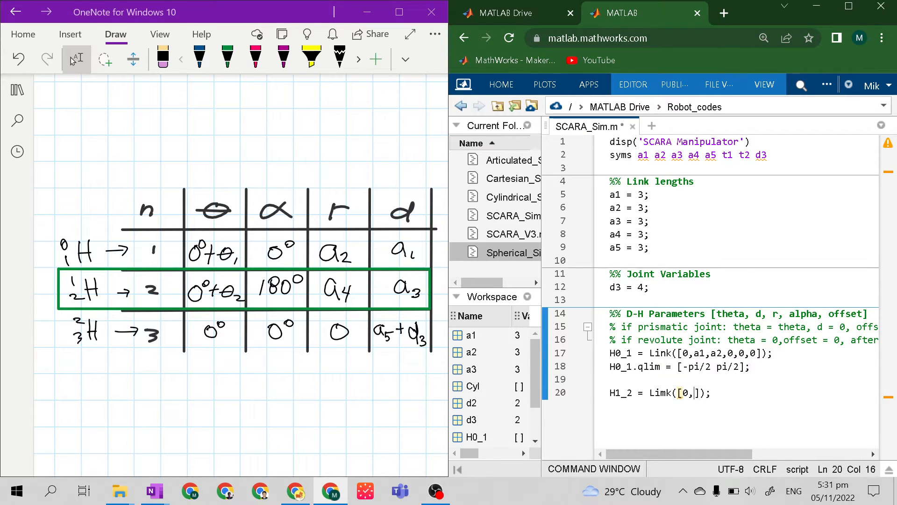
text(a)
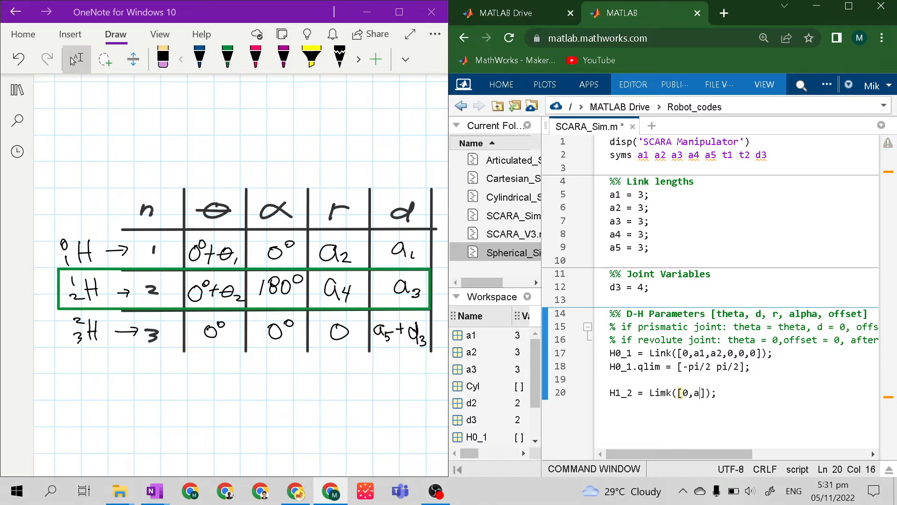
text(3,)
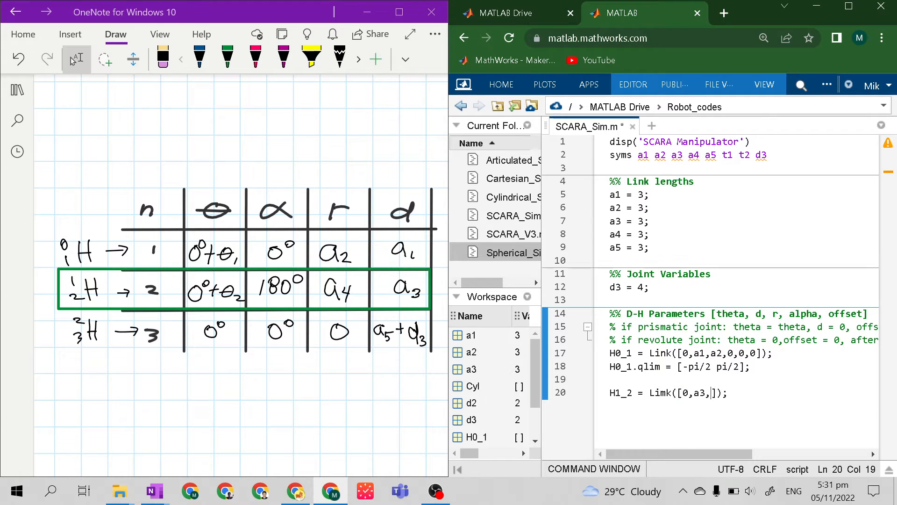
text(a4,p)
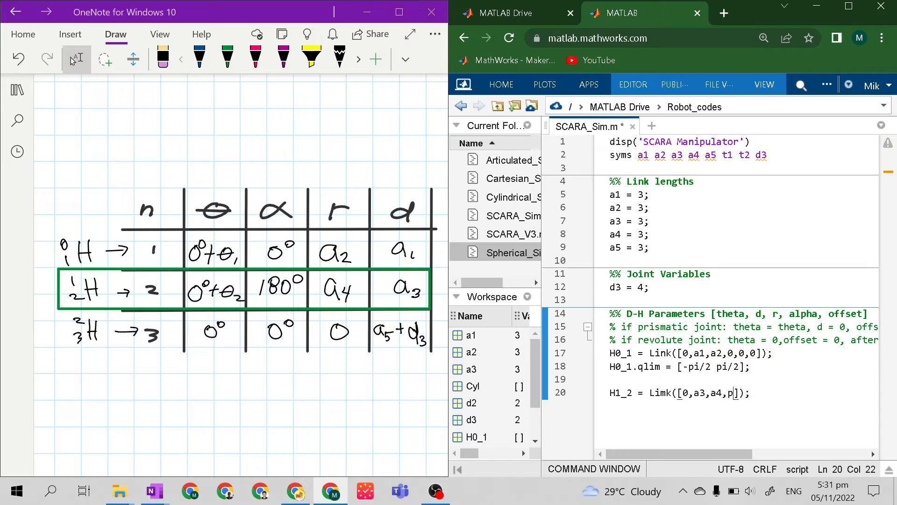
text(i,)
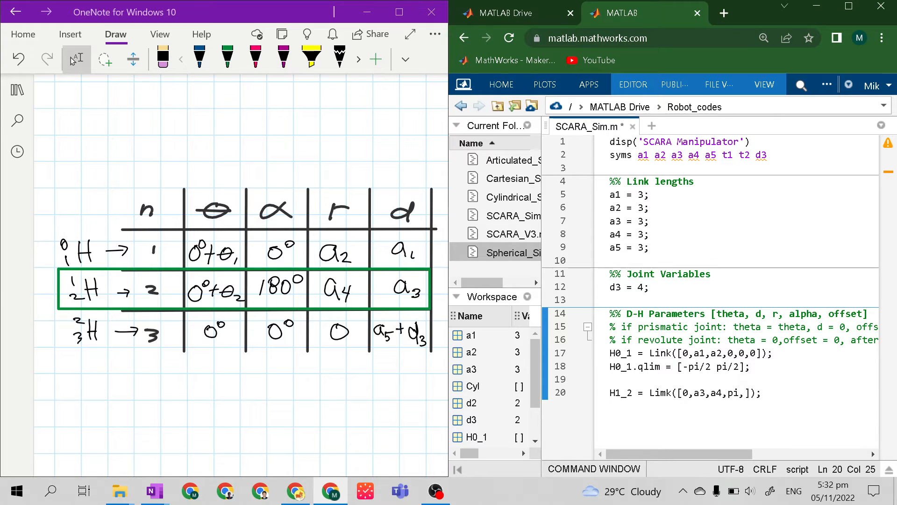
text(0,0)
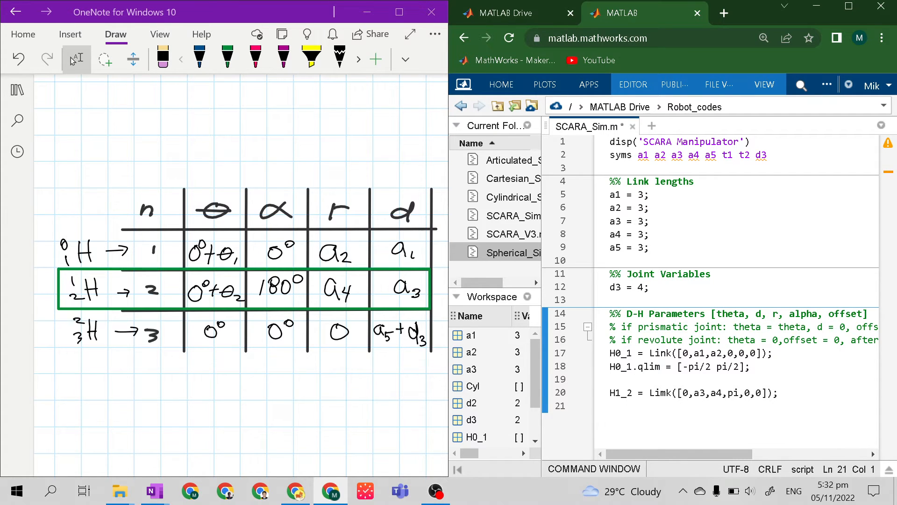
Limit the second joint with H1_2.qlim = [-pi/2 pi/2];
text(H)
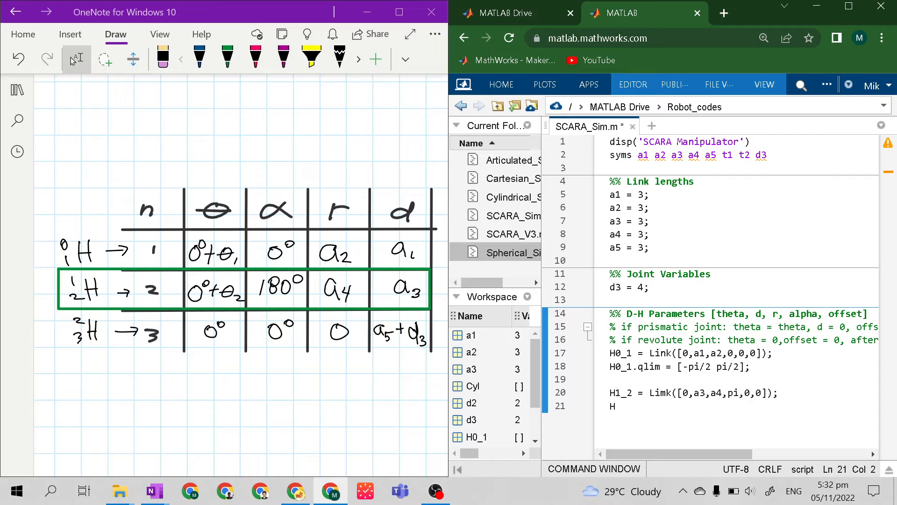
text(1_2)
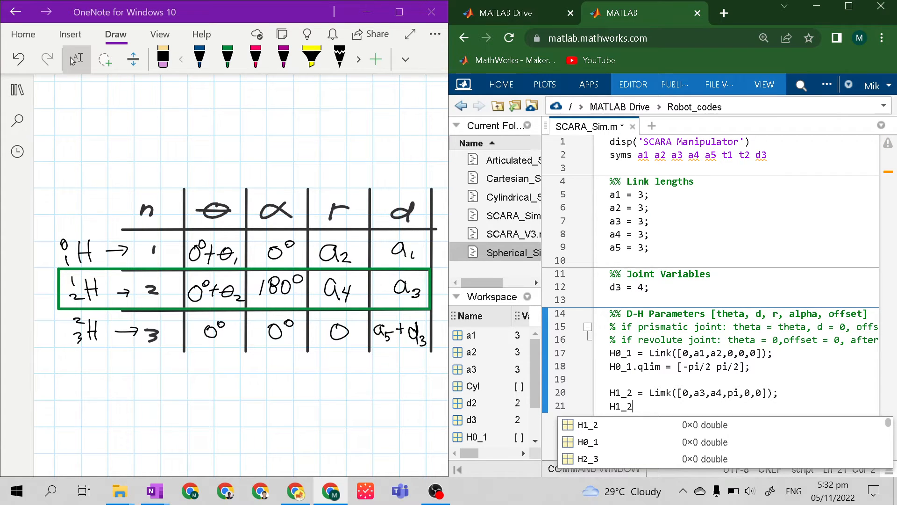
text(.qli)
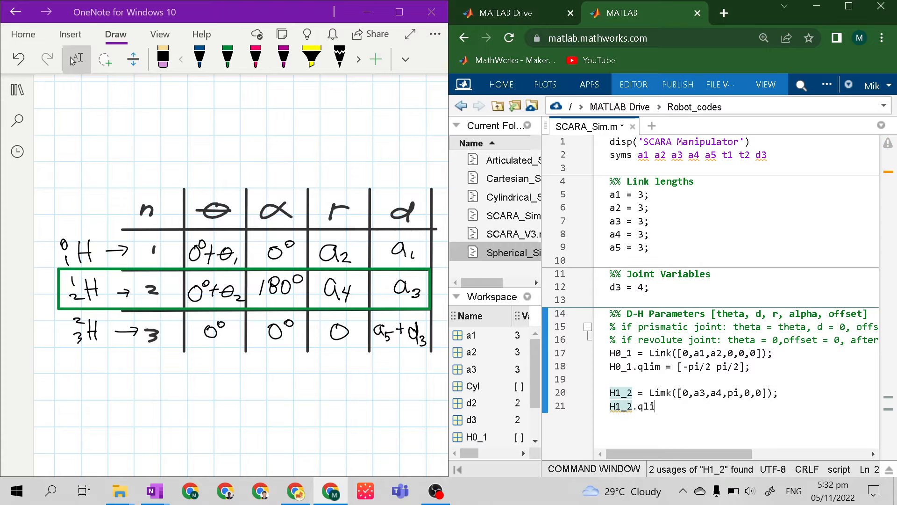
text(m =)
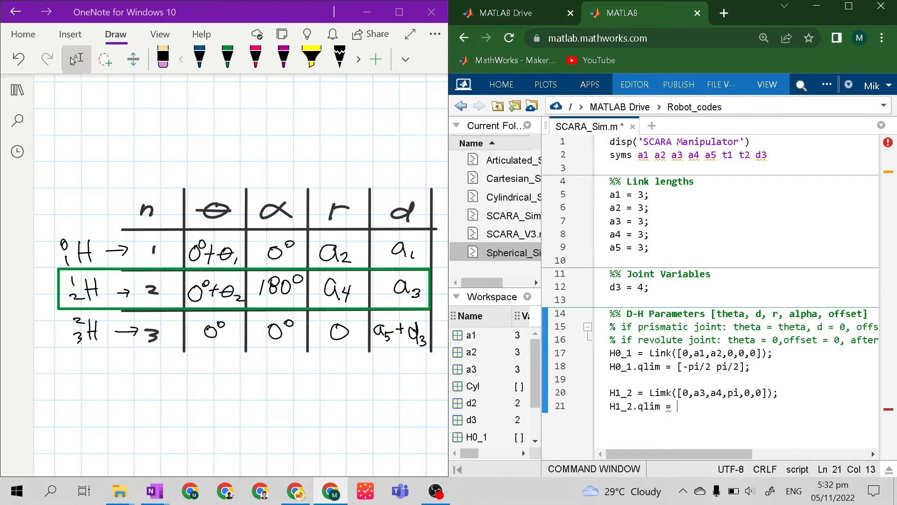
text([])
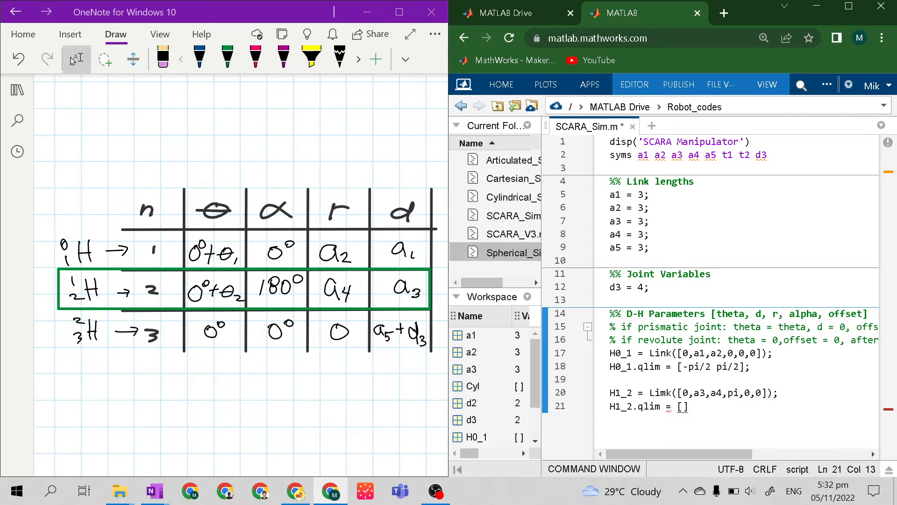
text(;)
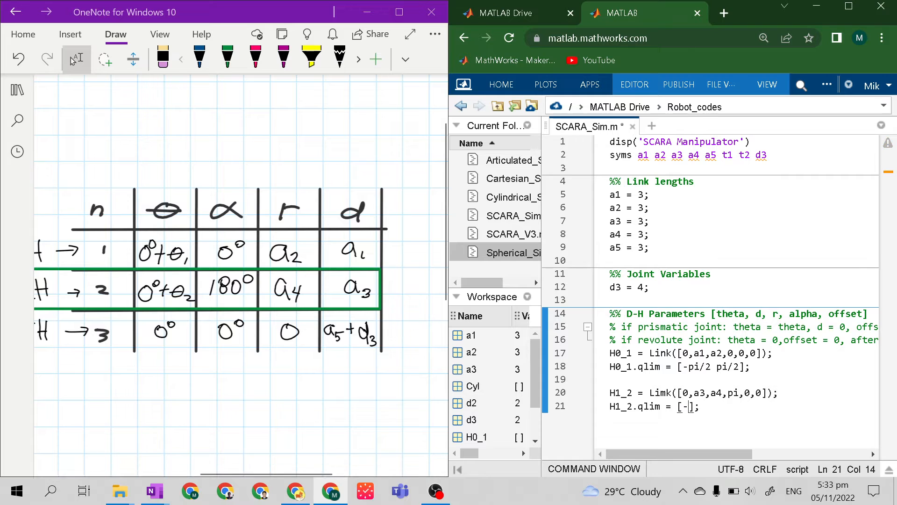
text(pi/2 pi)
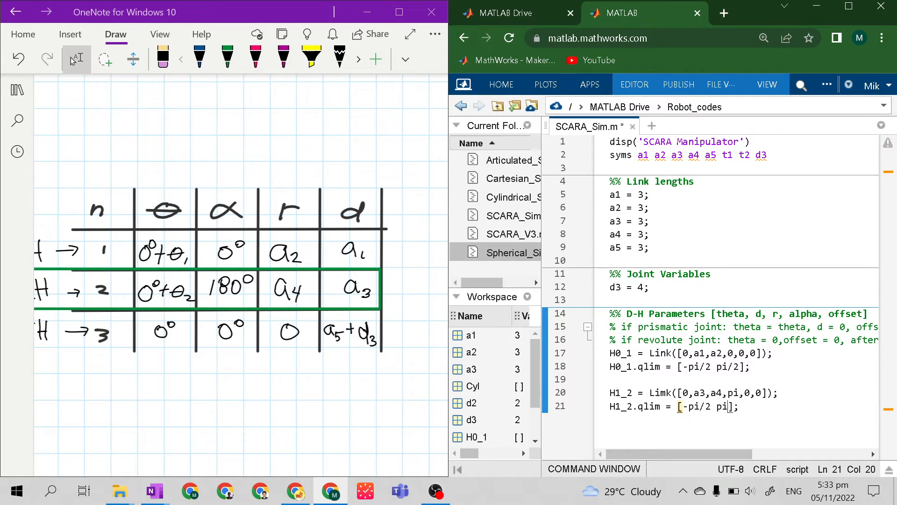
text(/2];)
text(H2_3 =)
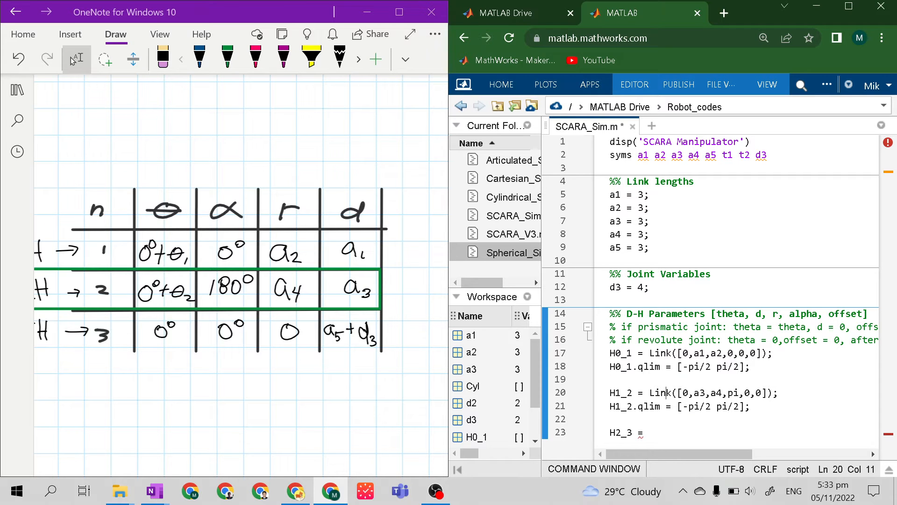
Correct the misspelled Limk to Link in the H1_2 definition
text(Li)
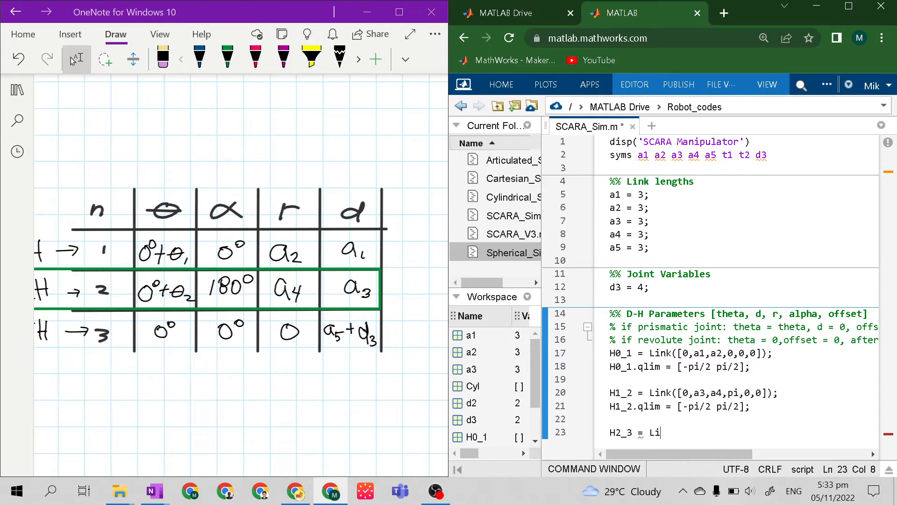
text(nk)
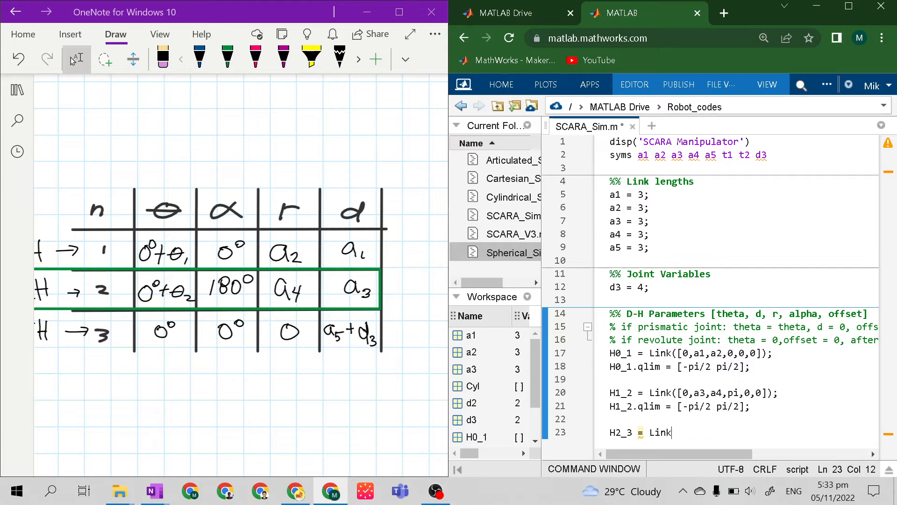
right_click(361, 278)
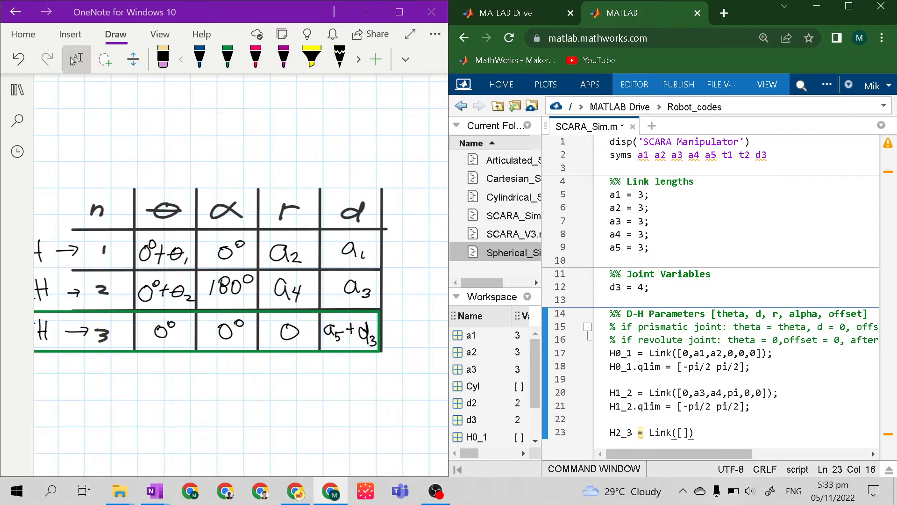
Define the third link H2_3 = Link([0,0,0,0,1,a5]);
text();)
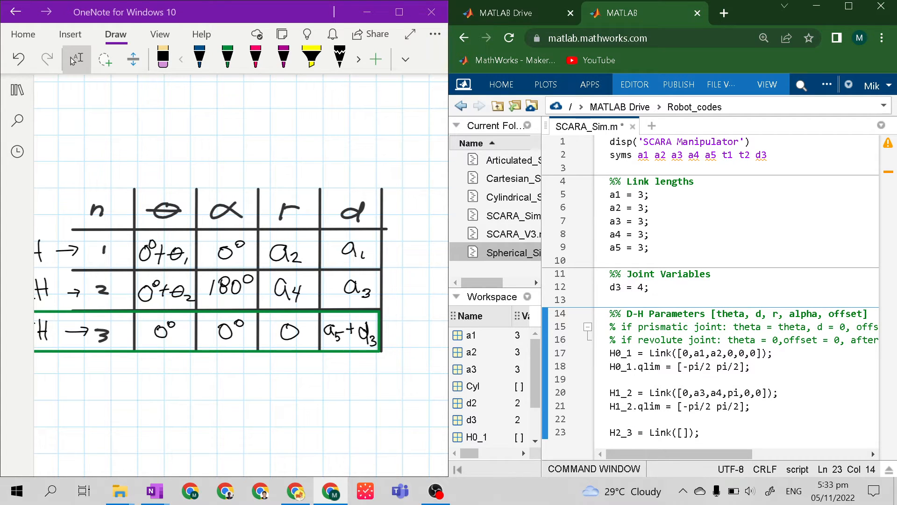
text(0,)
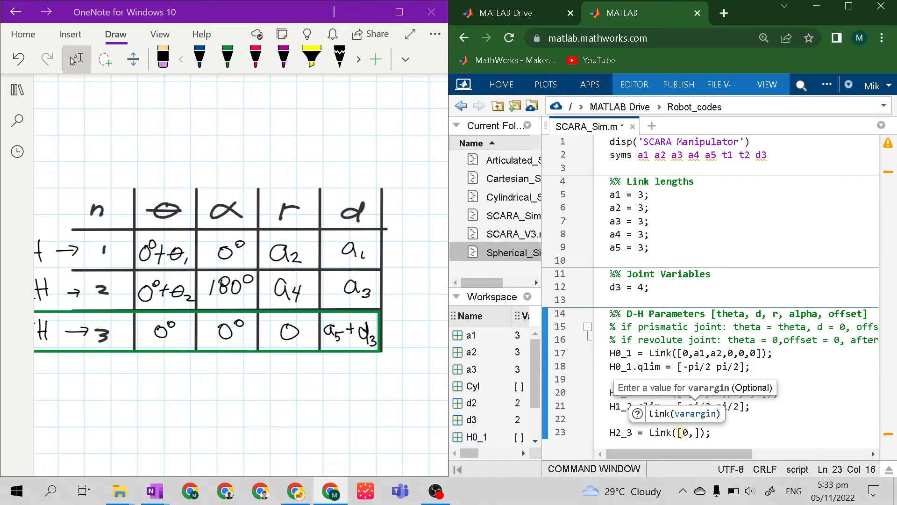
text(0)
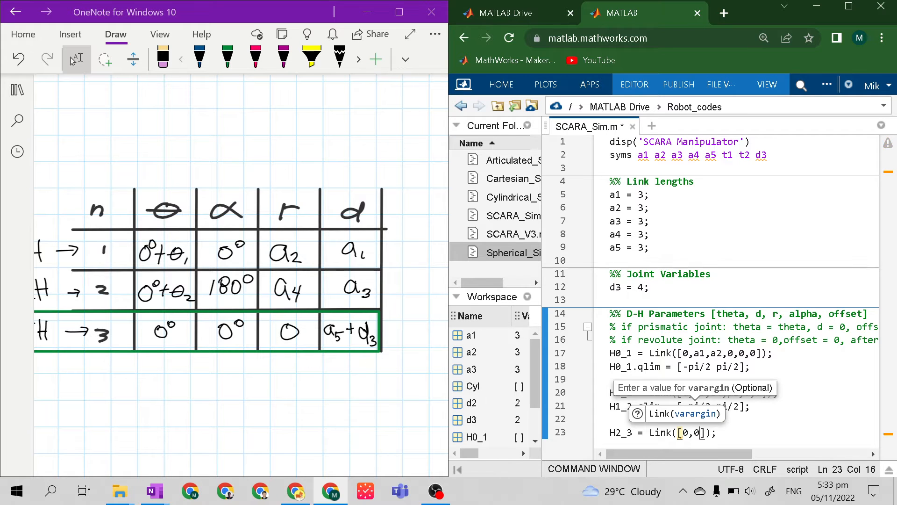
text(,0,)
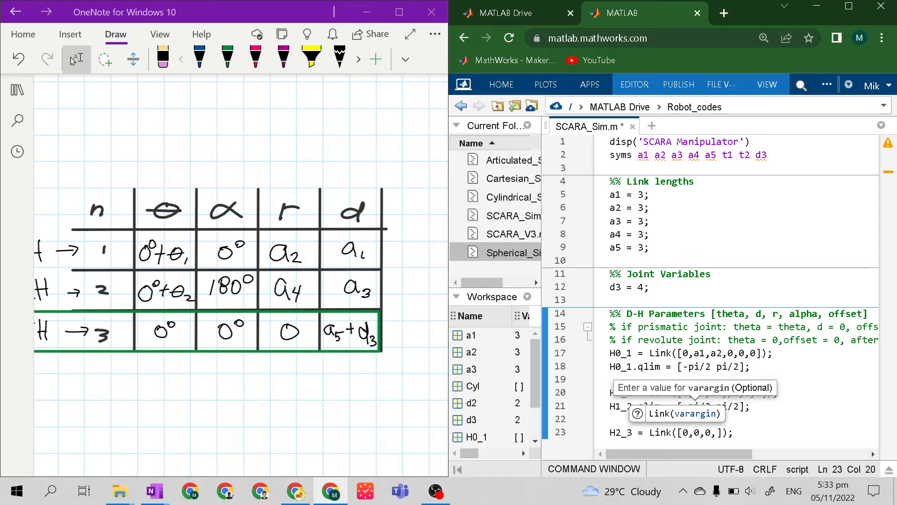
text(0,)
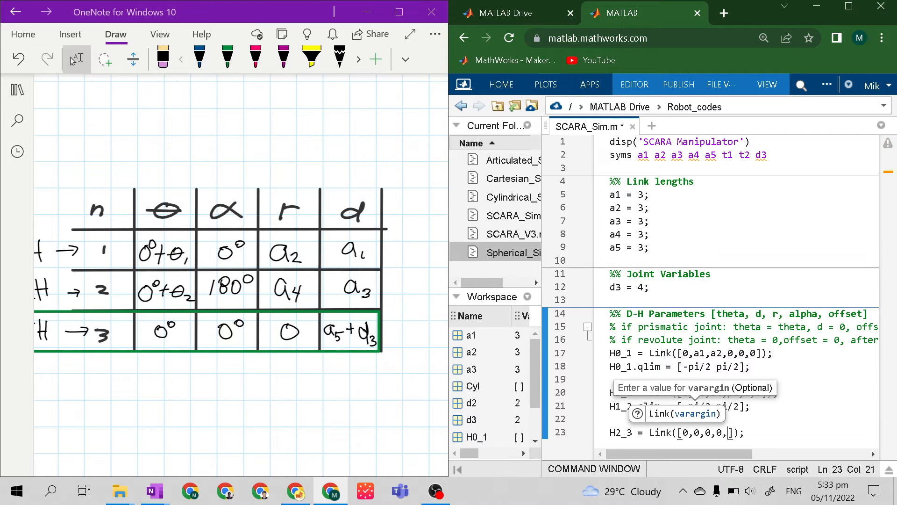
text(1,)
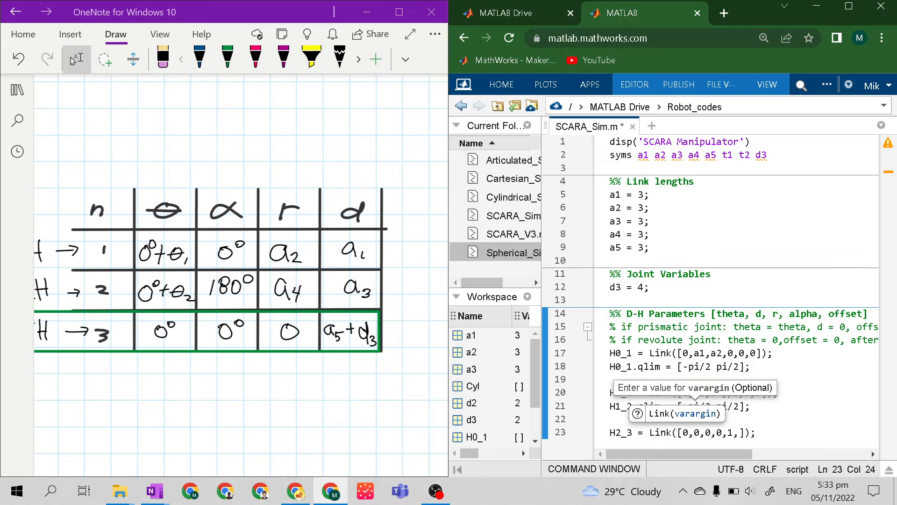
text(a5)
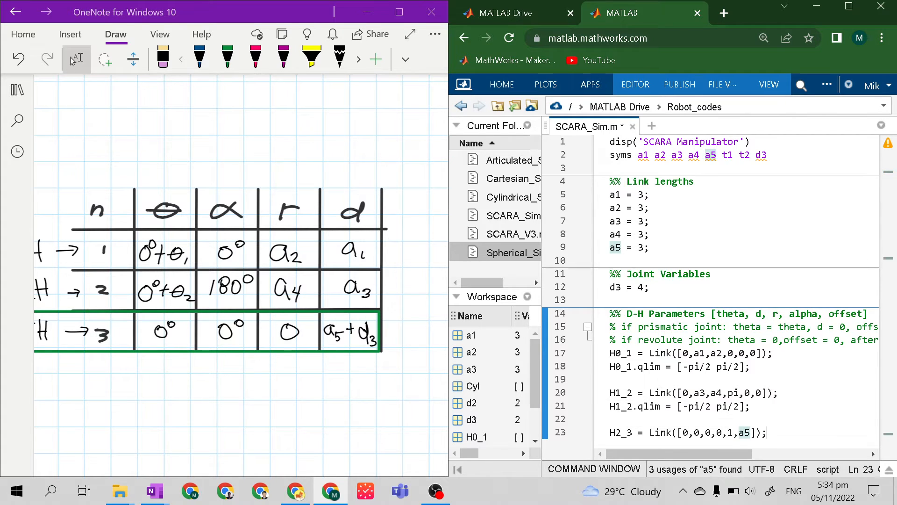
Limit the third joint with H2_3.qlim = [0 d3];
key(enter)
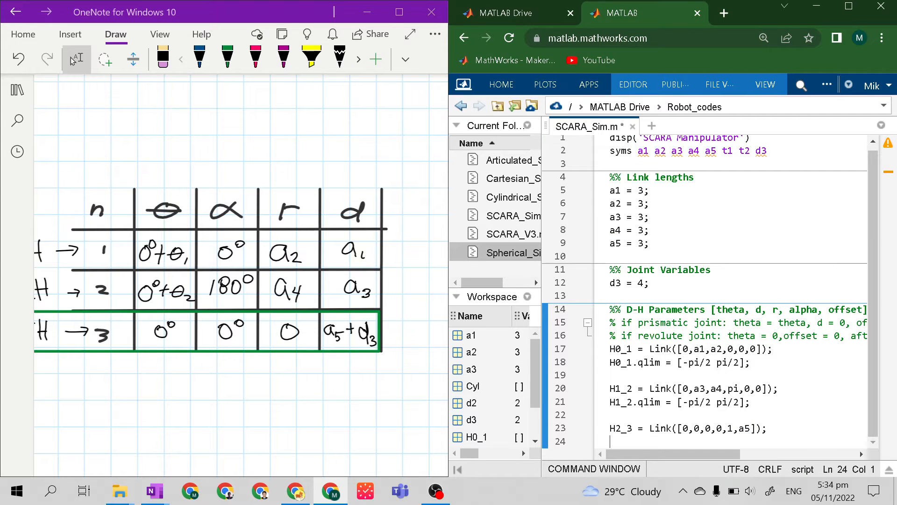
text(H)
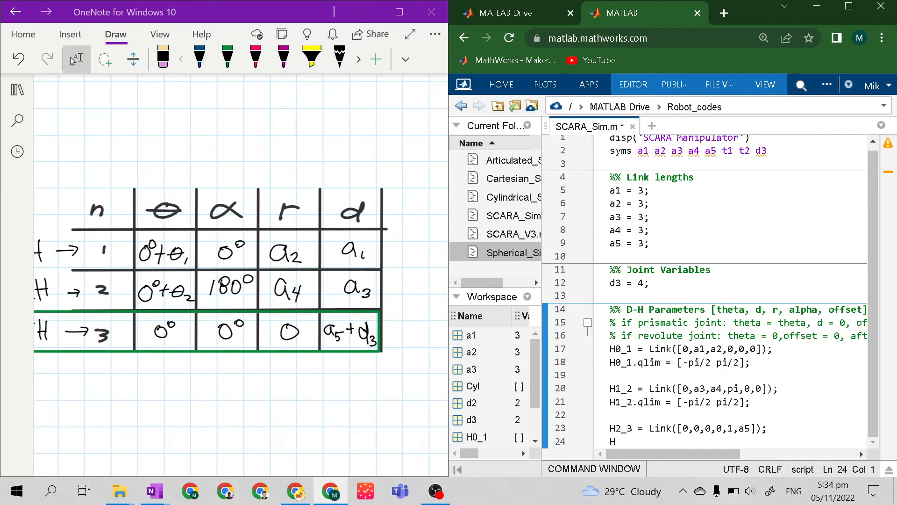
text(H)
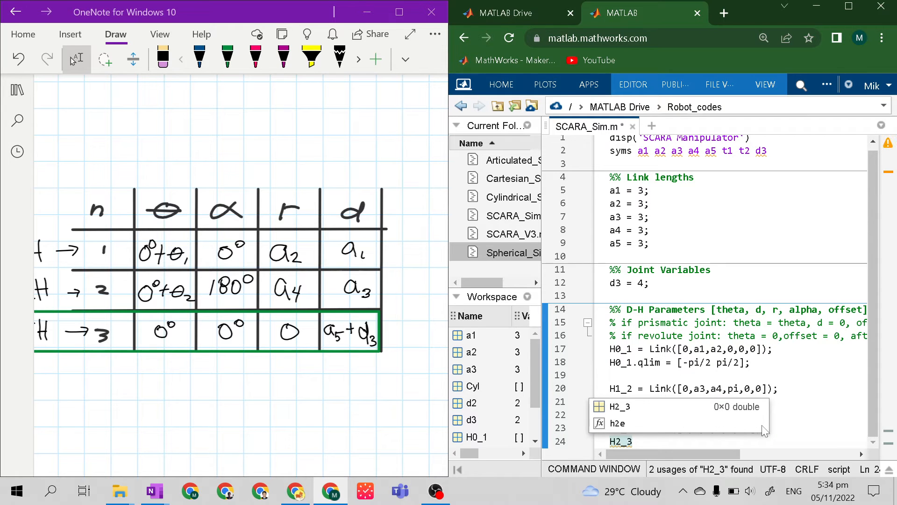
text(.)
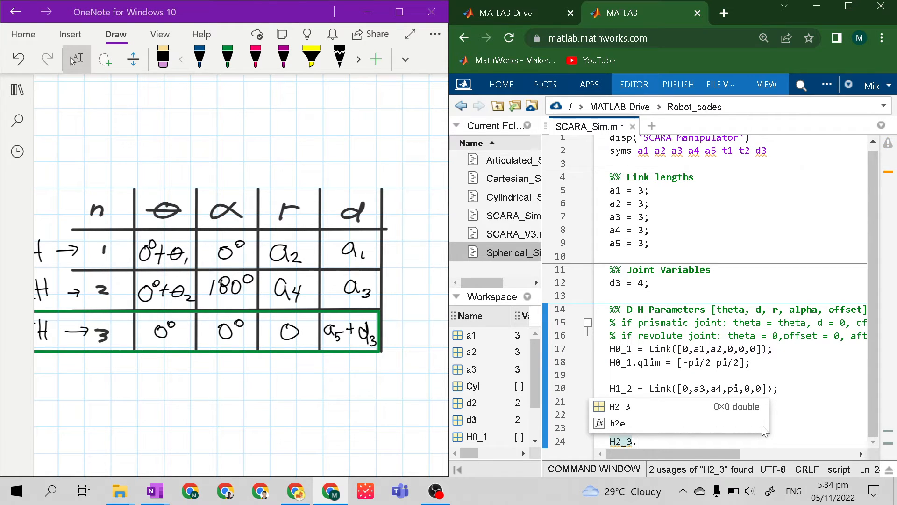
text(qlim =)
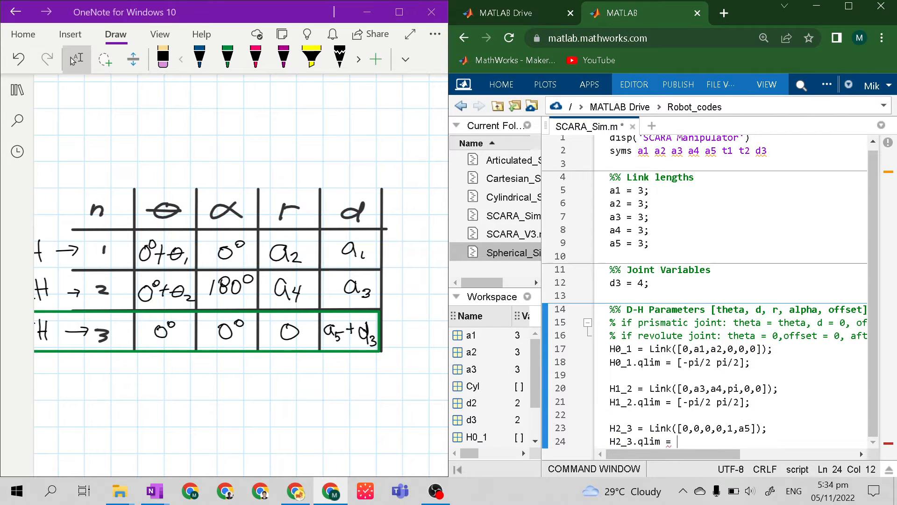
text([])
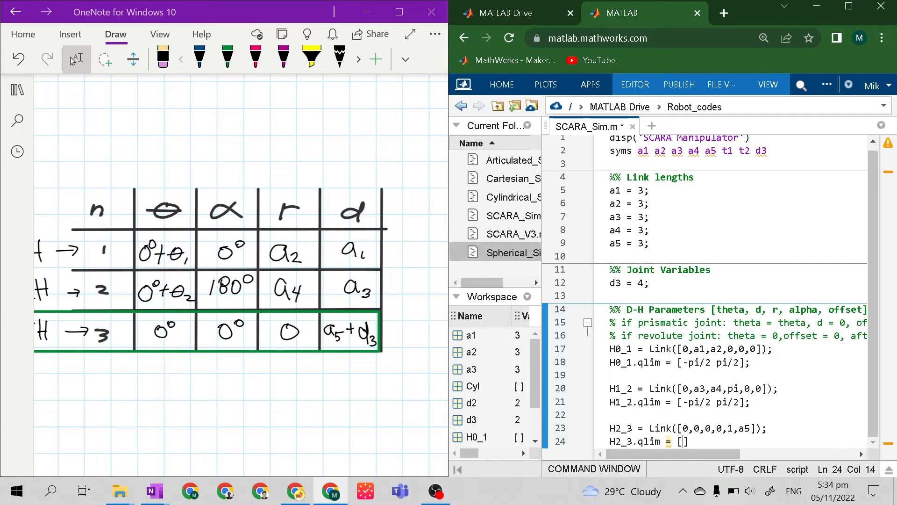
text(0)
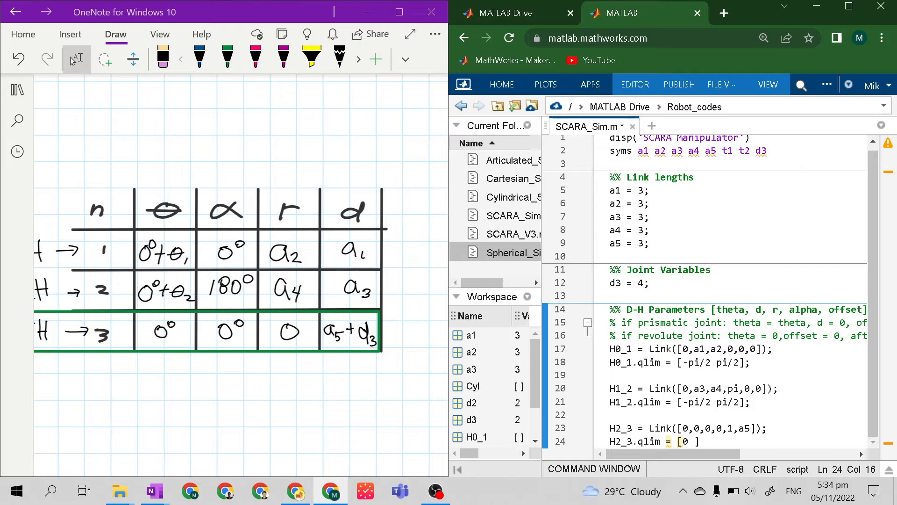
text(d)
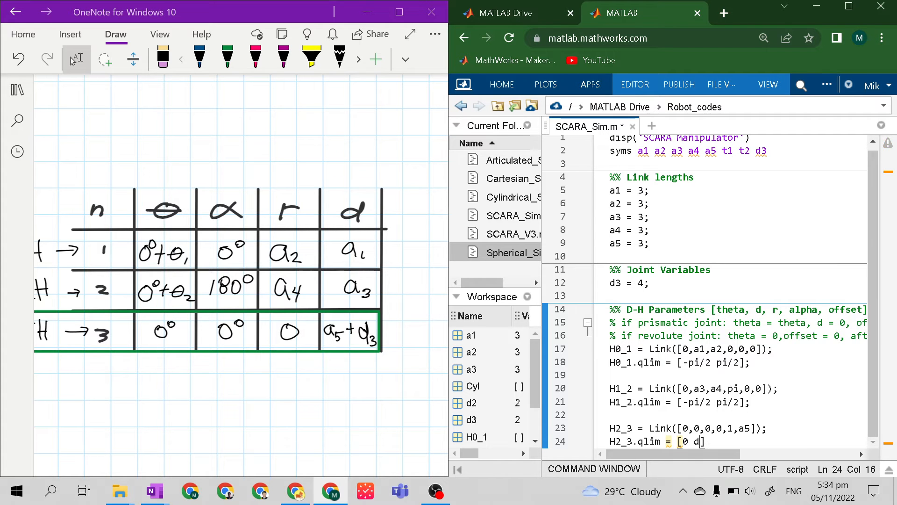
text(3)
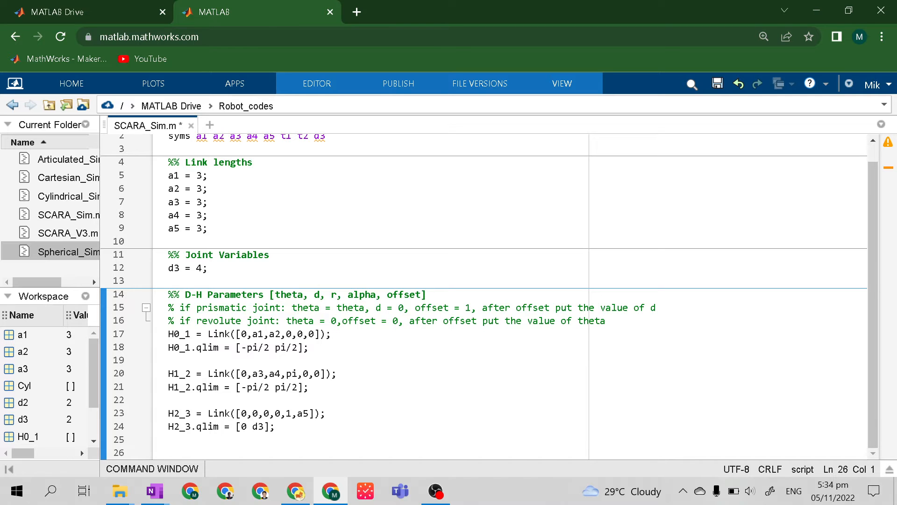
Build SCARA = SerialLink([H1 H2 H3], 'name', 'SCARA') from the three links
text(SC)
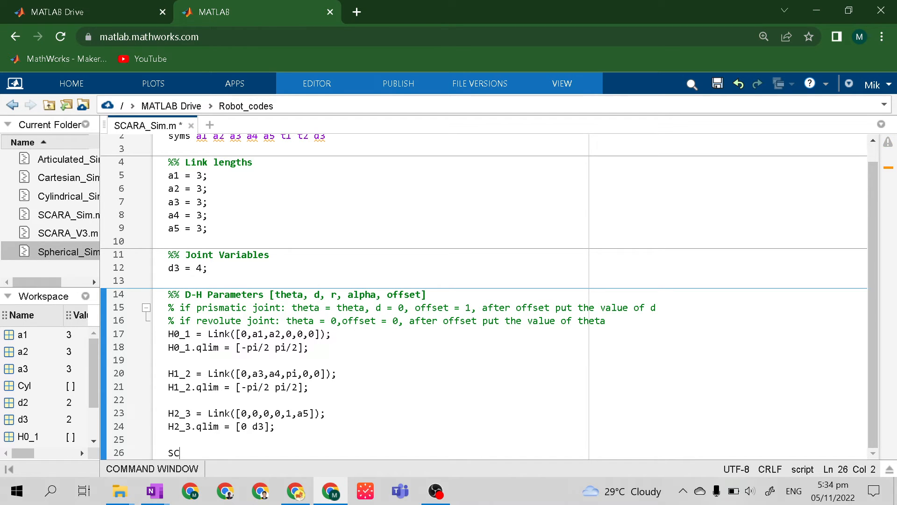
text(ARA =)
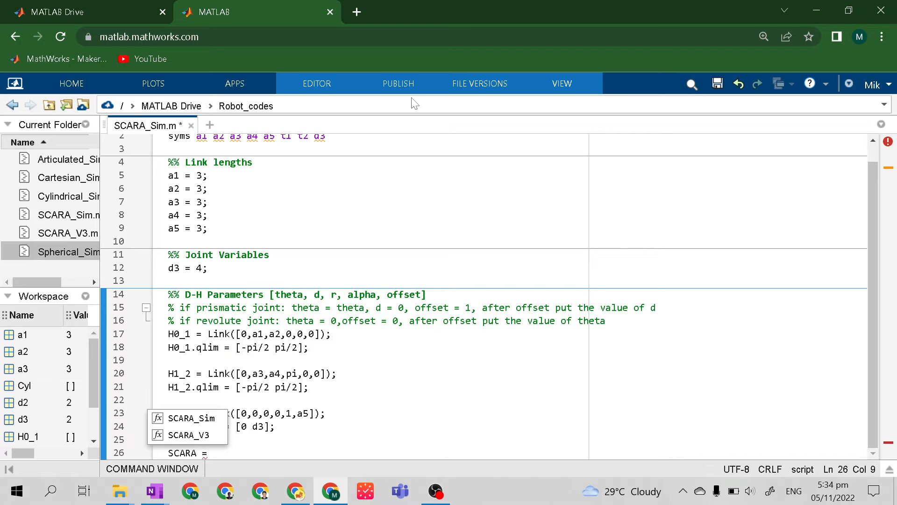
text(SerialLink)
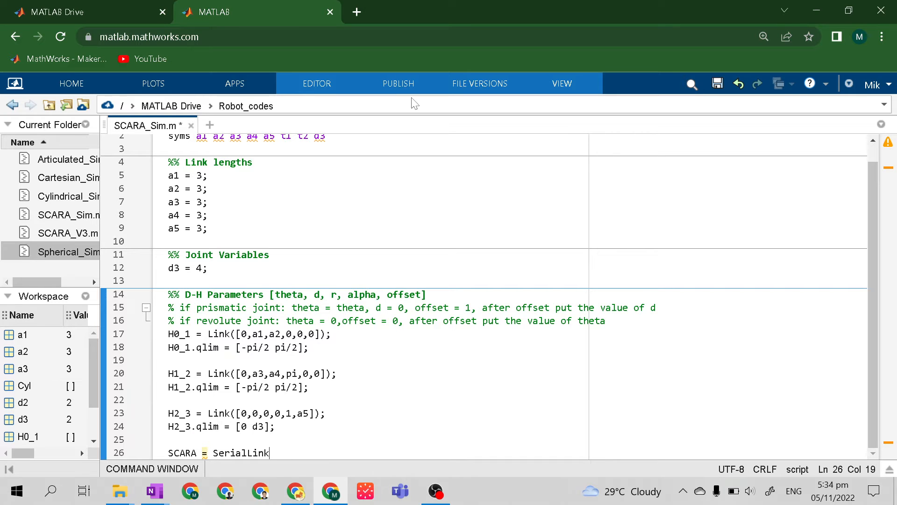
text(([]))
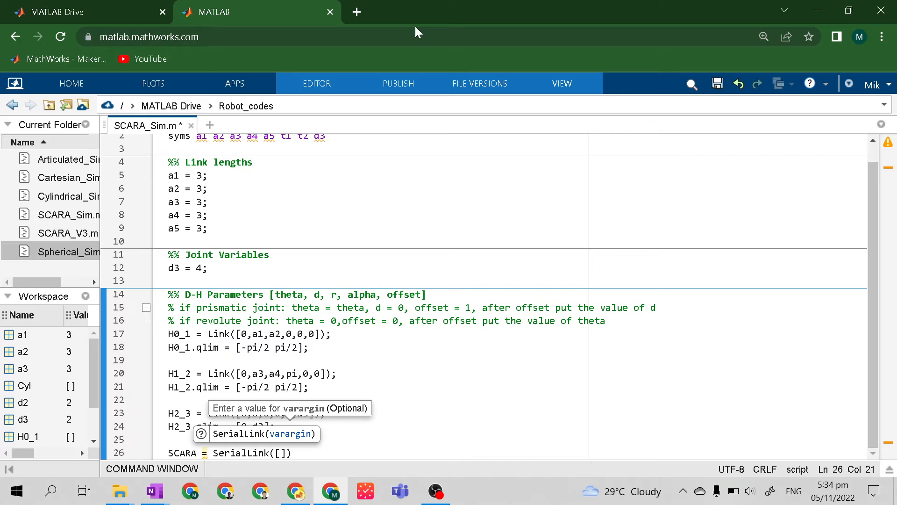
click(280, 452)
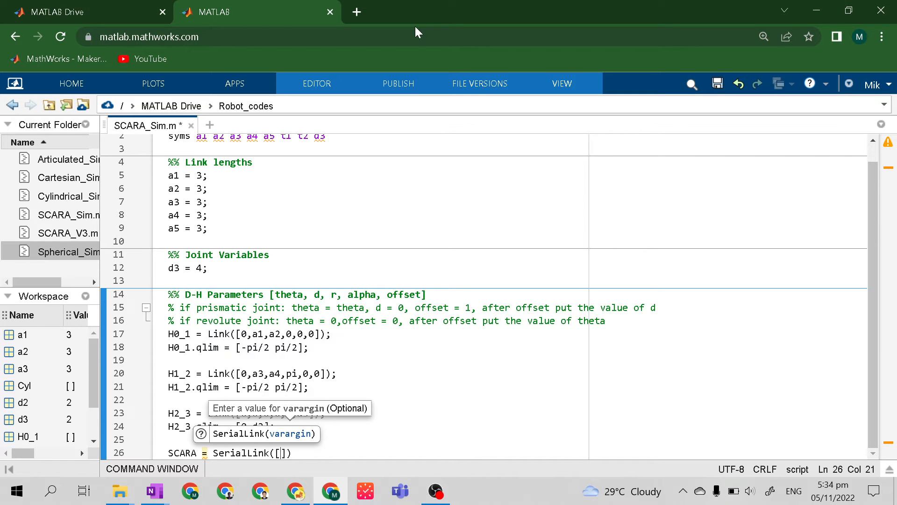
text(H1 H)
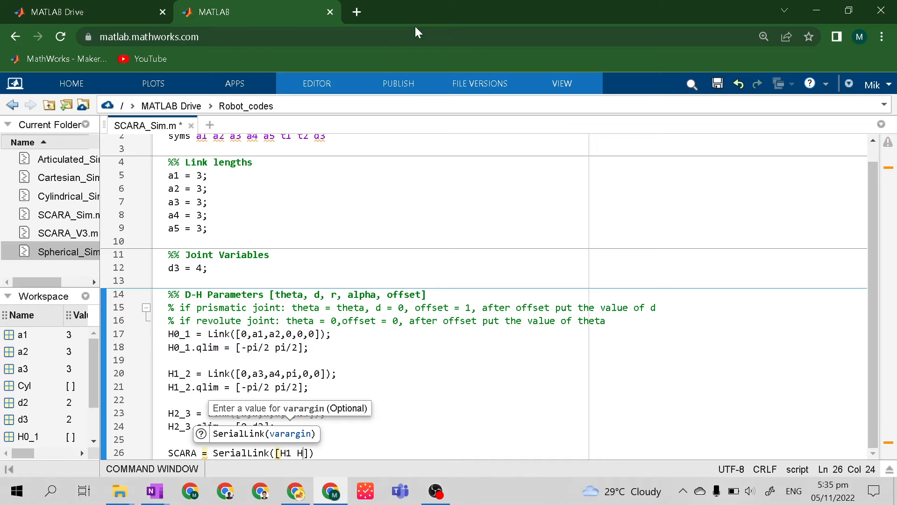
text(2 H3)
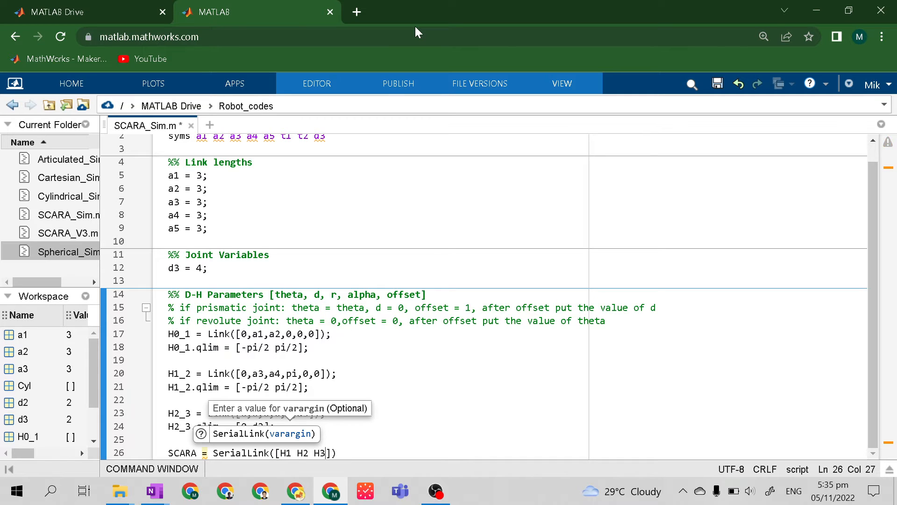
text())
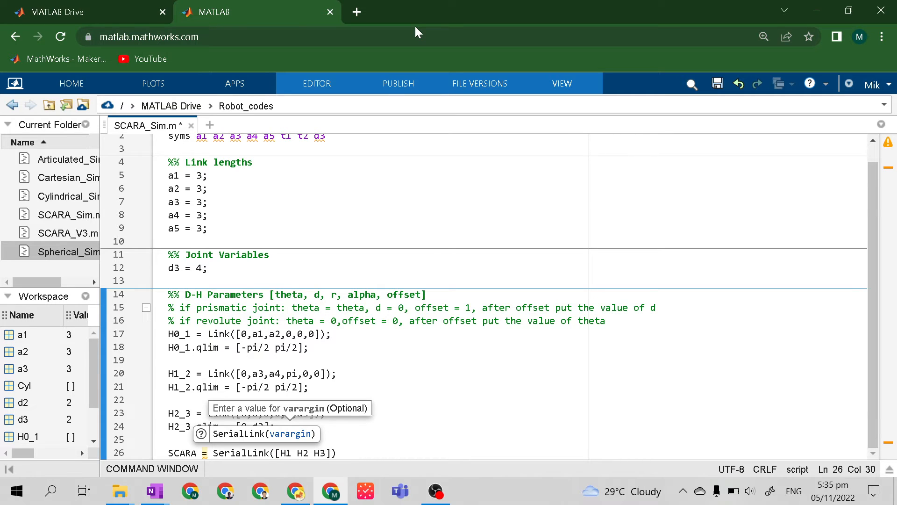
text(,)
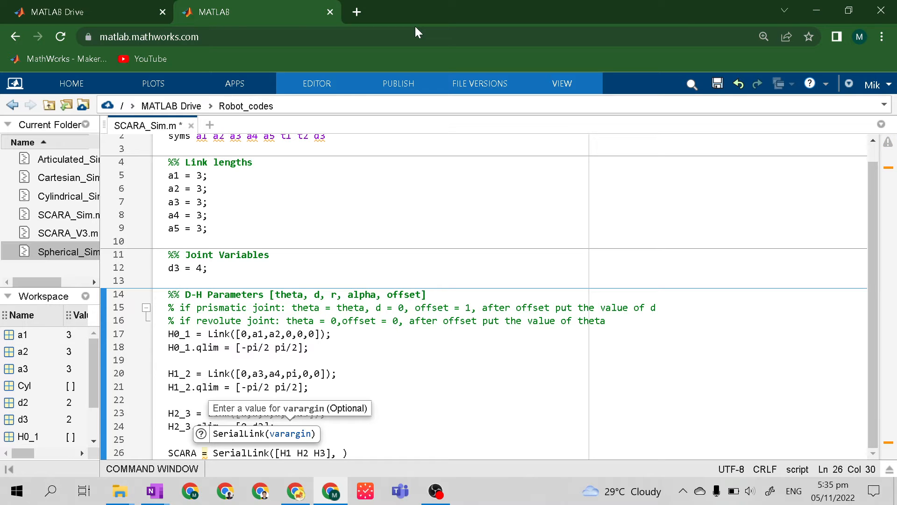
text('name')
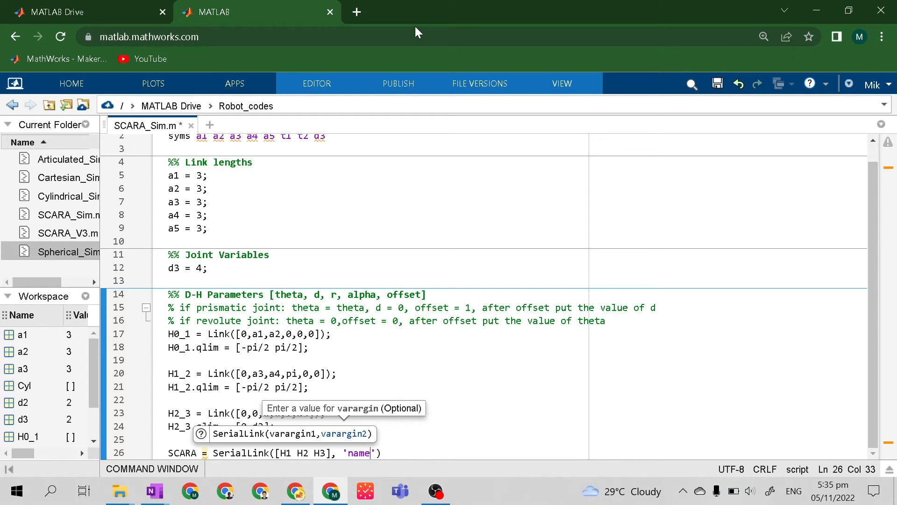
text(, ')
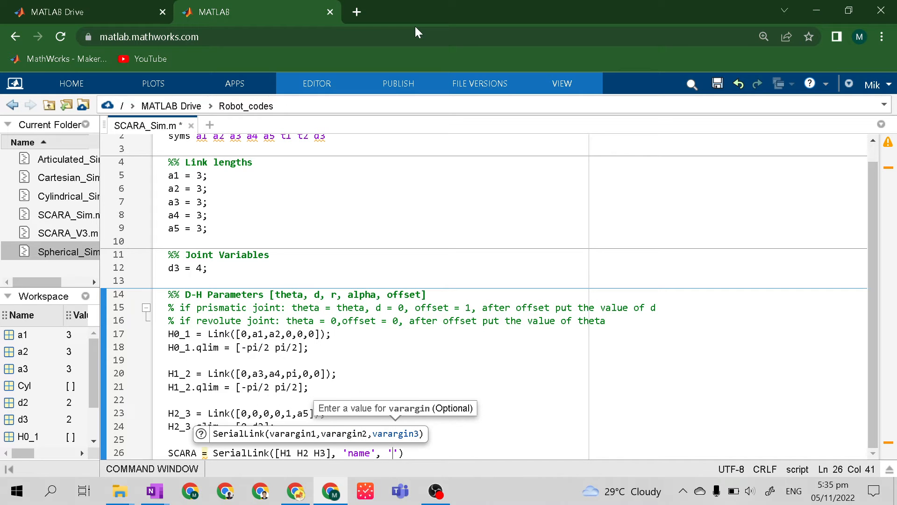
text(SCARA)
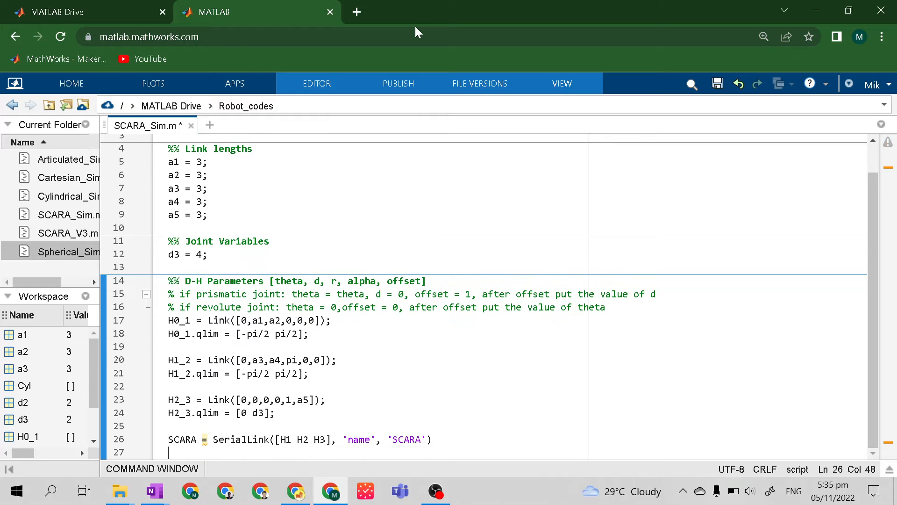
Write SCARA.plot([0 0 0], 'workspace', [ on line 27, leaving the bounds to fill in
text(SCARA)
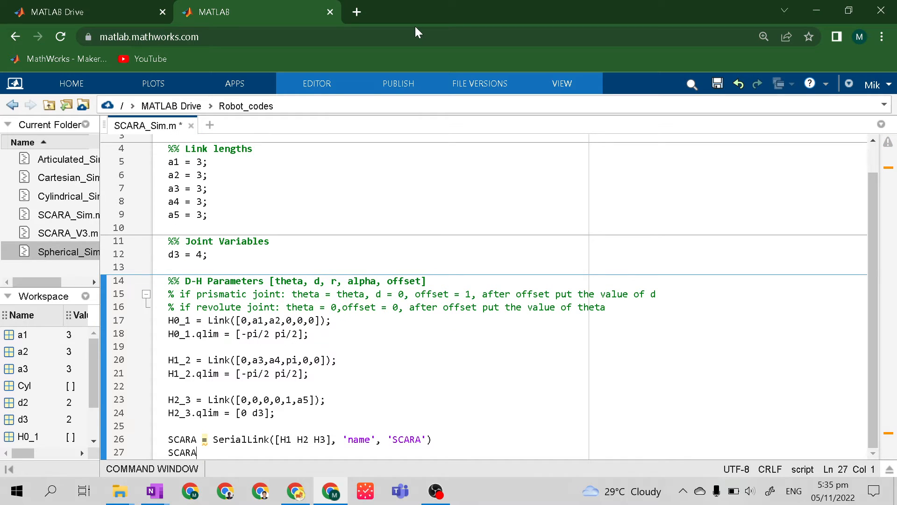
text(.p)
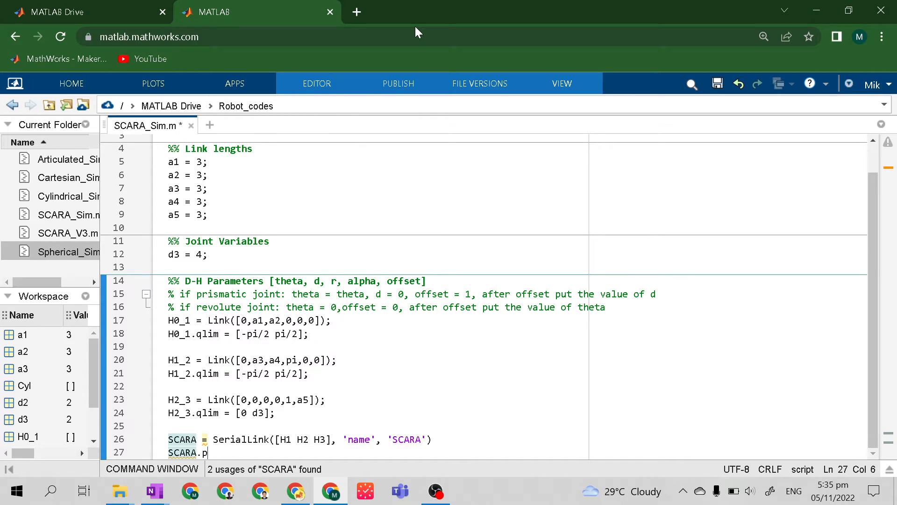
text(lot)
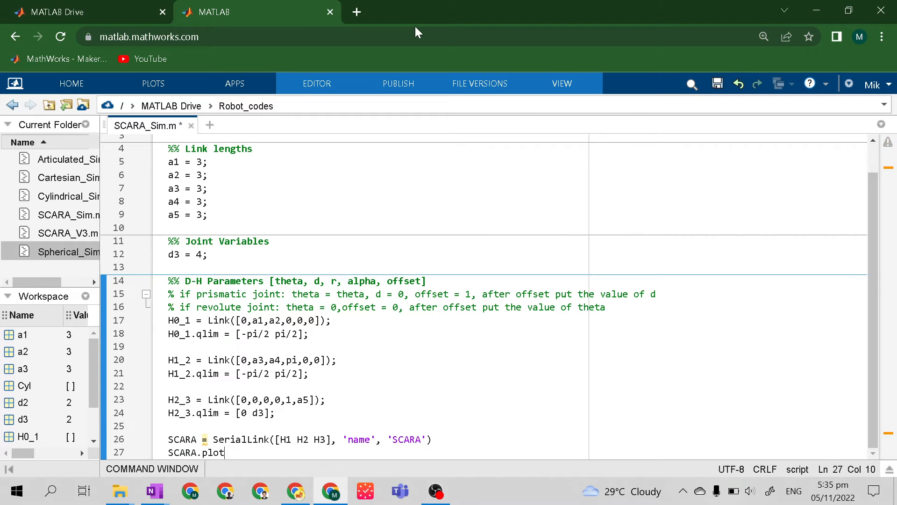
text(())
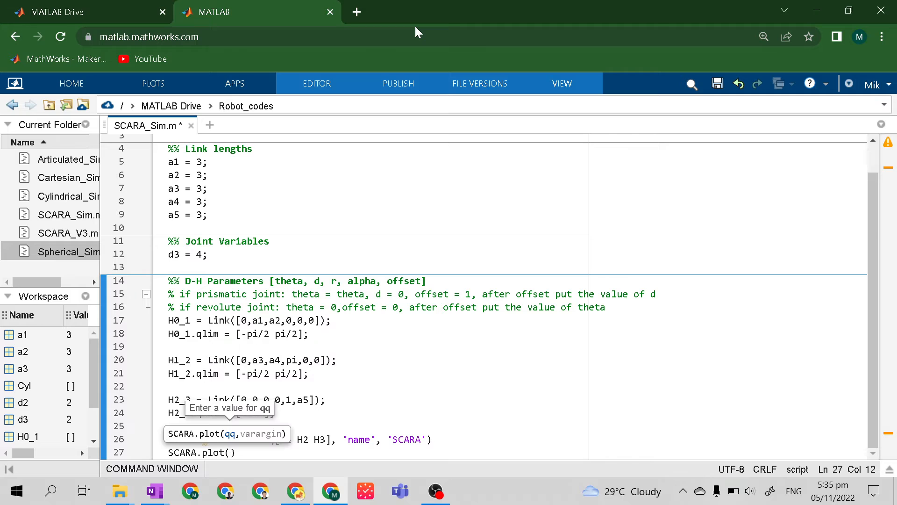
text([])
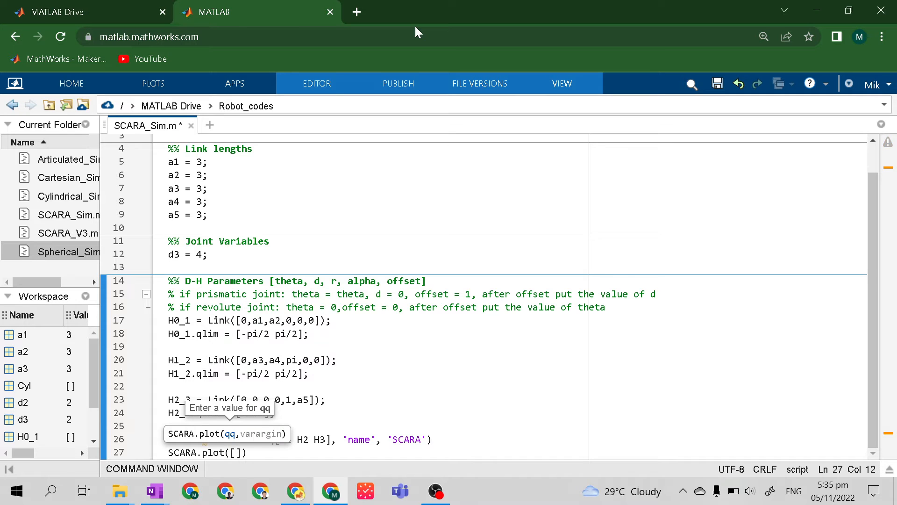
text(0 0 0)
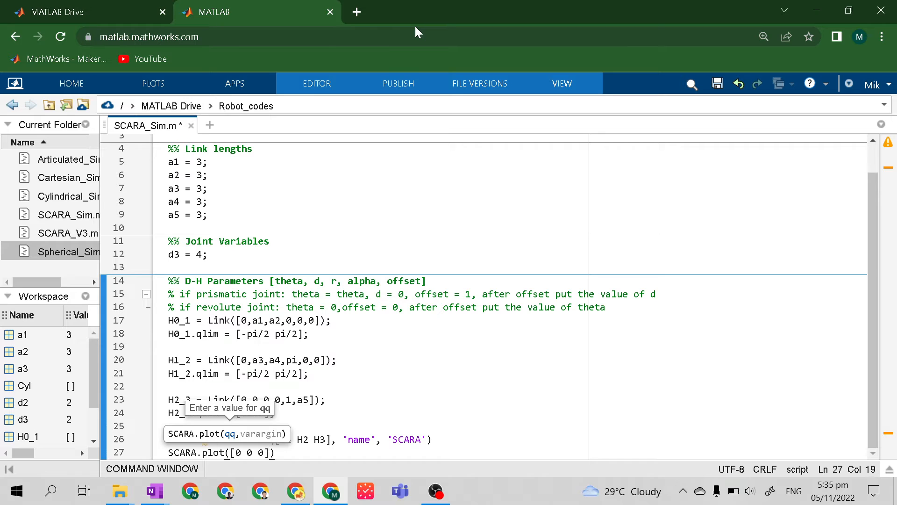
text(,)
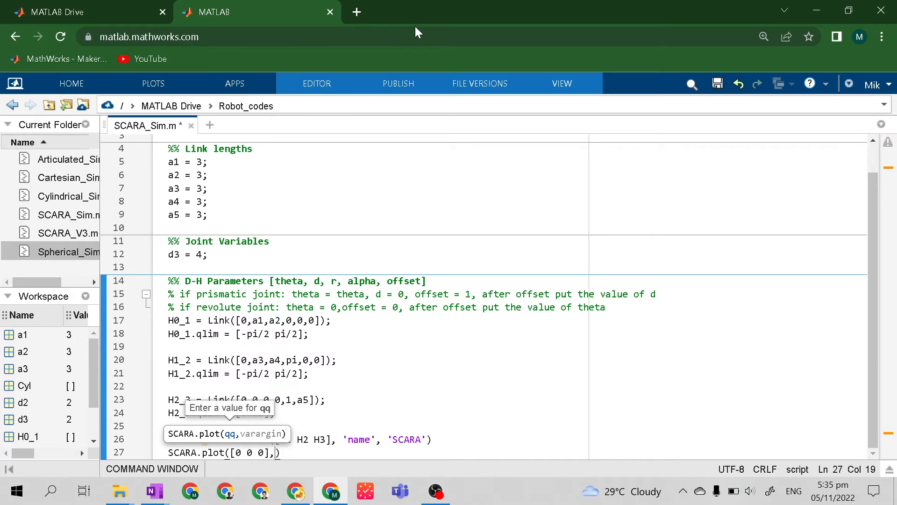
text('wor)
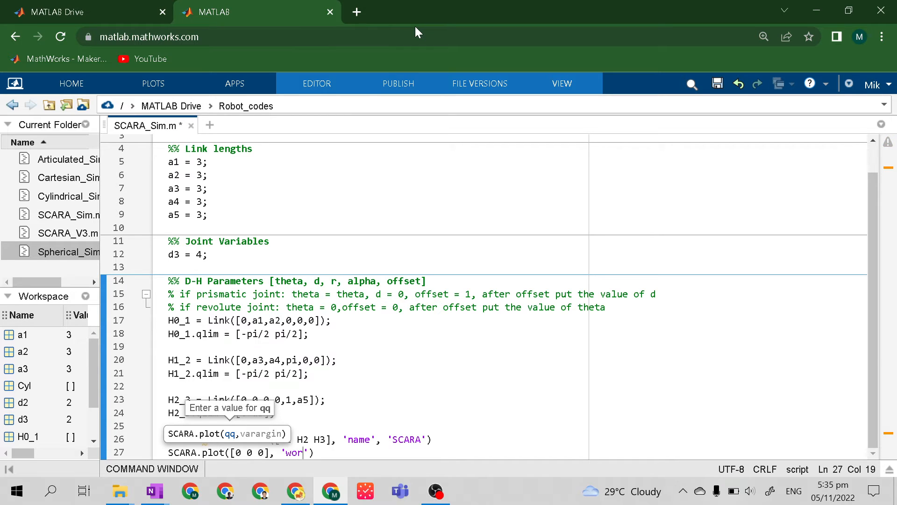
text(kspace)
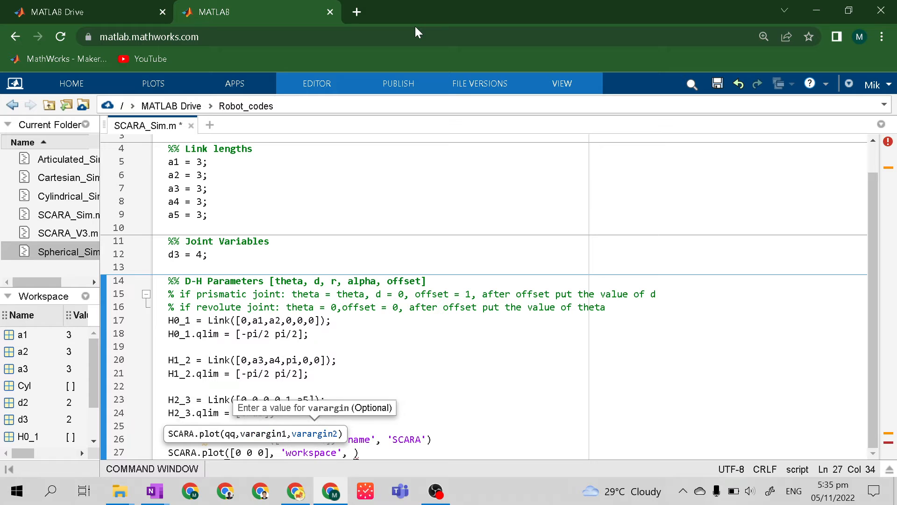
text([)
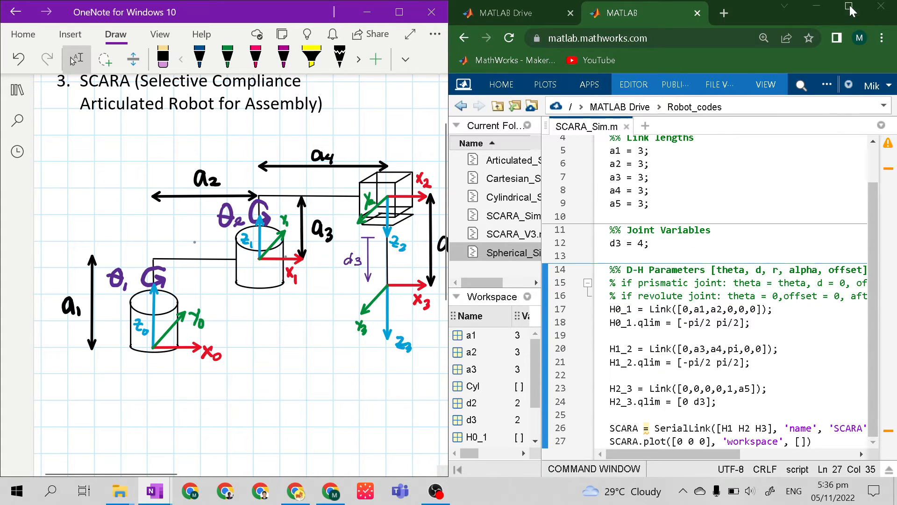
Fill the plot's workspace vector with -3 9 -9 9 0 8 in the maximized window
click(849, 6)
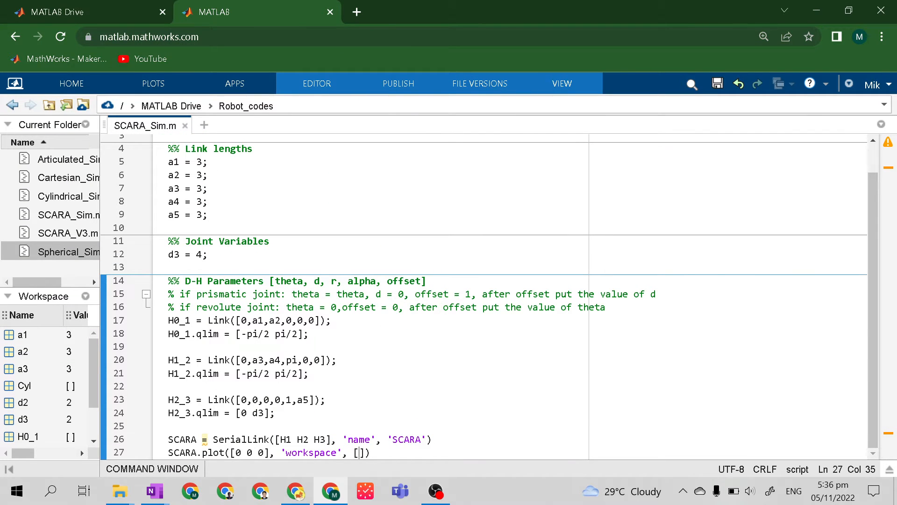
text(9)
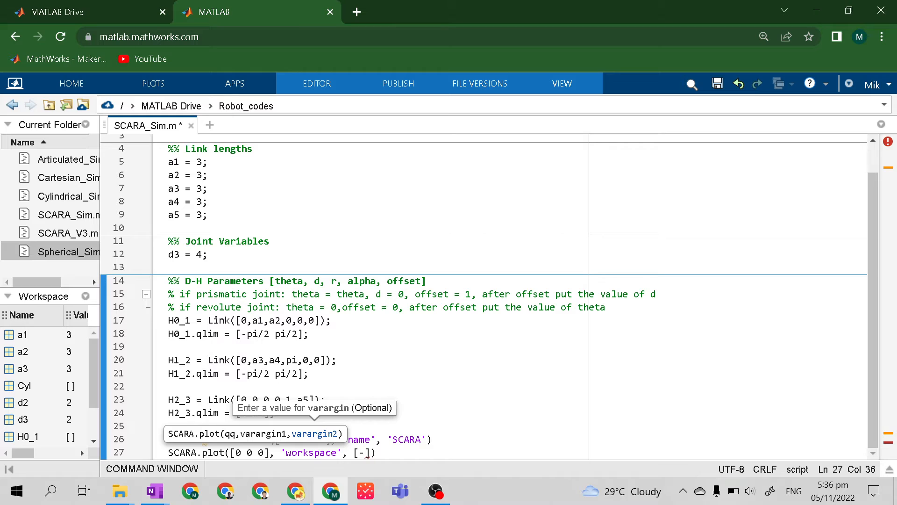
text(-3 9)
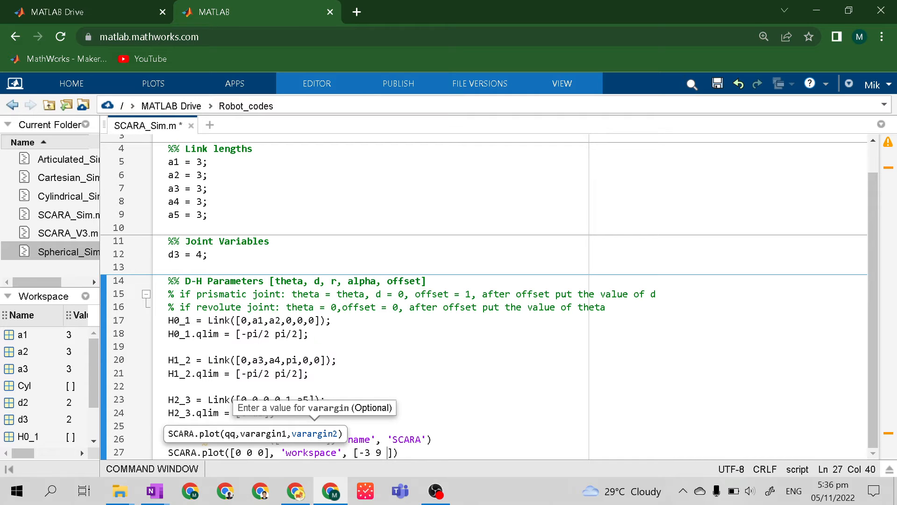
text(-)
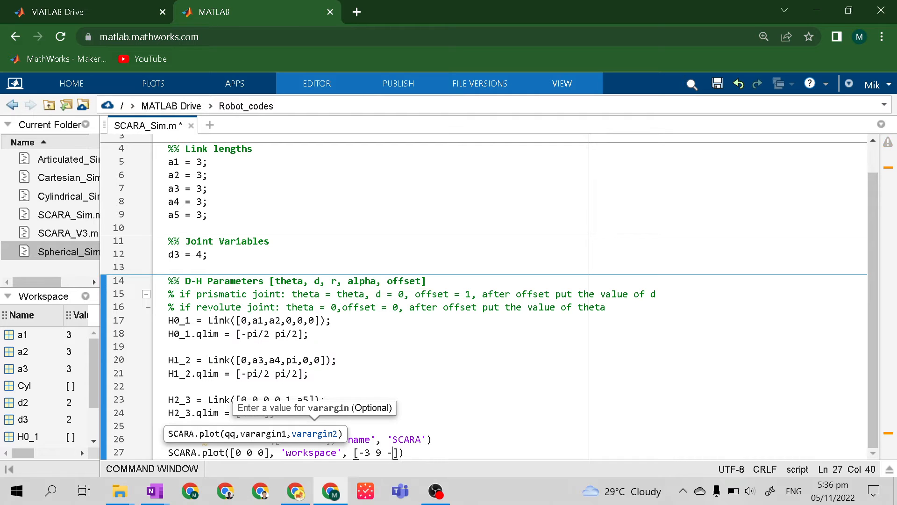
text(9 9)
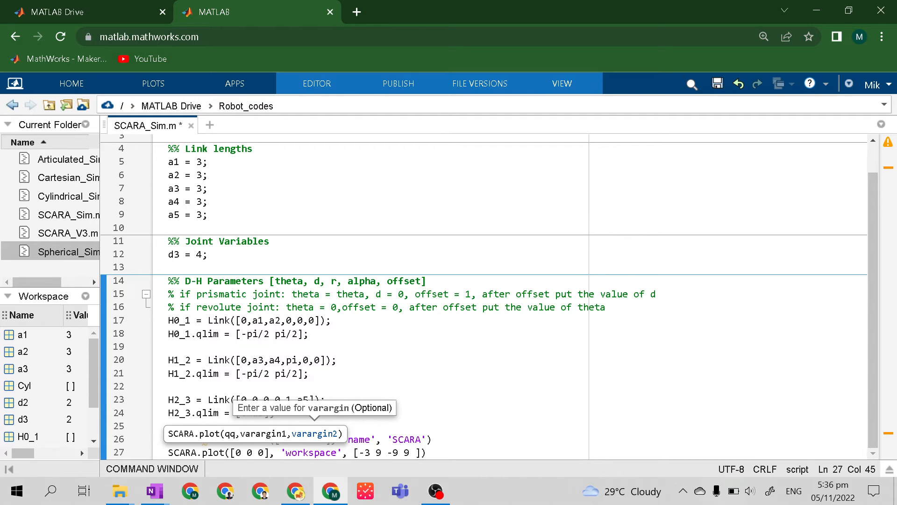
text(0 8)
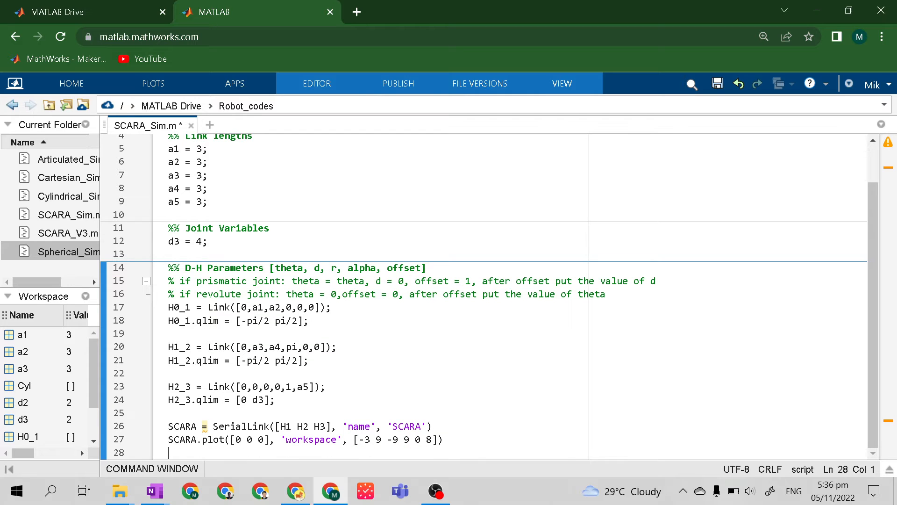
Add SCARA.teach as the script's final line
text(SCARA)
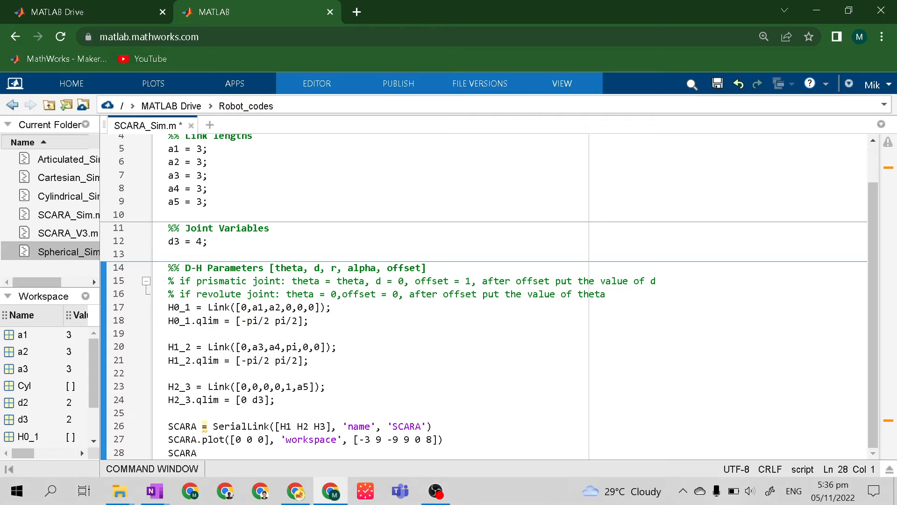
text(.teach)
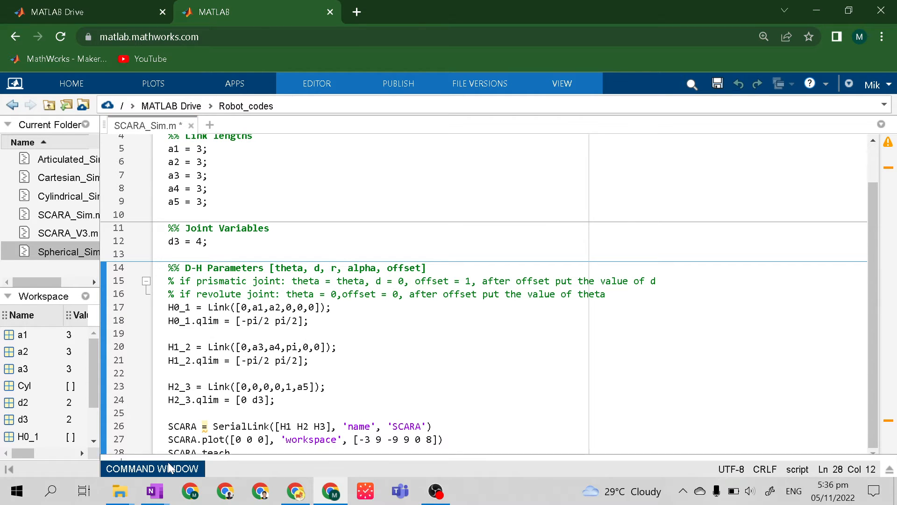
Run clear all and clc in the Command Window, then collapse it before running the script
click(152, 468)
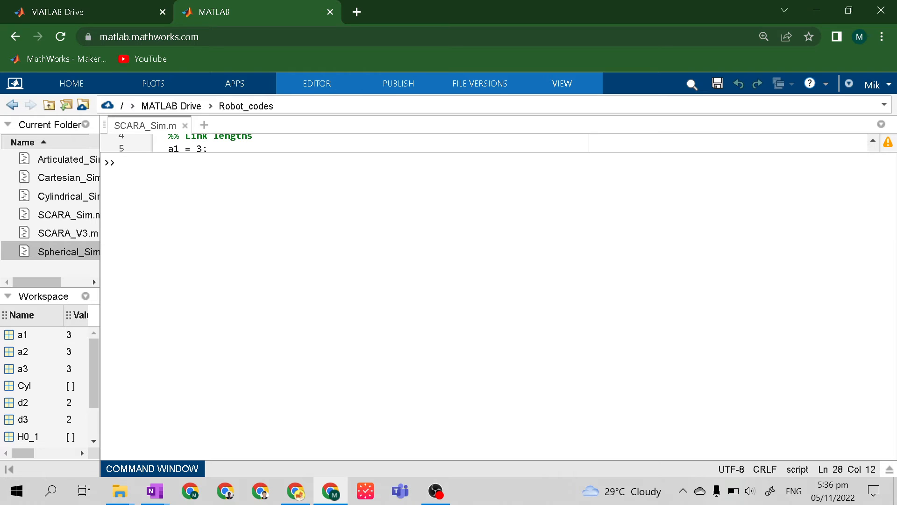
text(cyl)
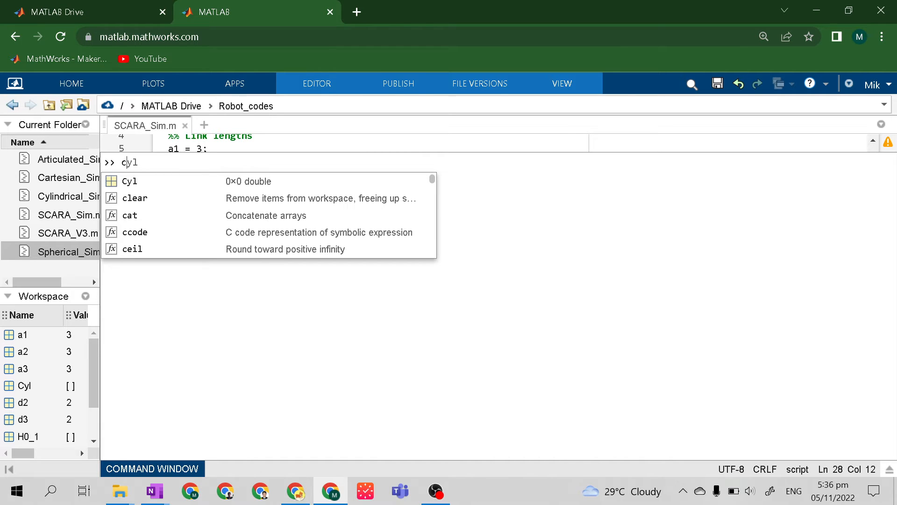
text(clear)
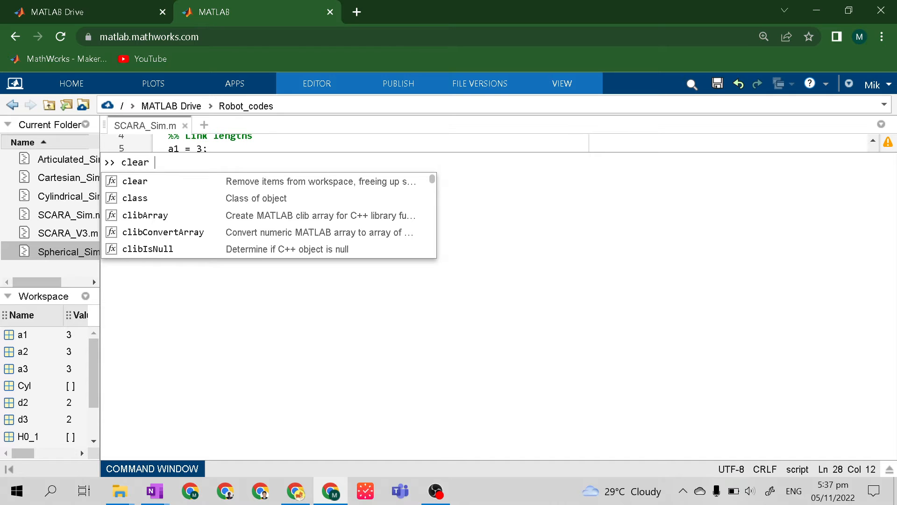
text(all)
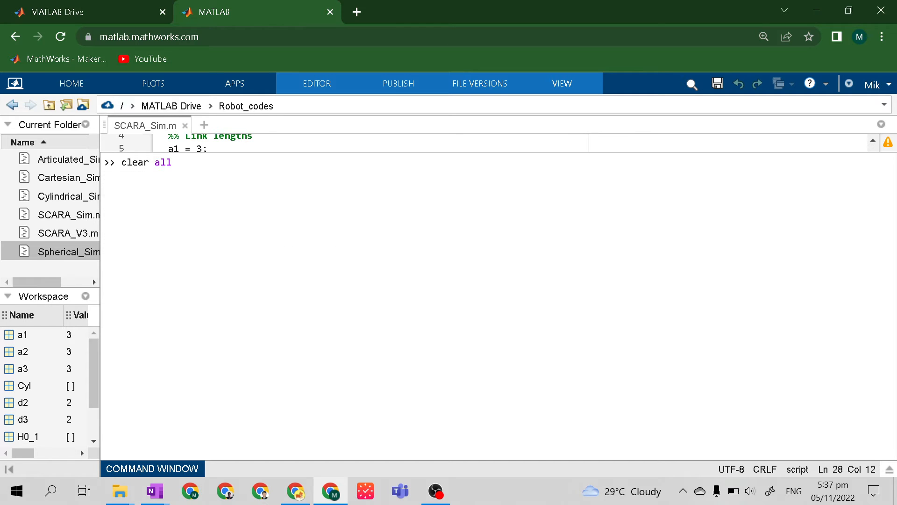
text(clc)
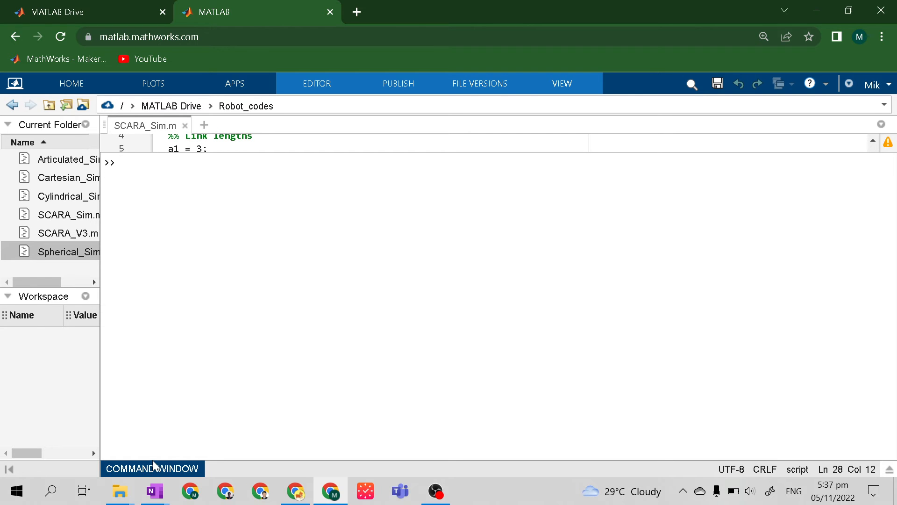
click(151, 468)
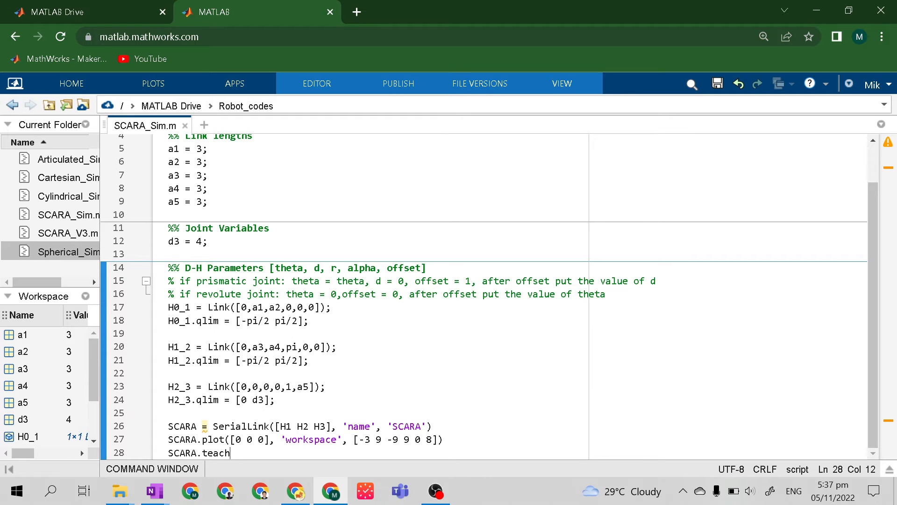
Expand the Command Window to read the unrecognized 'H1' error from the run
click(151, 468)
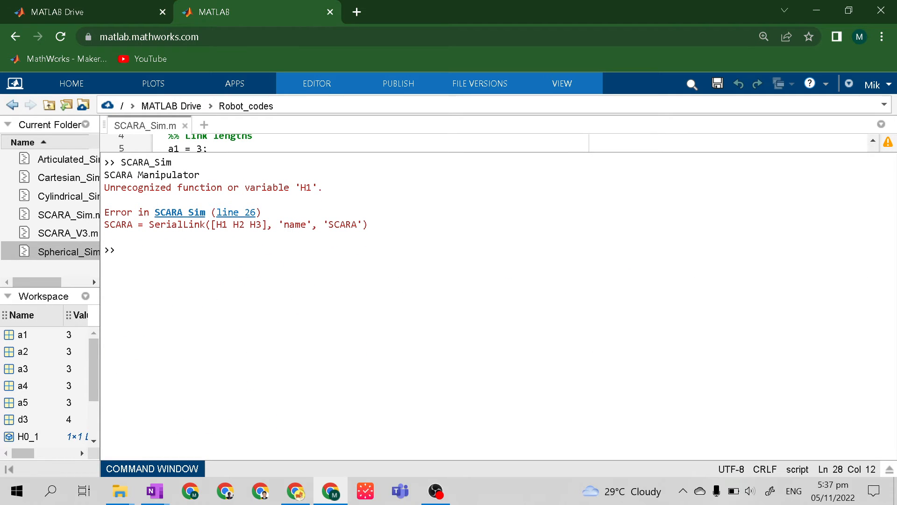
mouse_move(165, 468)
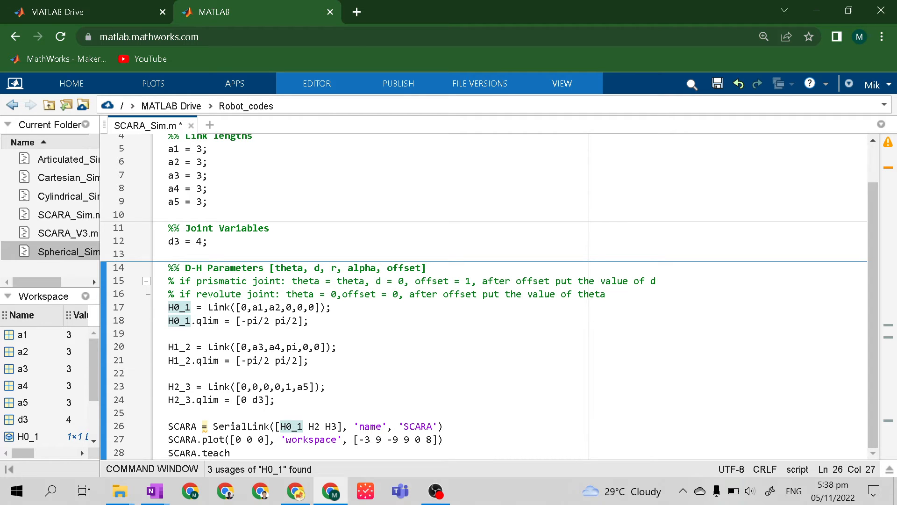
Rename H2 to H1_2 in the SerialLink call on line 26
text(1_)
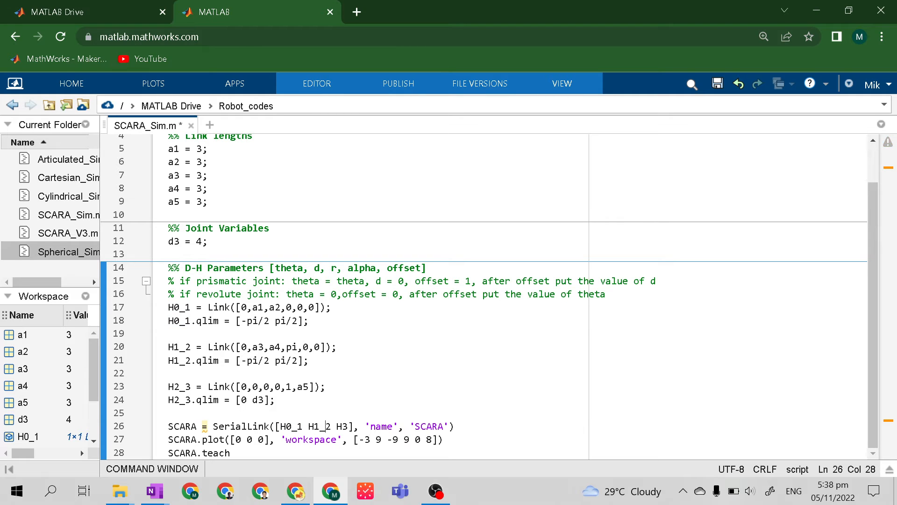
text(2)
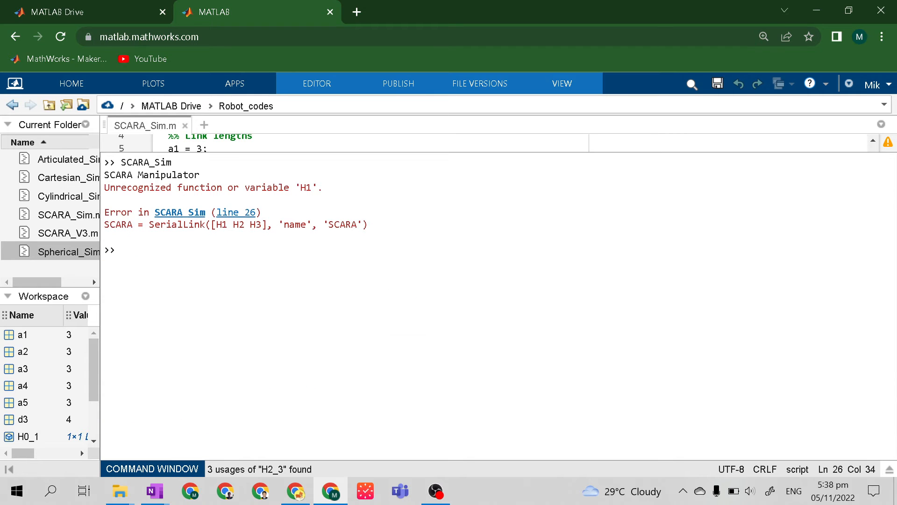
Enter clear all in the Command Window before rerunning SCARA_Sim.m
text(clear)
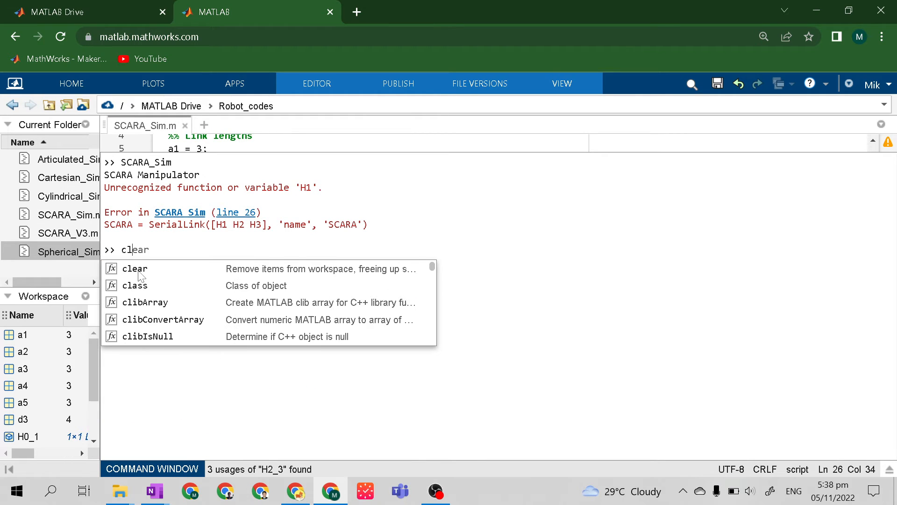
text(a)
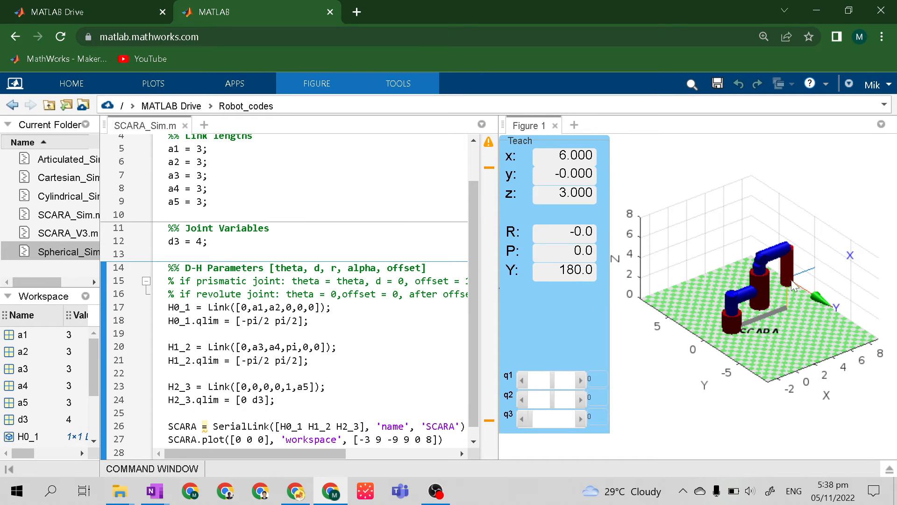
Maximize Figure 1 into its own tab and nudge the q3 prismatic joint slider
click(883, 125)
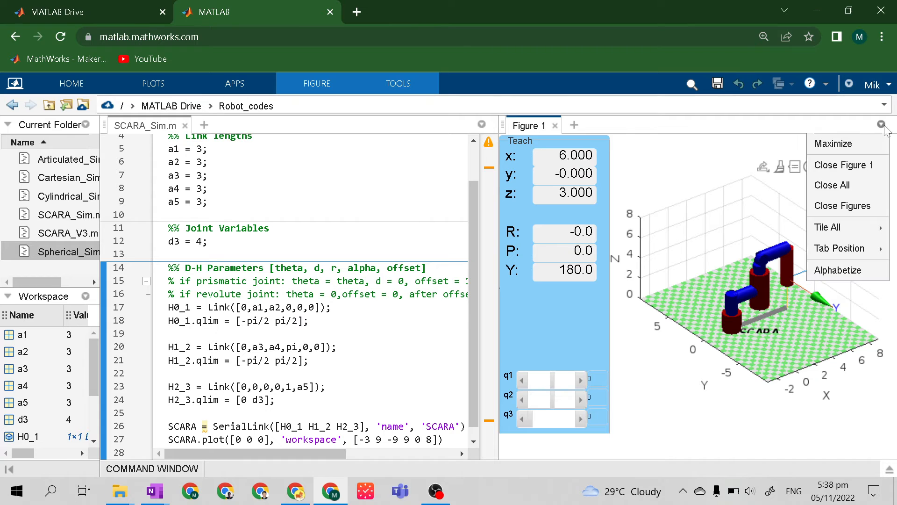
click(836, 143)
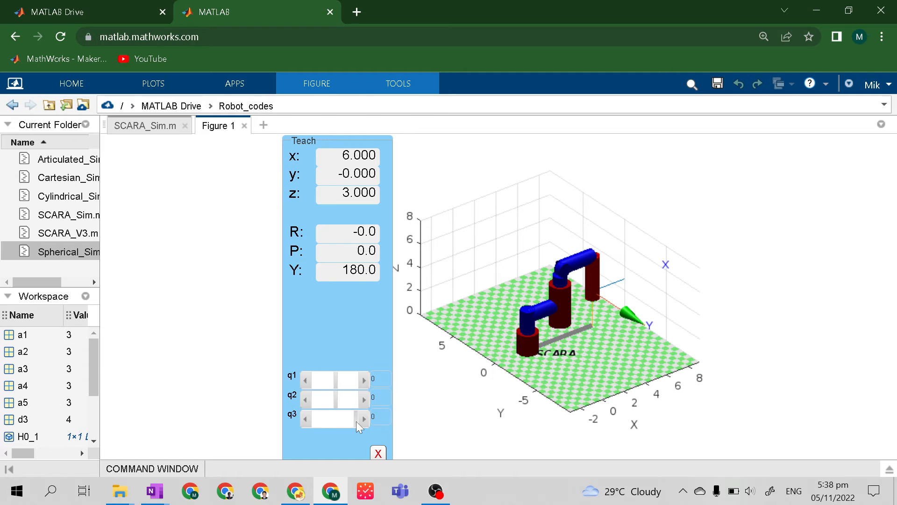
click(363, 419)
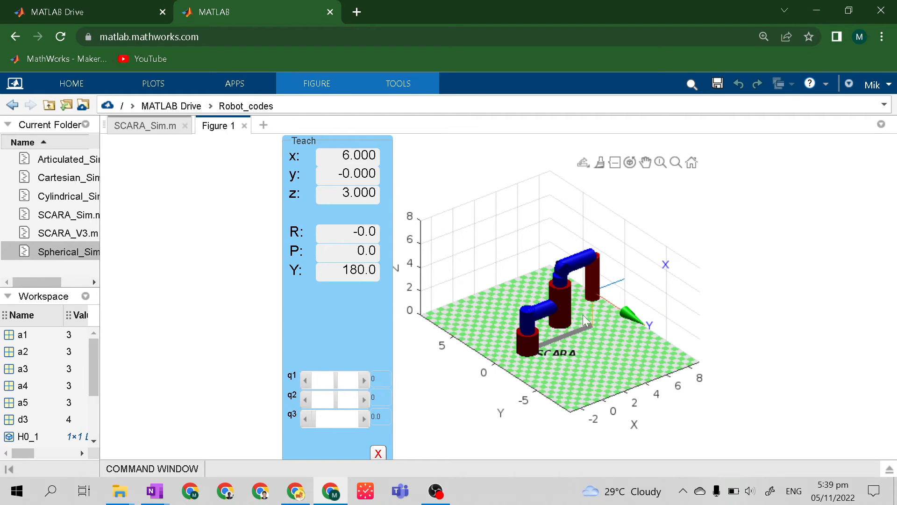
mouse_move(612, 326)
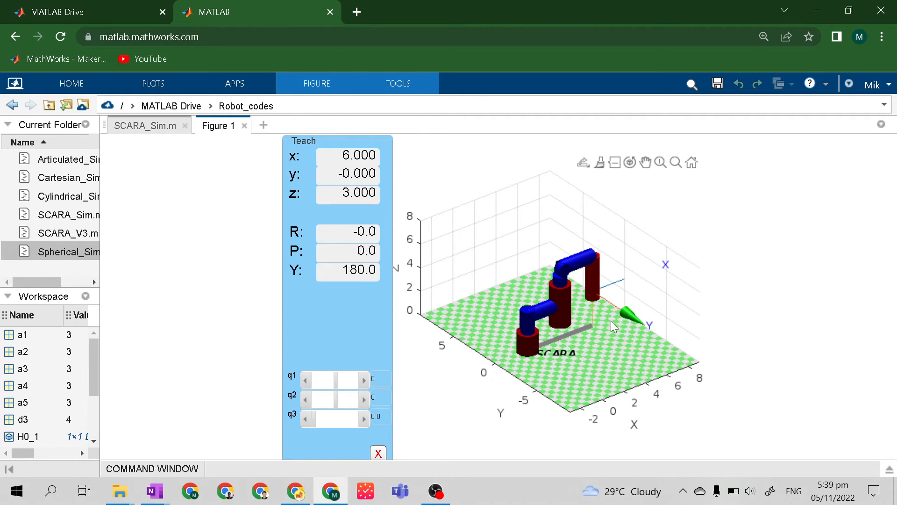
mouse_move(220, 162)
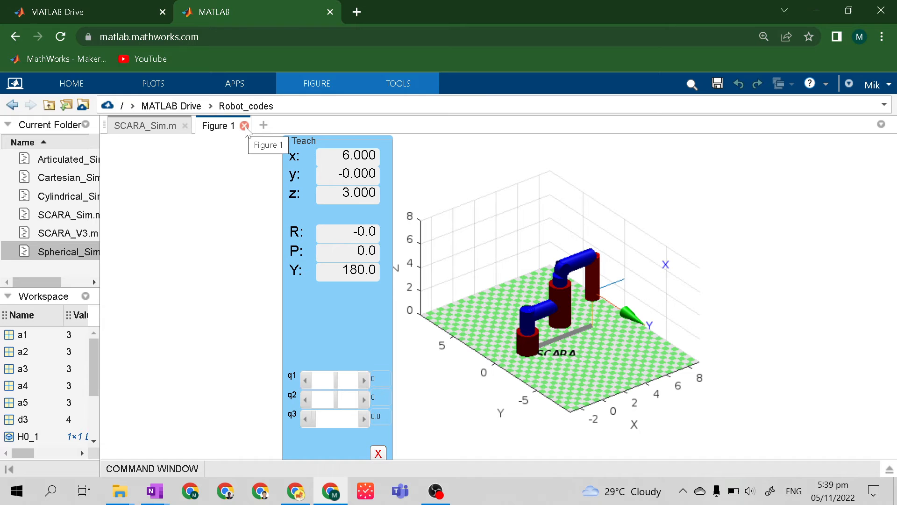
mouse_move(146, 125)
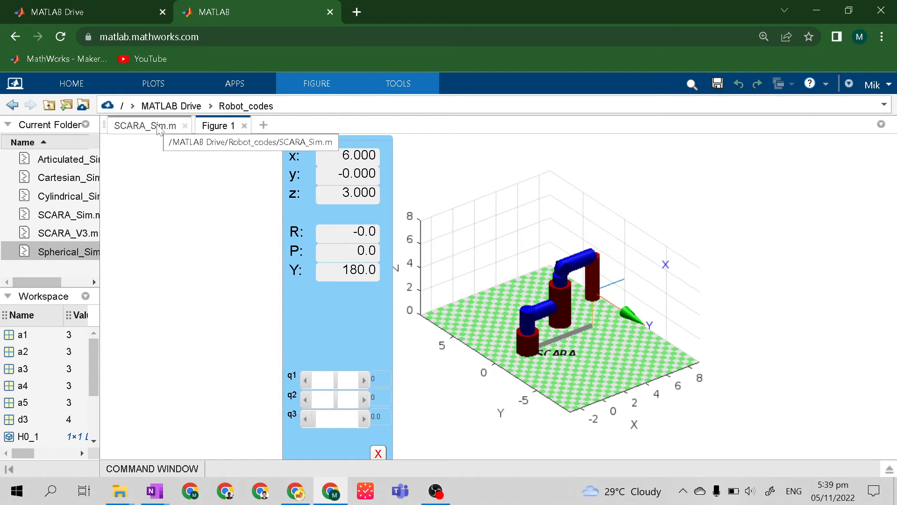
Back in SCARA_Sim.m after clc, change line 27's workspace vector to [-3 11 -11 11 0 8]
click(147, 125)
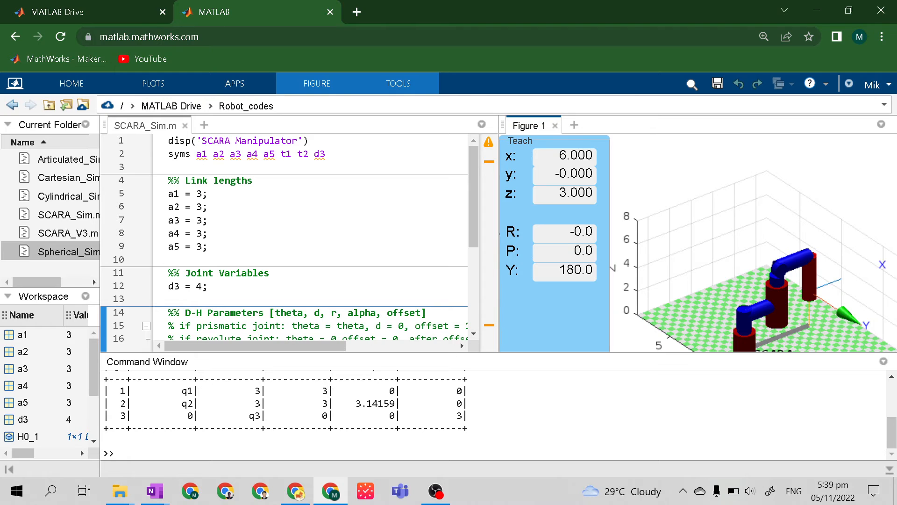
text(clc)
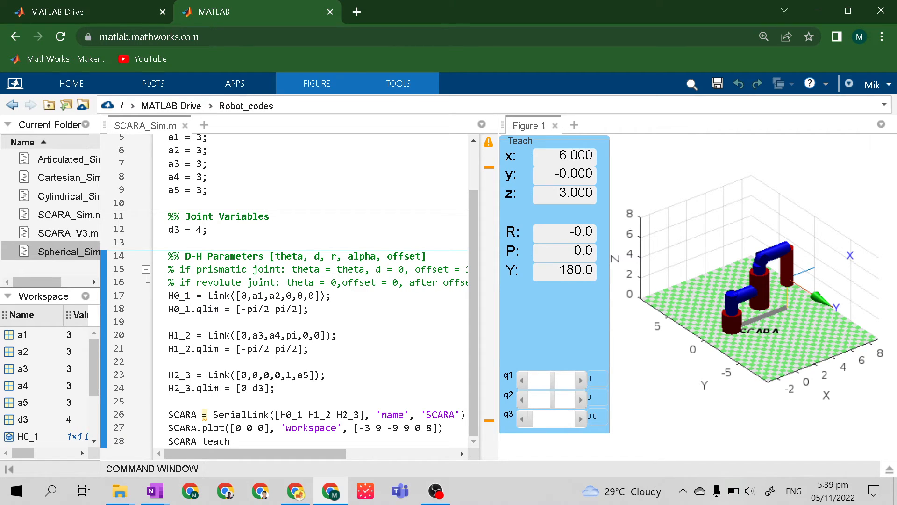
click(315, 343)
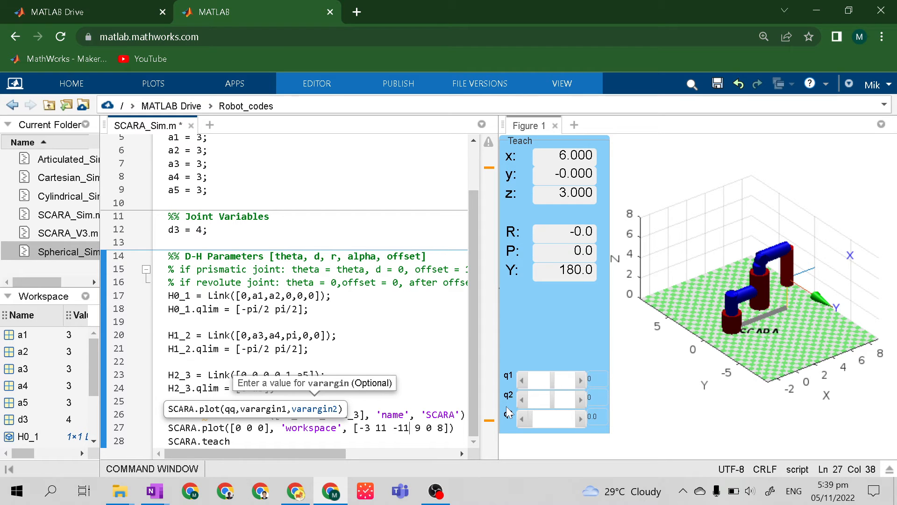
text(11)
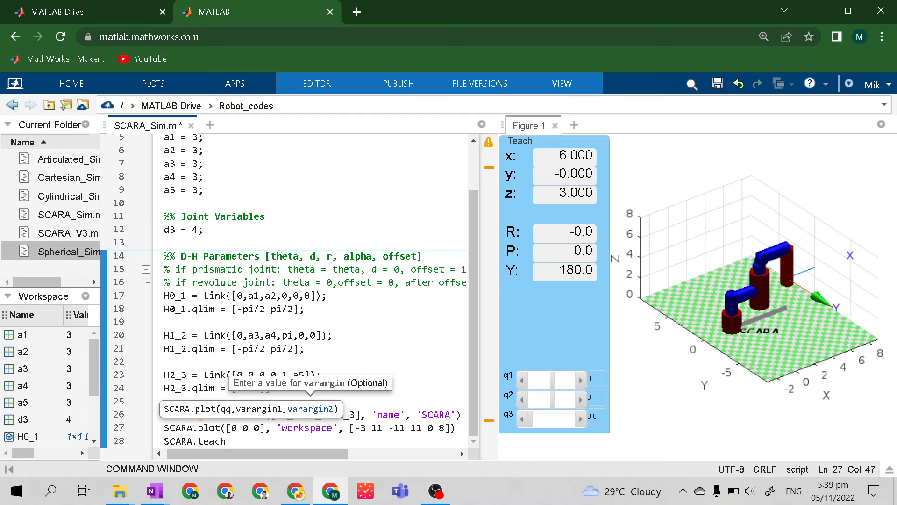
scroll(up, 3)
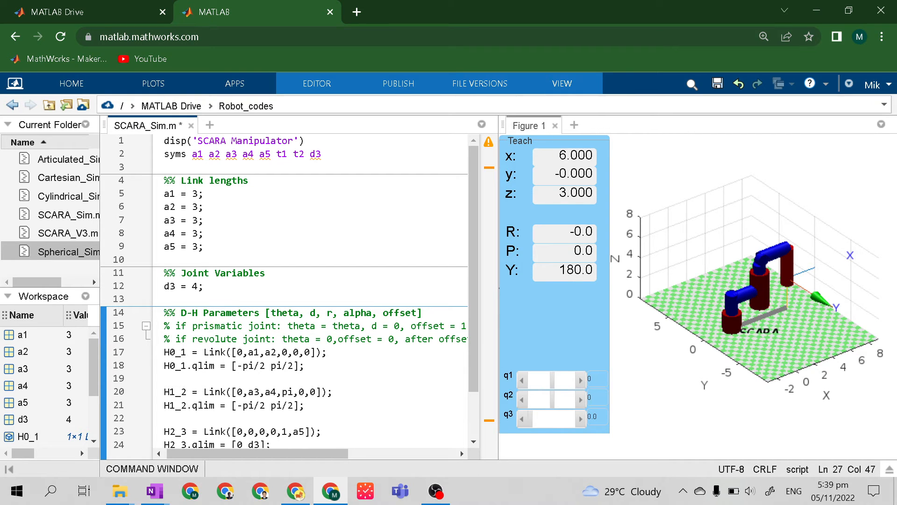
Set link lengths a1 and a3 to 4 and rerun so the end effector reaches z = 5
double_click(198, 193)
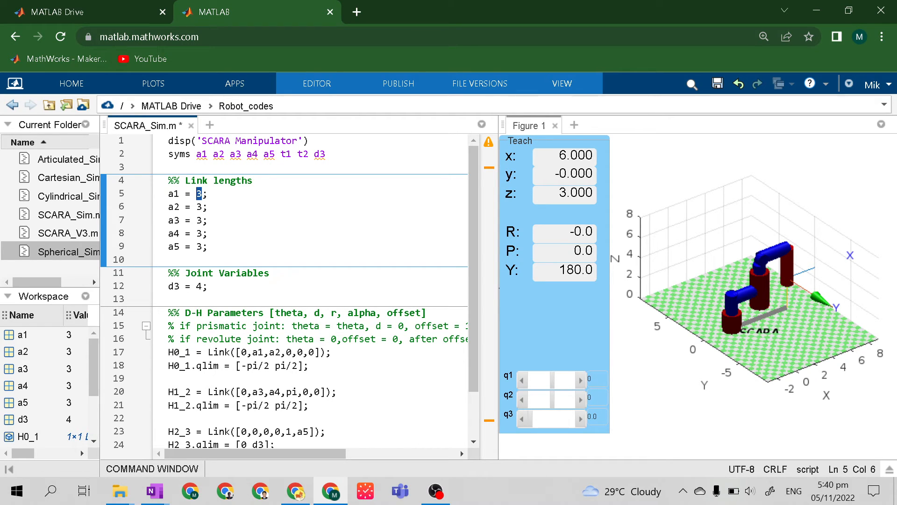
scroll(down, 3)
text(4)
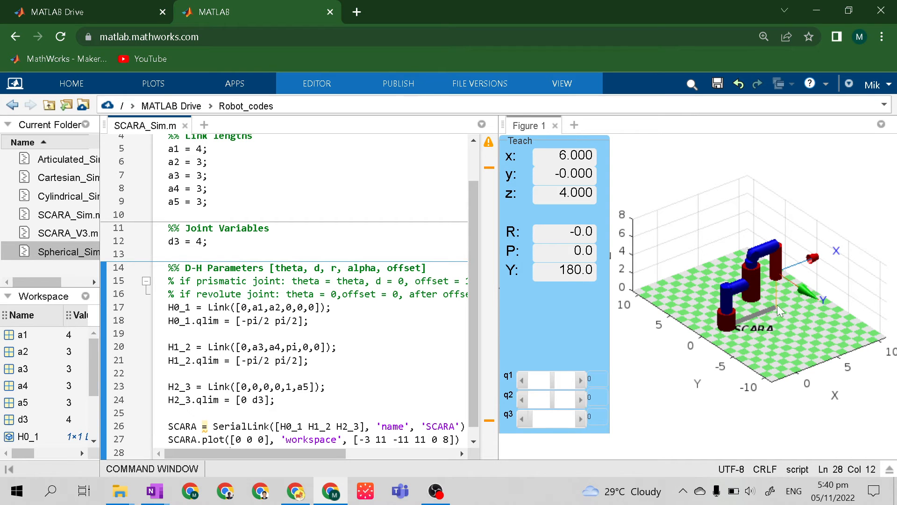
mouse_move(552, 144)
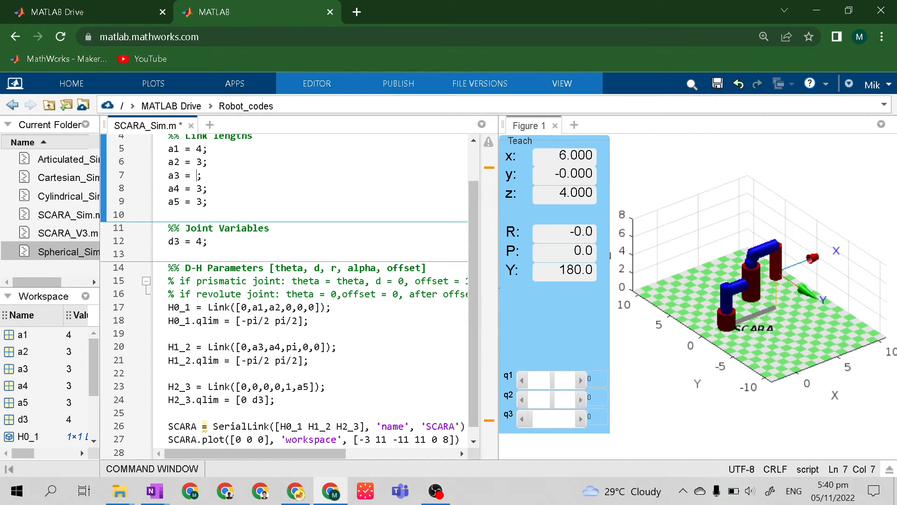
text(4)
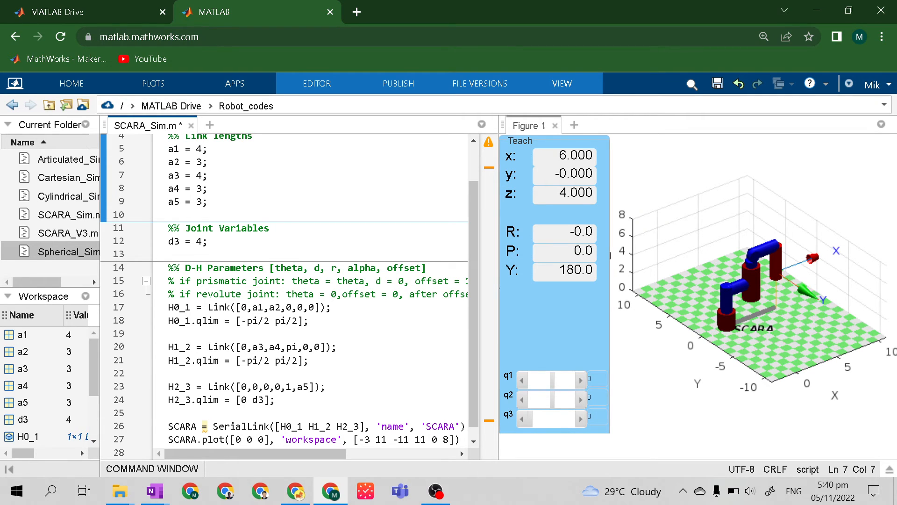
click(202, 175)
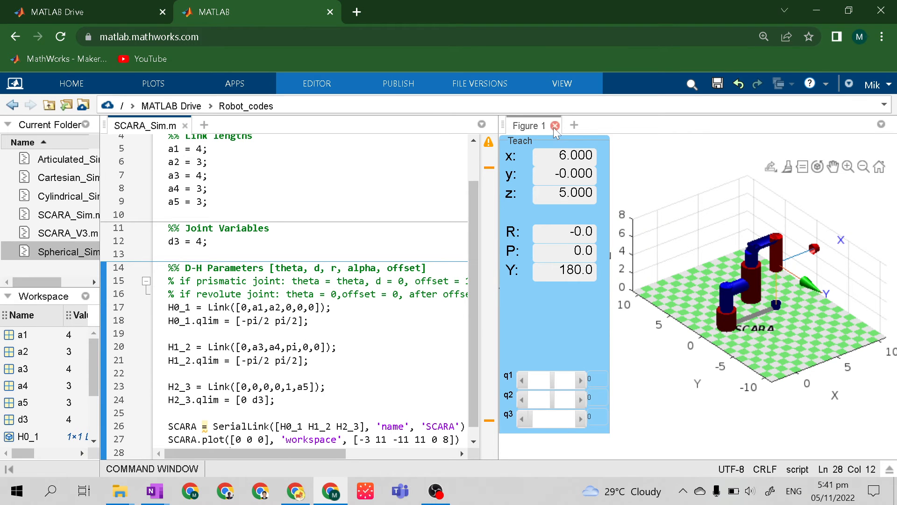
Lower the workspace's bottom z limit from 0 to -3 and rerun the script
click(555, 125)
text(10)
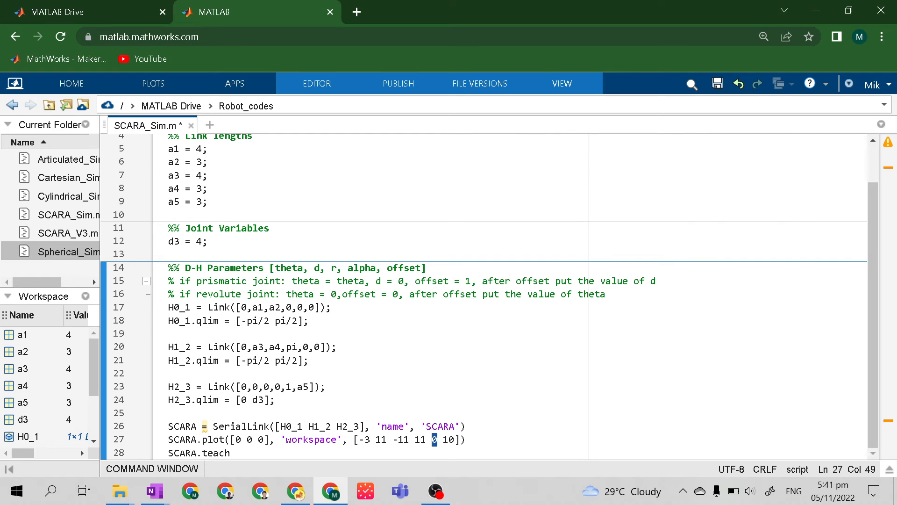
key(Left)
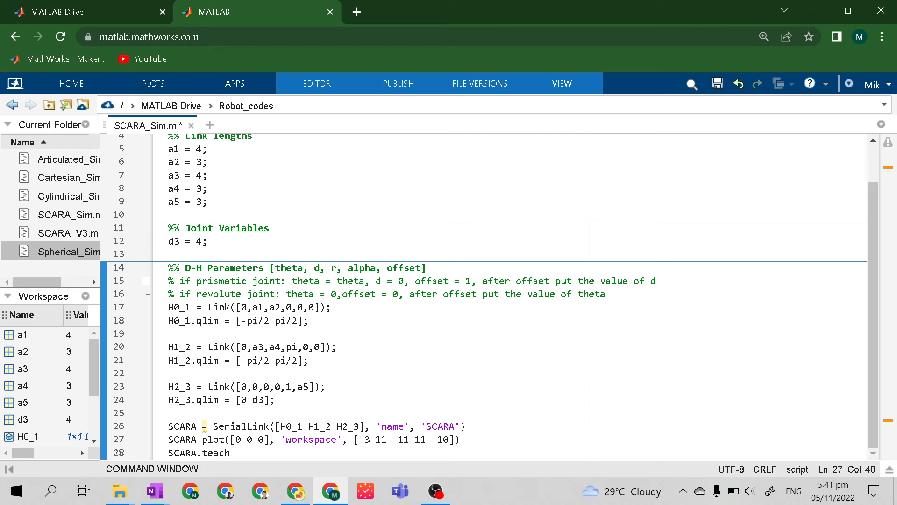
text(-3)
text(cl)
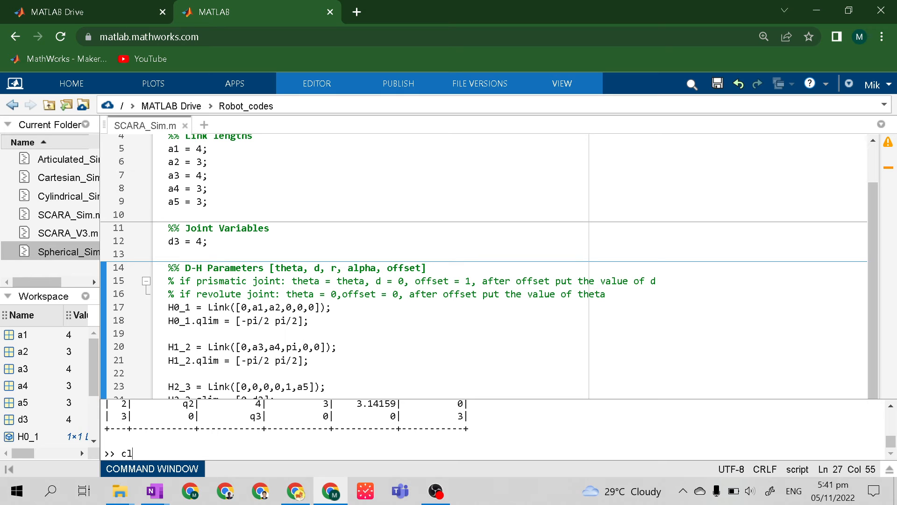
key(Return)
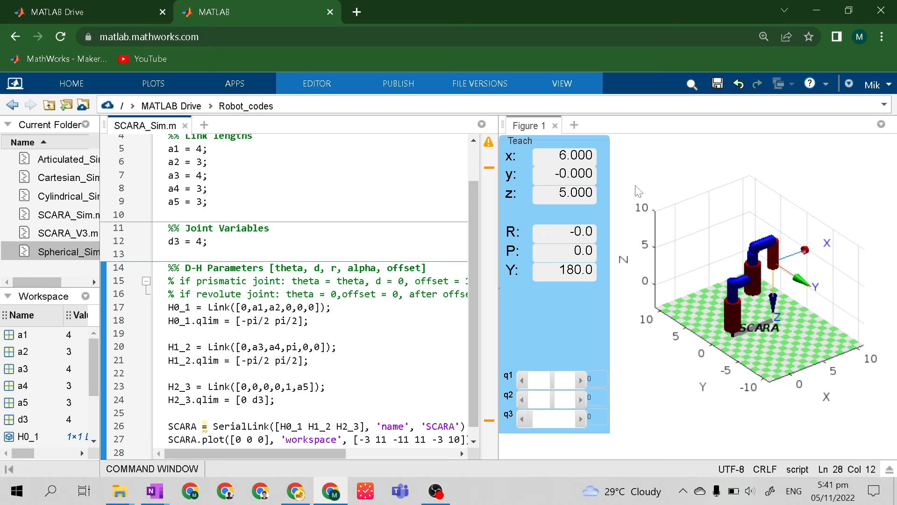
mouse_move(527, 166)
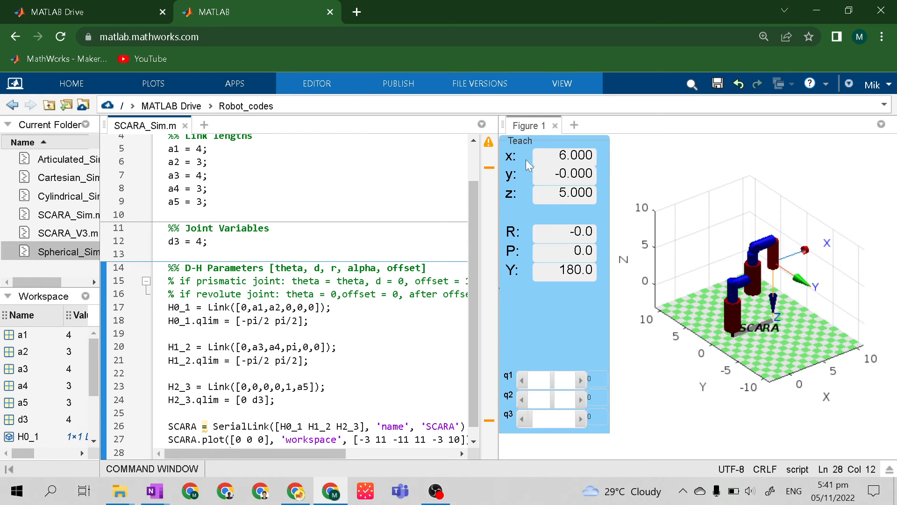
scroll(down, 3)
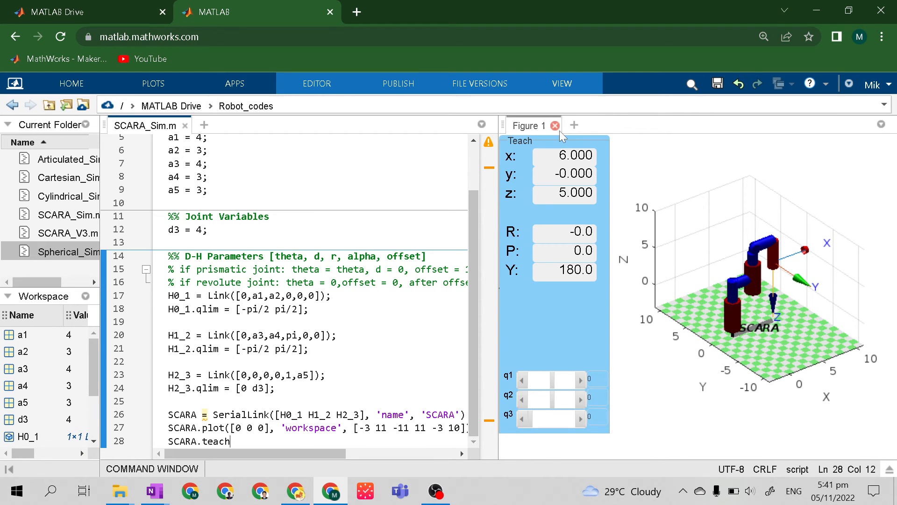
Set the x upper limit to 12, clear the Command Window (clc) and maximize Figure 1
click(555, 126)
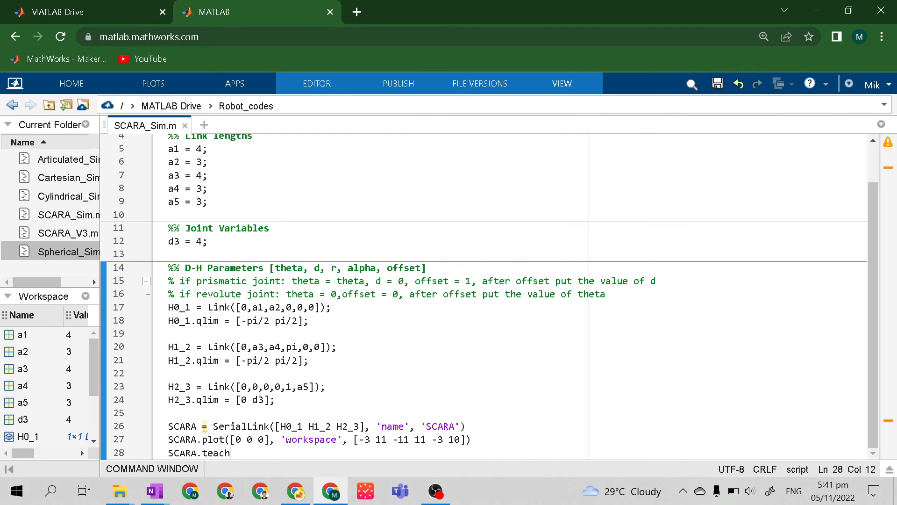
text(2)
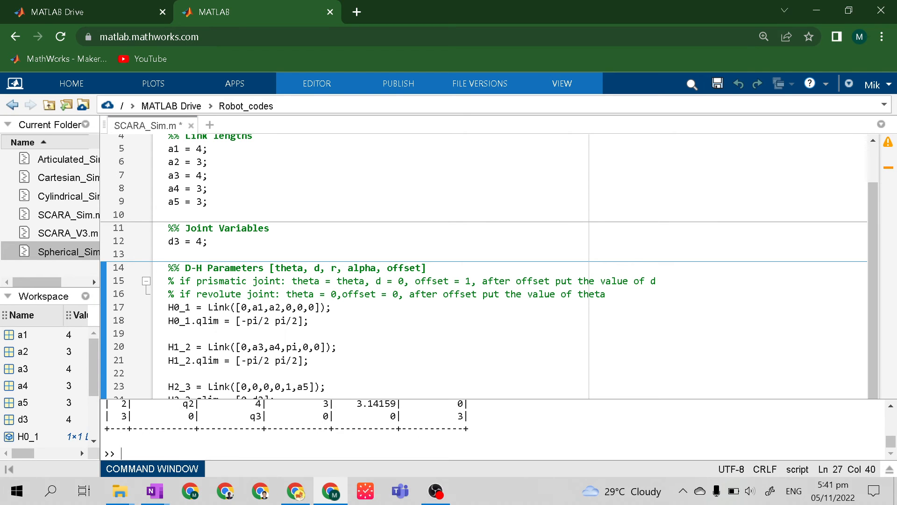
text(clc)
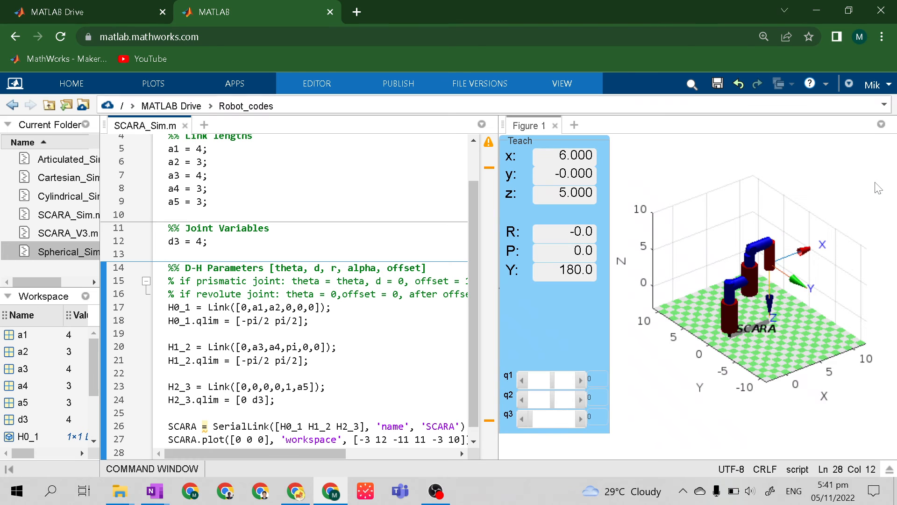
click(529, 125)
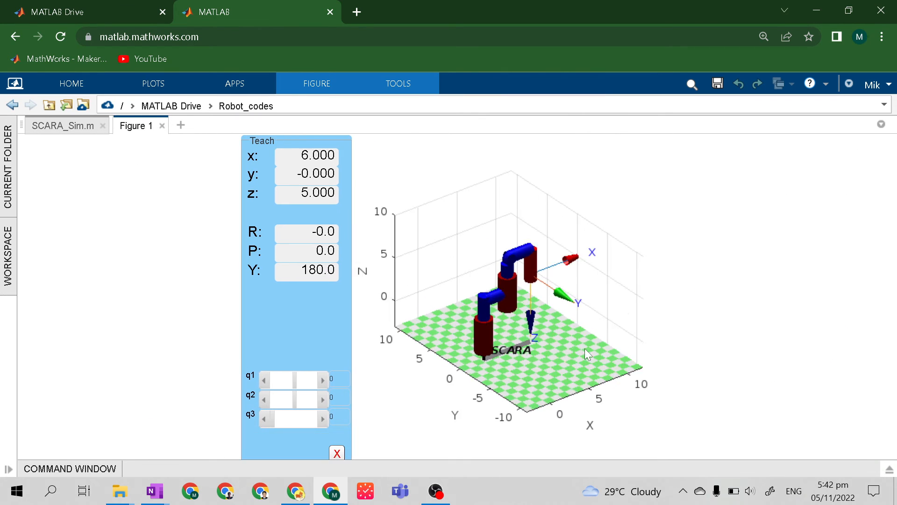
click(153, 491)
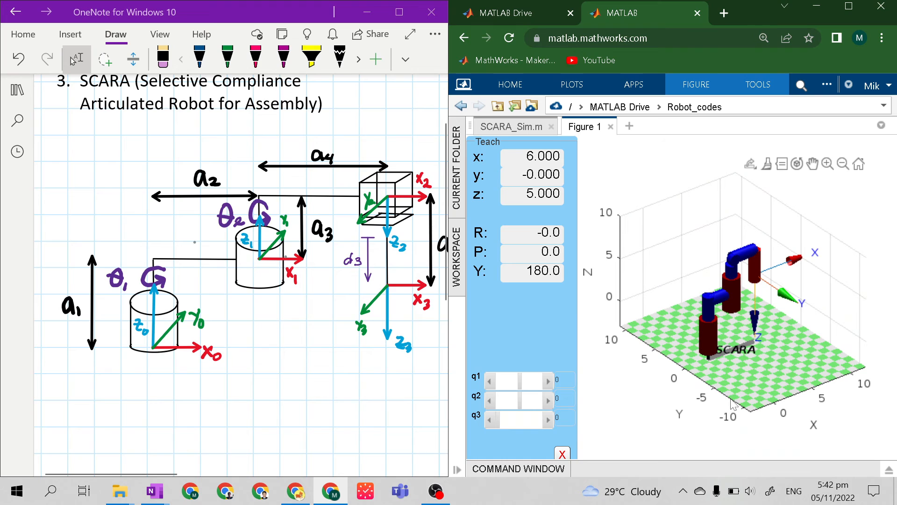
mouse_move(574, 323)
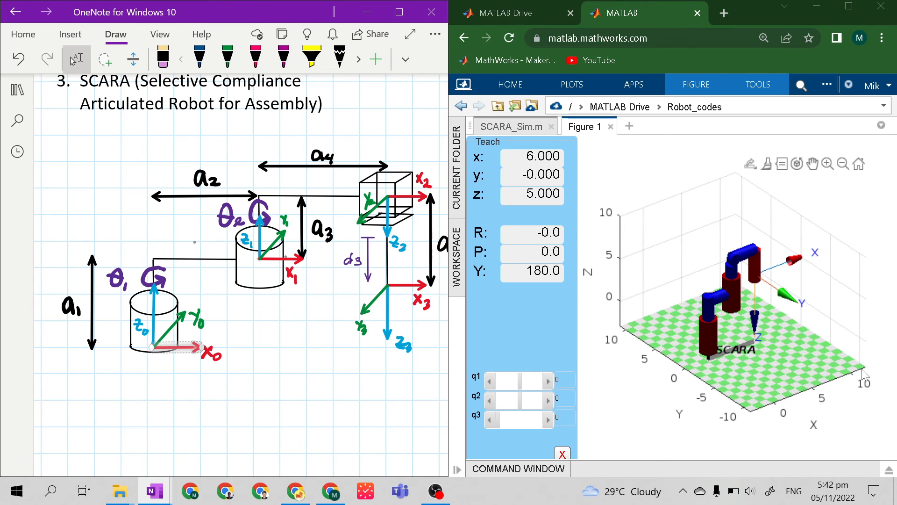
mouse_move(879, 372)
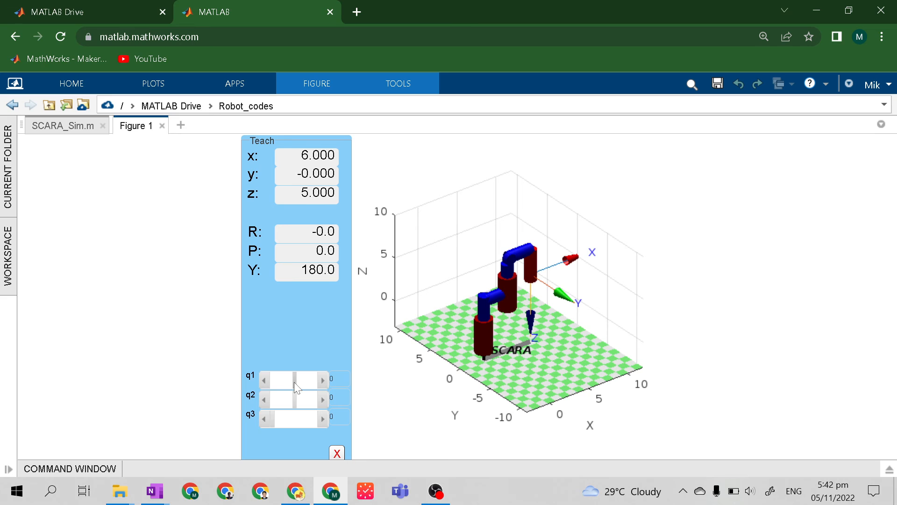
Move the teach sliders to q1 -32.2, q2 36.2, q3 0.7, end effector at x 5.532, y -1.389, z 4.299
click(322, 419)
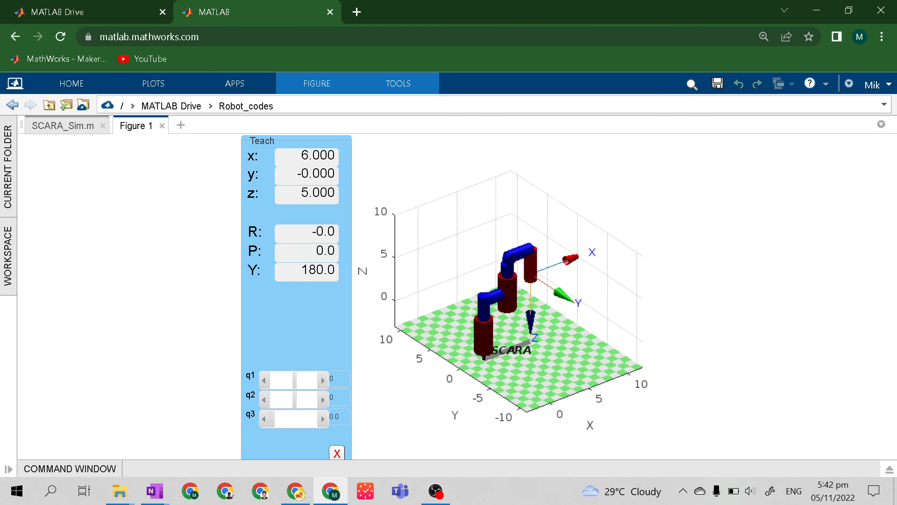
click(322, 419)
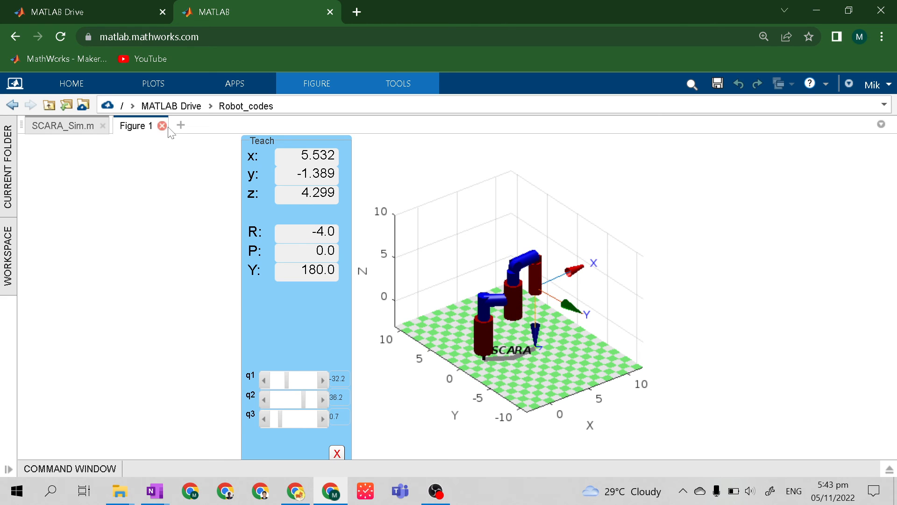
mouse_move(163, 128)
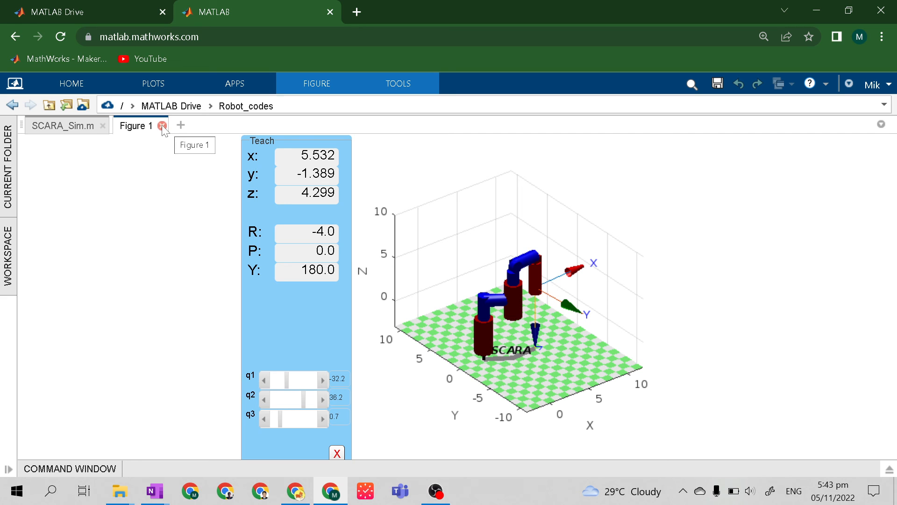
Close Figure 1 and write -a1 in H0_1 and -a3 in H1_2 as the D-H offsets
click(163, 125)
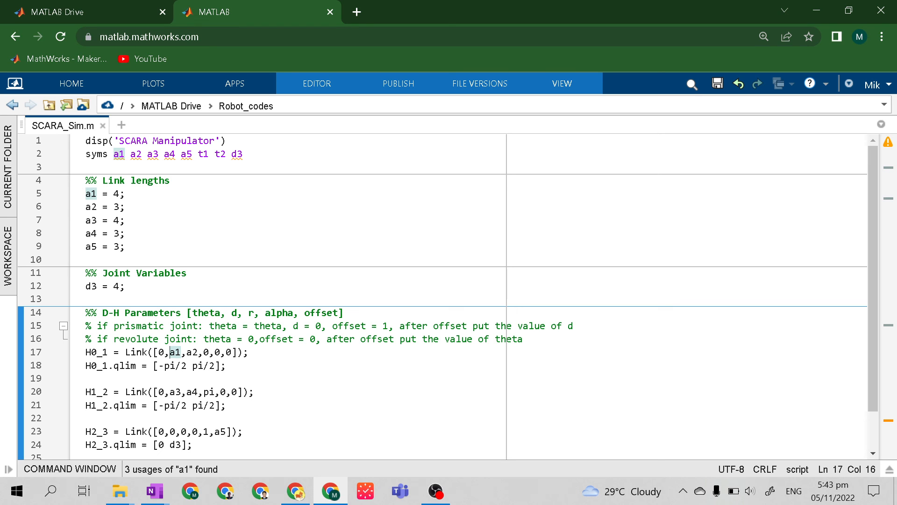
text(-)
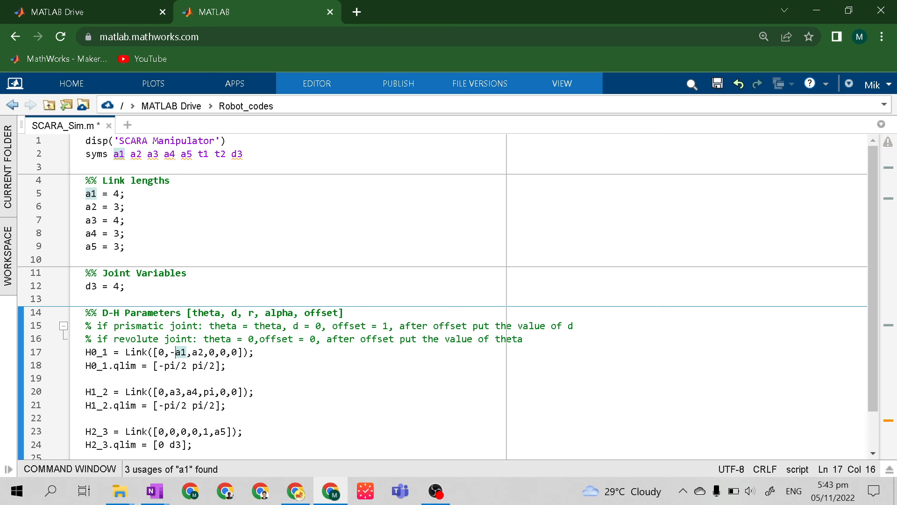
click(86, 259)
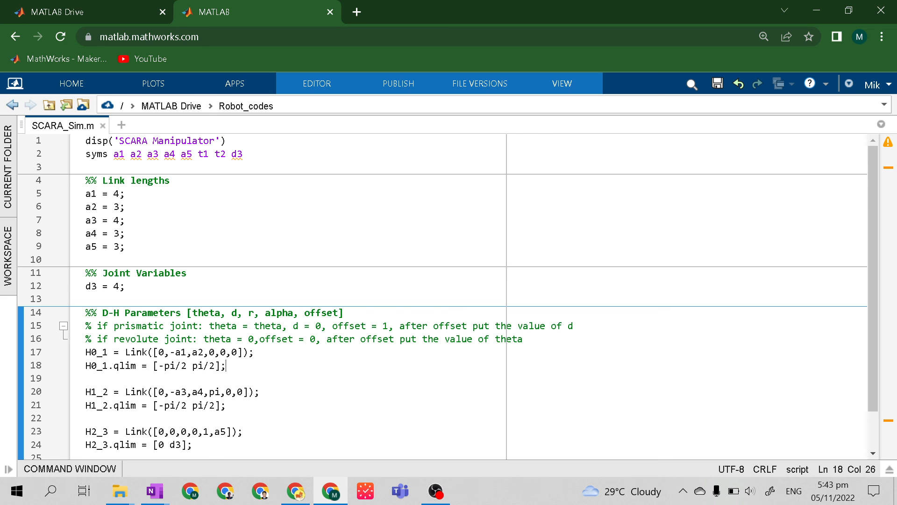
scroll(down, 3)
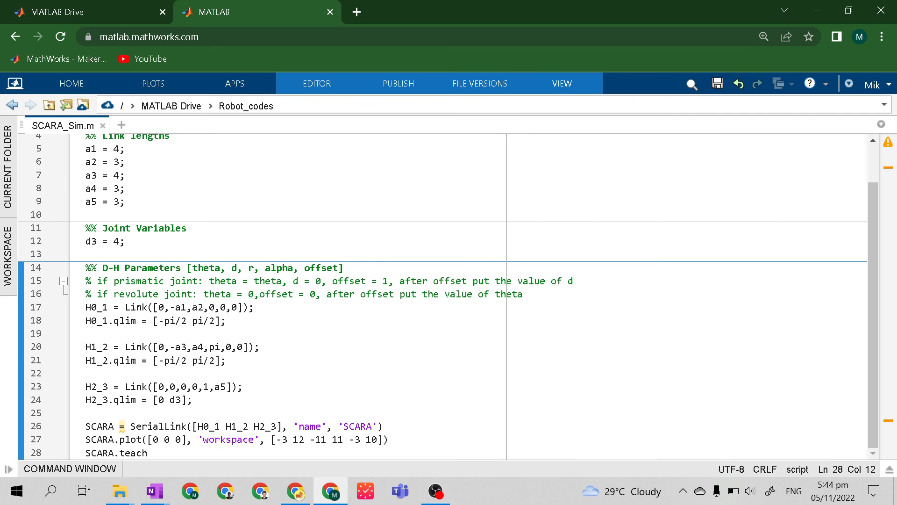
Change the workspace's bottom z limit to -10 and use -a5 in the H2_3 link
click(148, 453)
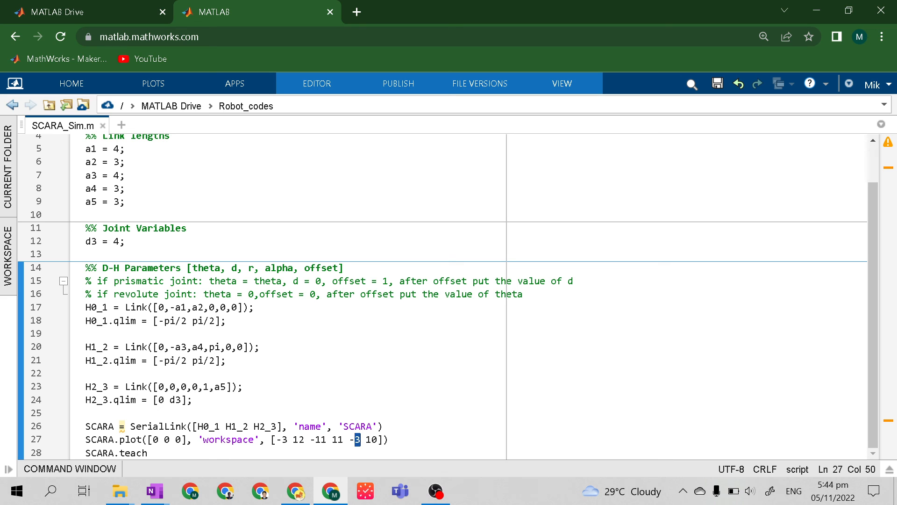
text(0)
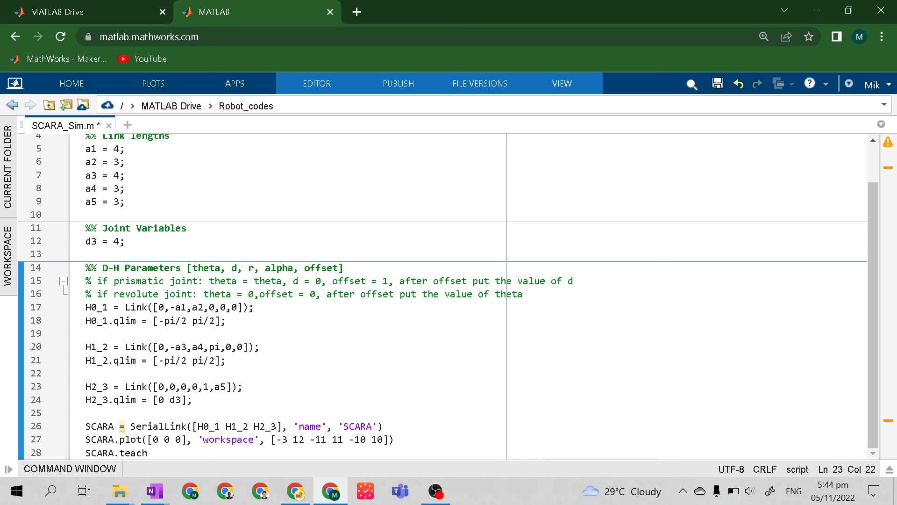
double_click(219, 386)
text(-)
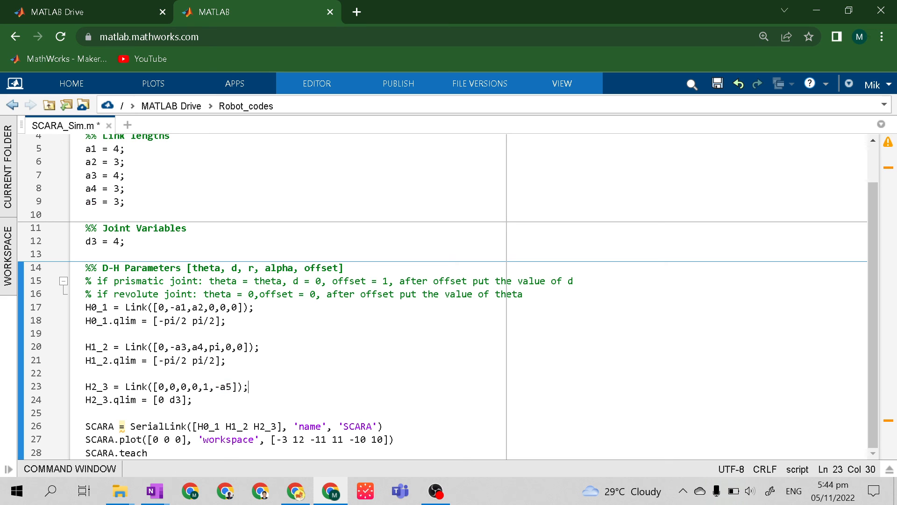
click(148, 453)
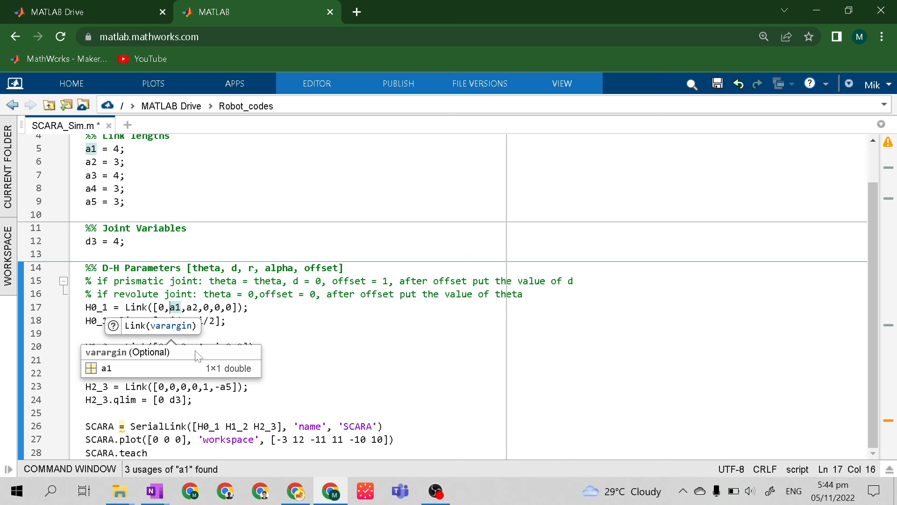
Remove the minus signs from a3 and a5 and set the bottom z limit back to -3
click(176, 346)
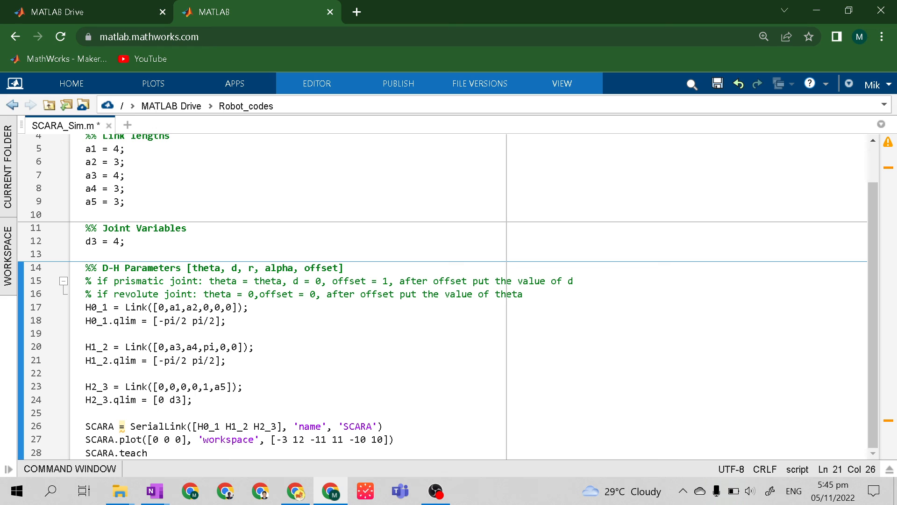
double_click(358, 440)
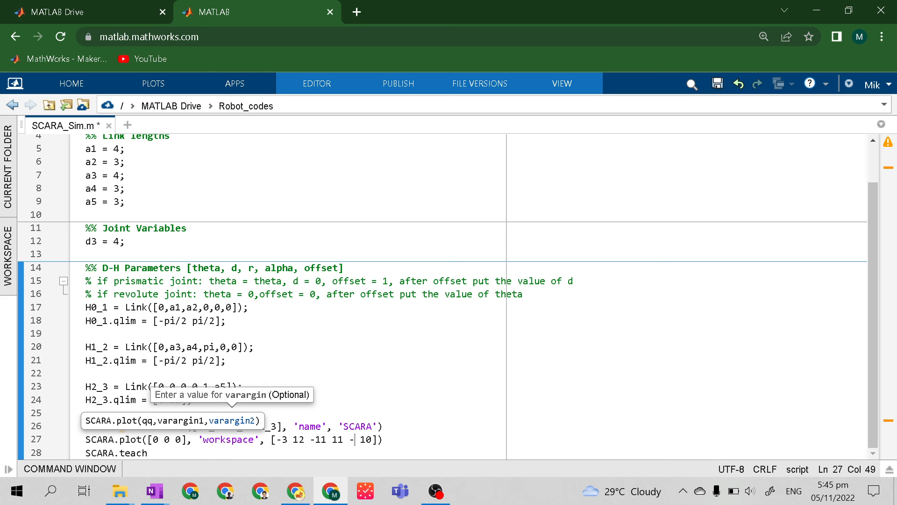
click(191, 399)
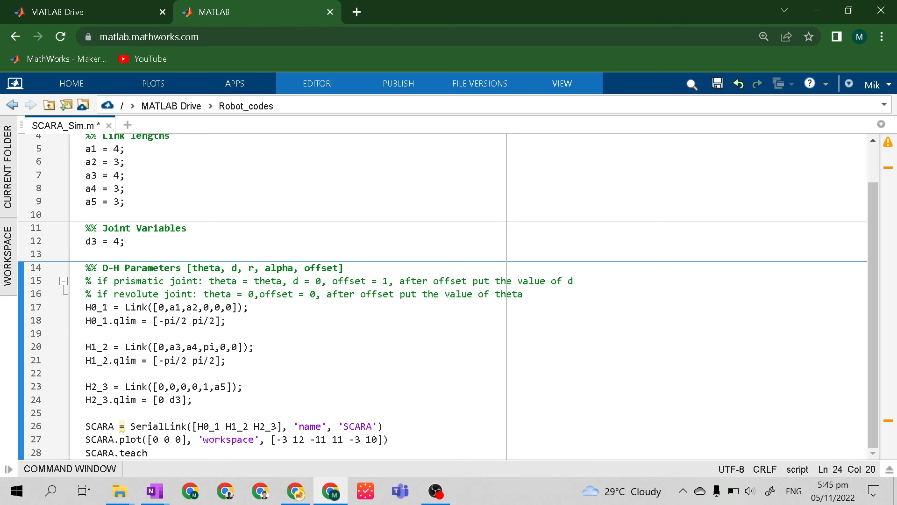
click(193, 399)
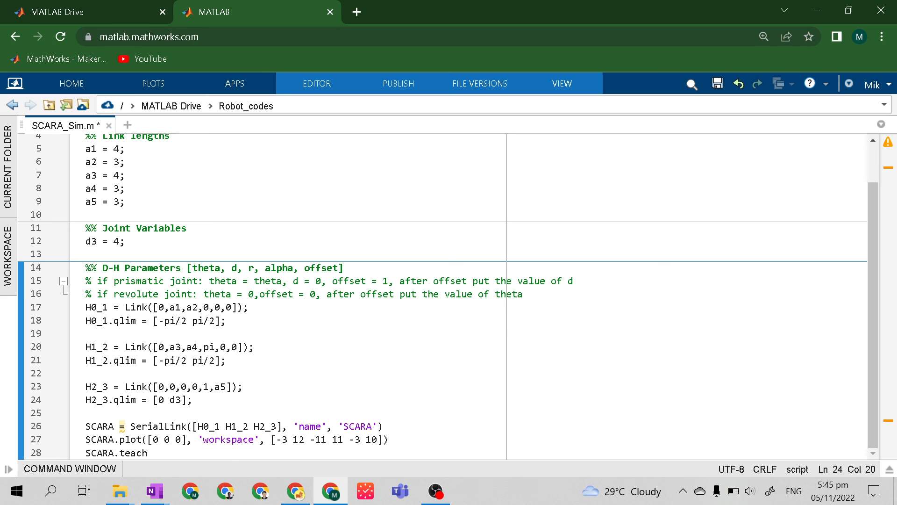
click(192, 399)
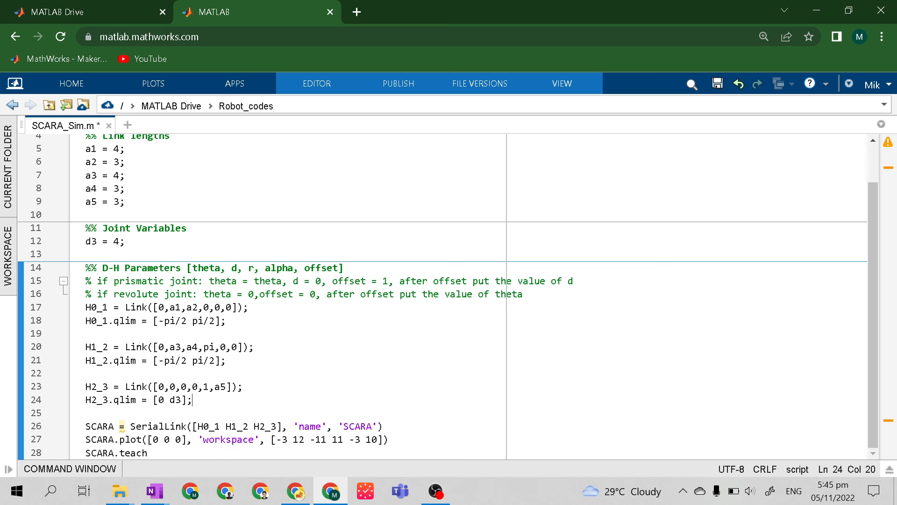